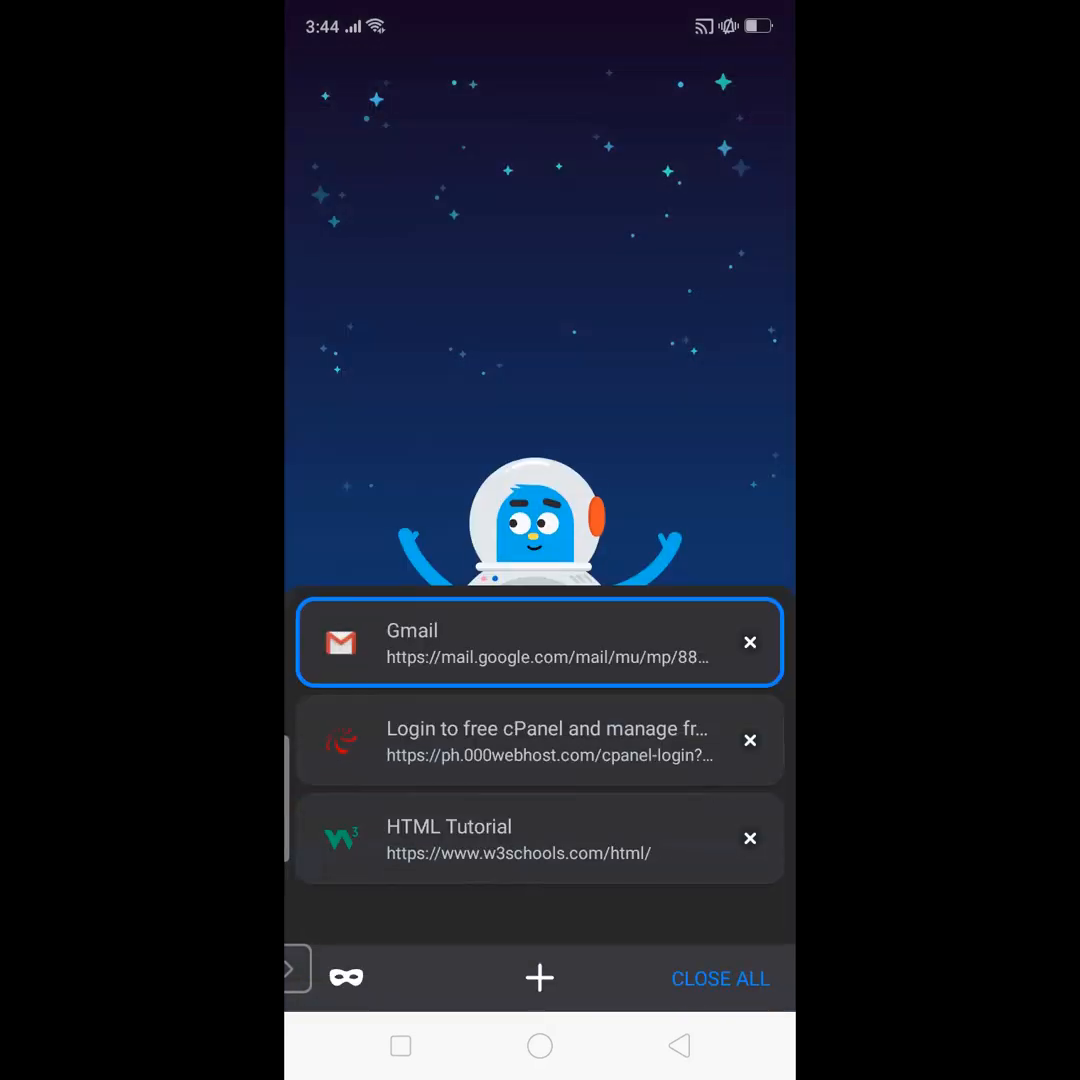
Cycle through the open tabs, checking the w3schools HTML Tutorial, and return to the 000webhost login tab.
click(540, 740)
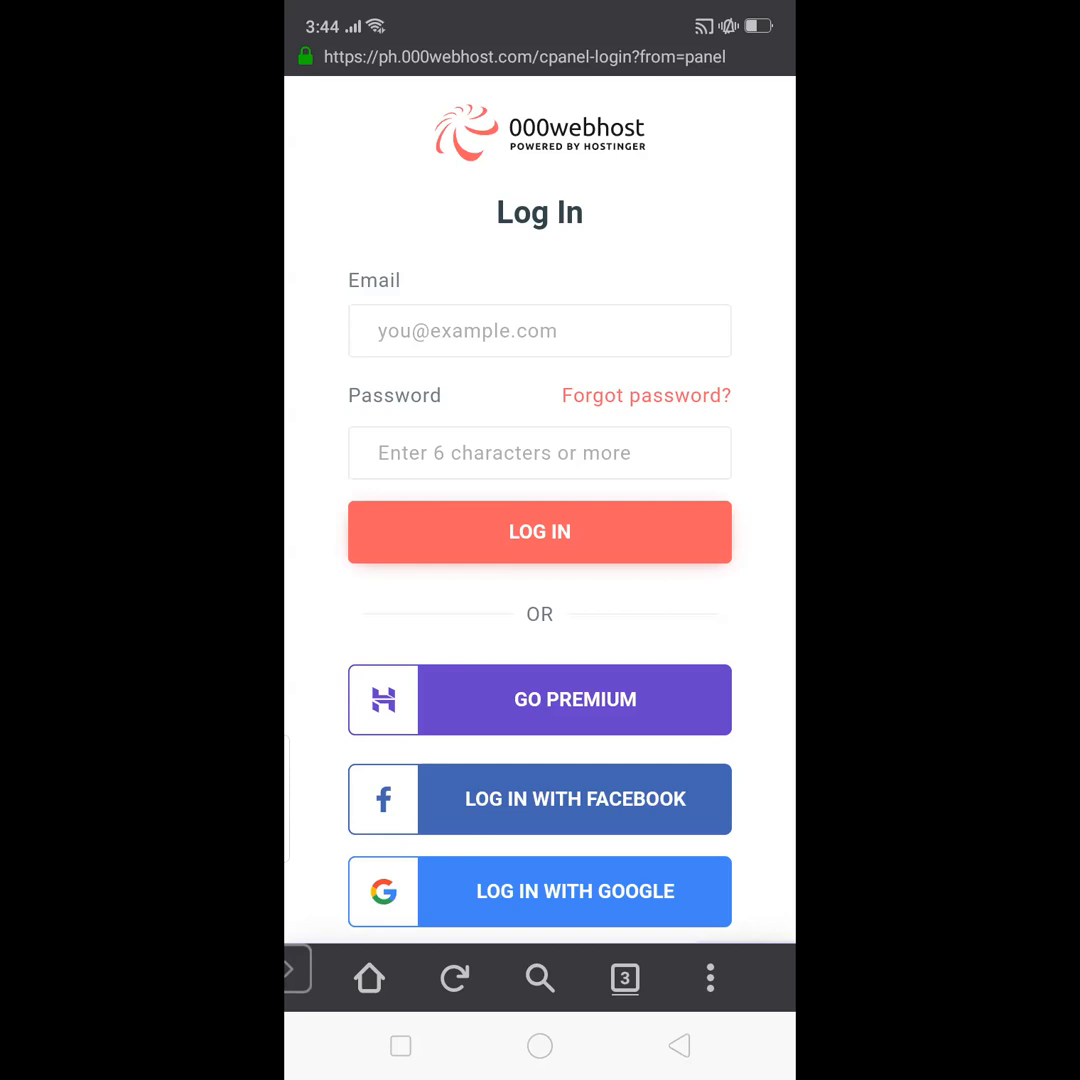
click(624, 978)
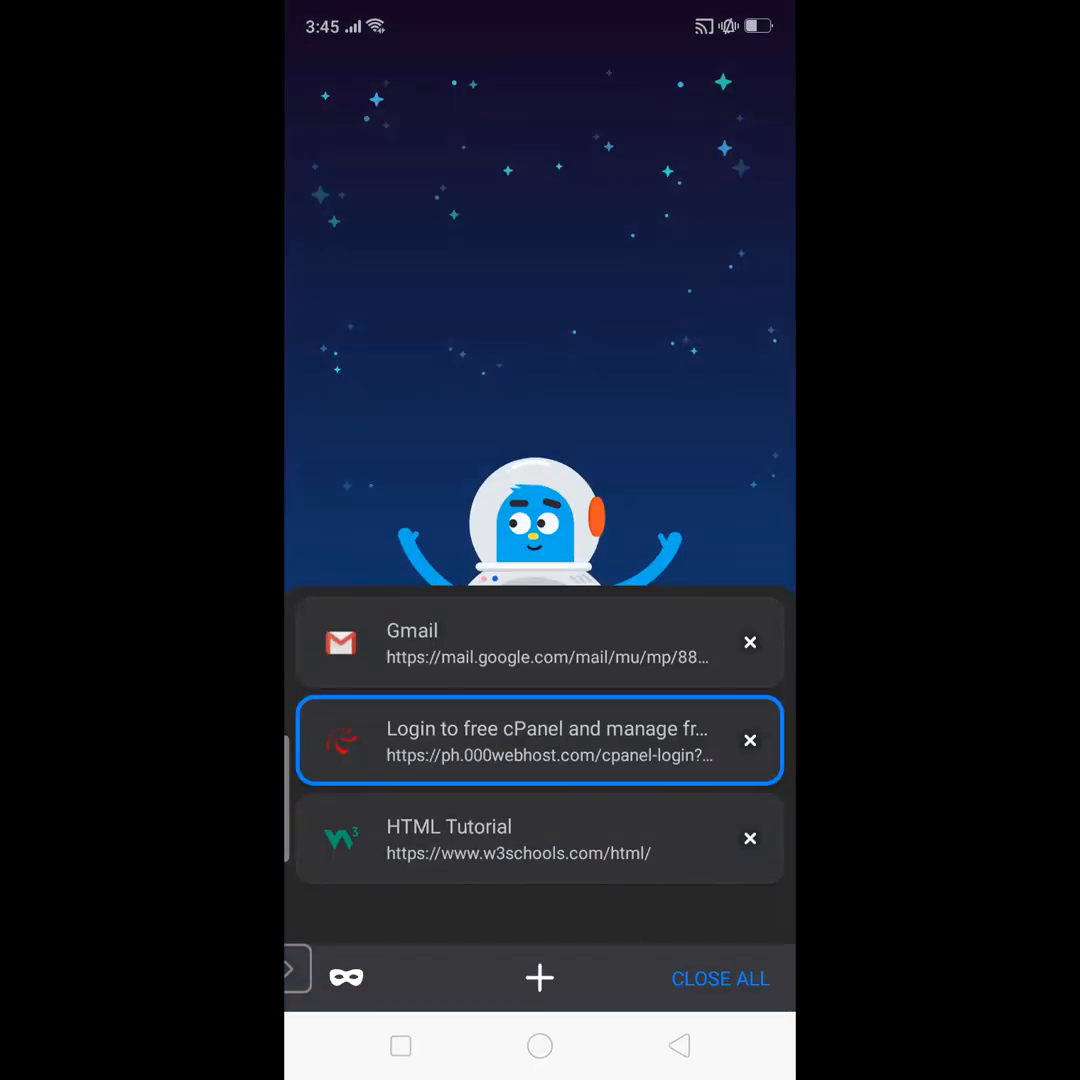
click(540, 838)
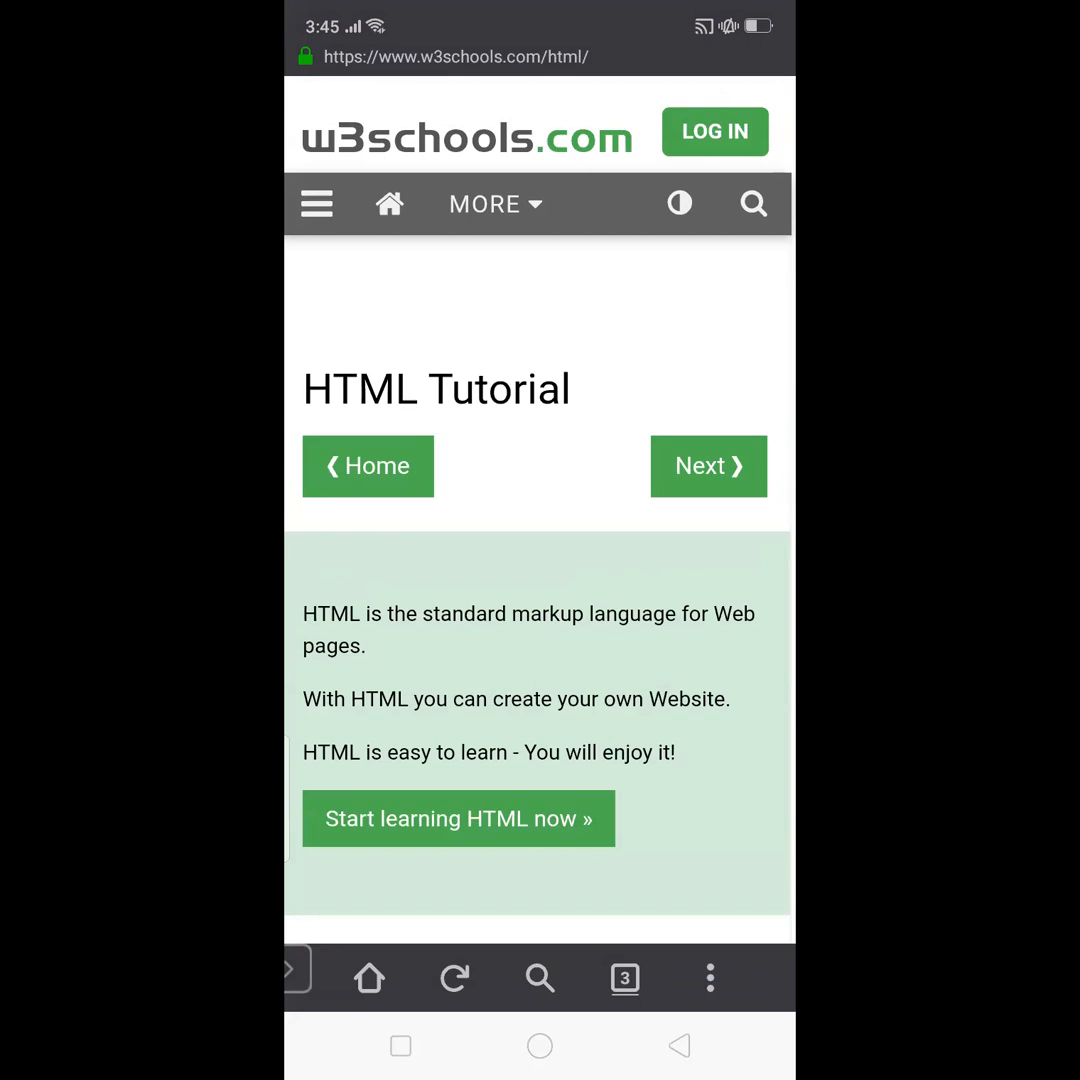
click(624, 978)
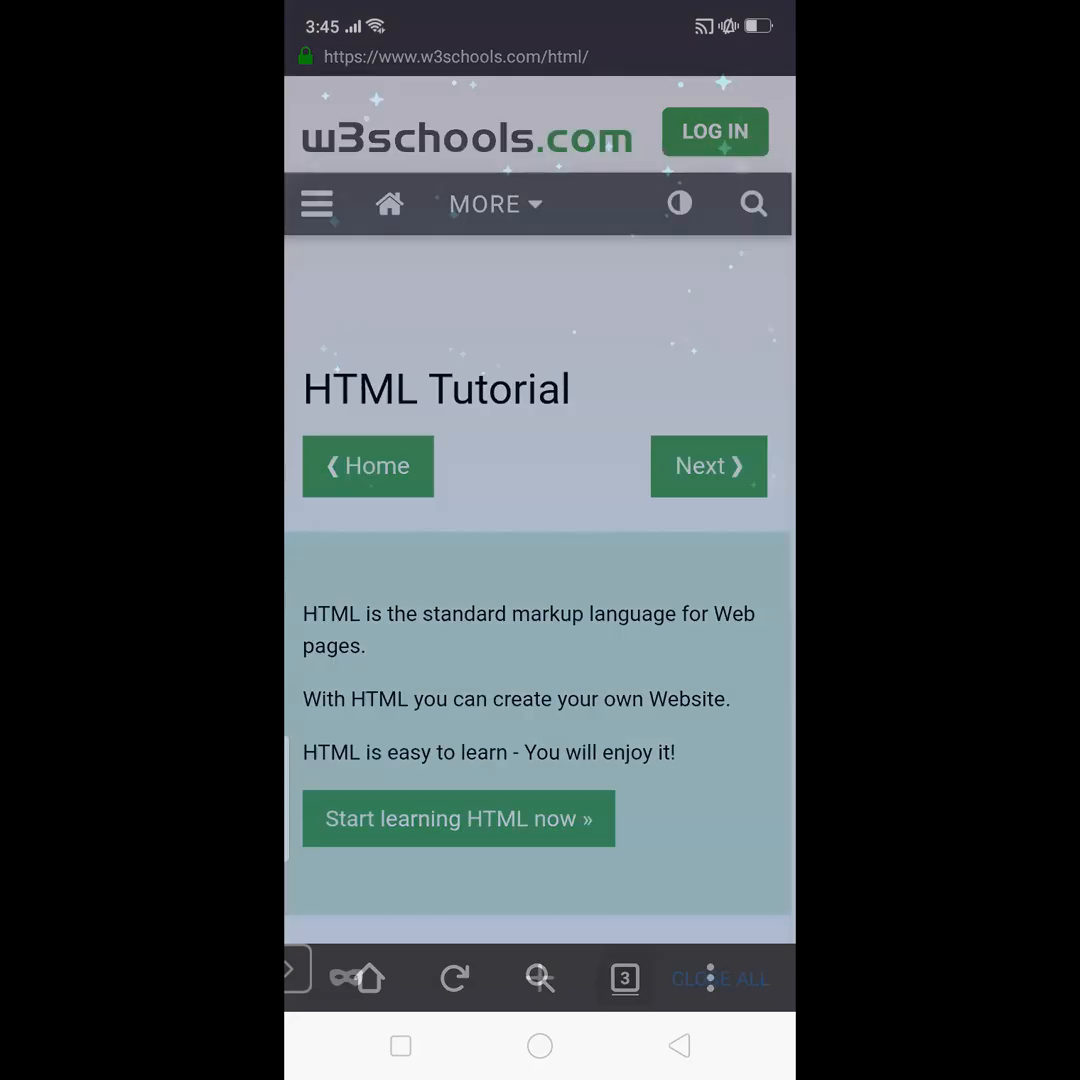
click(624, 976)
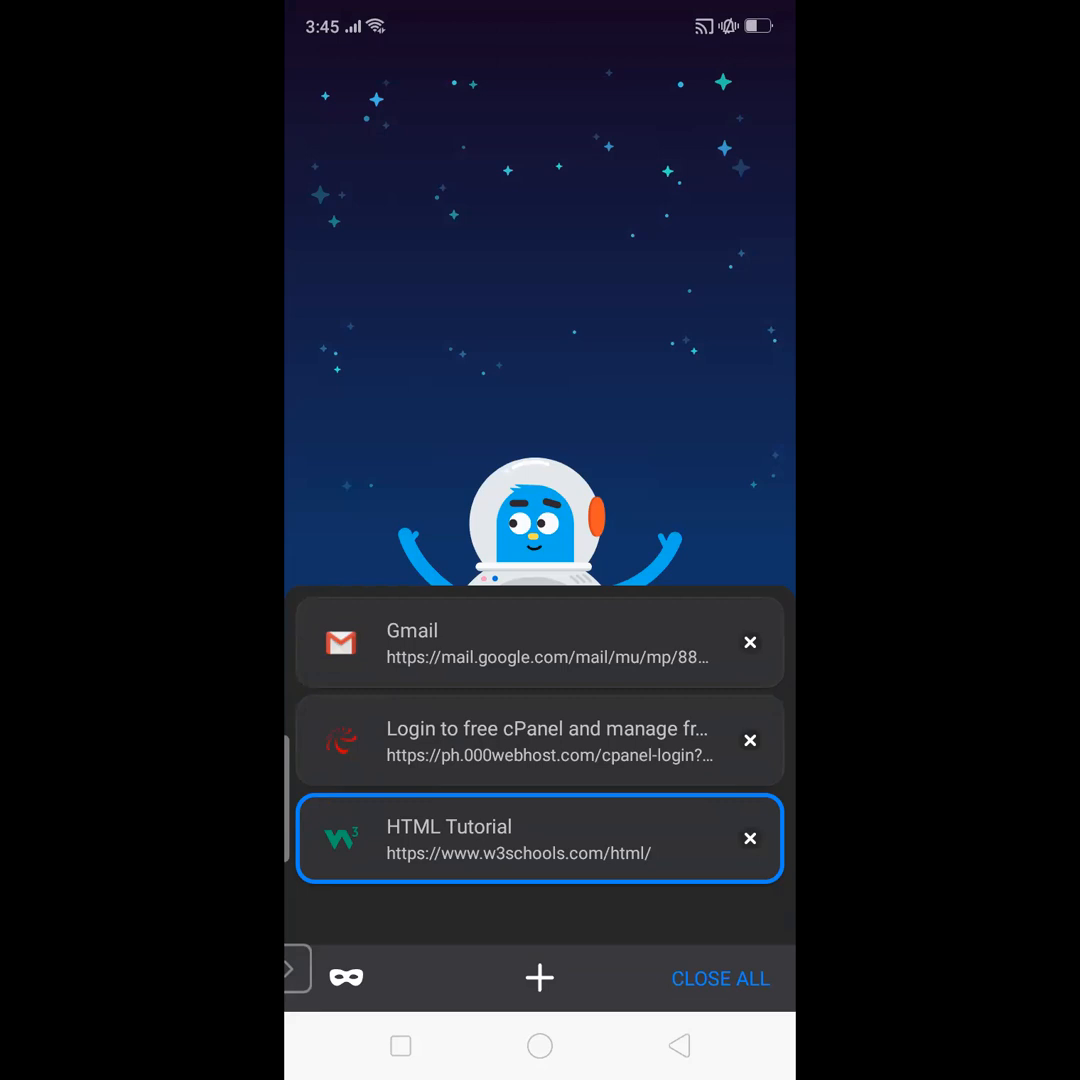
click(540, 740)
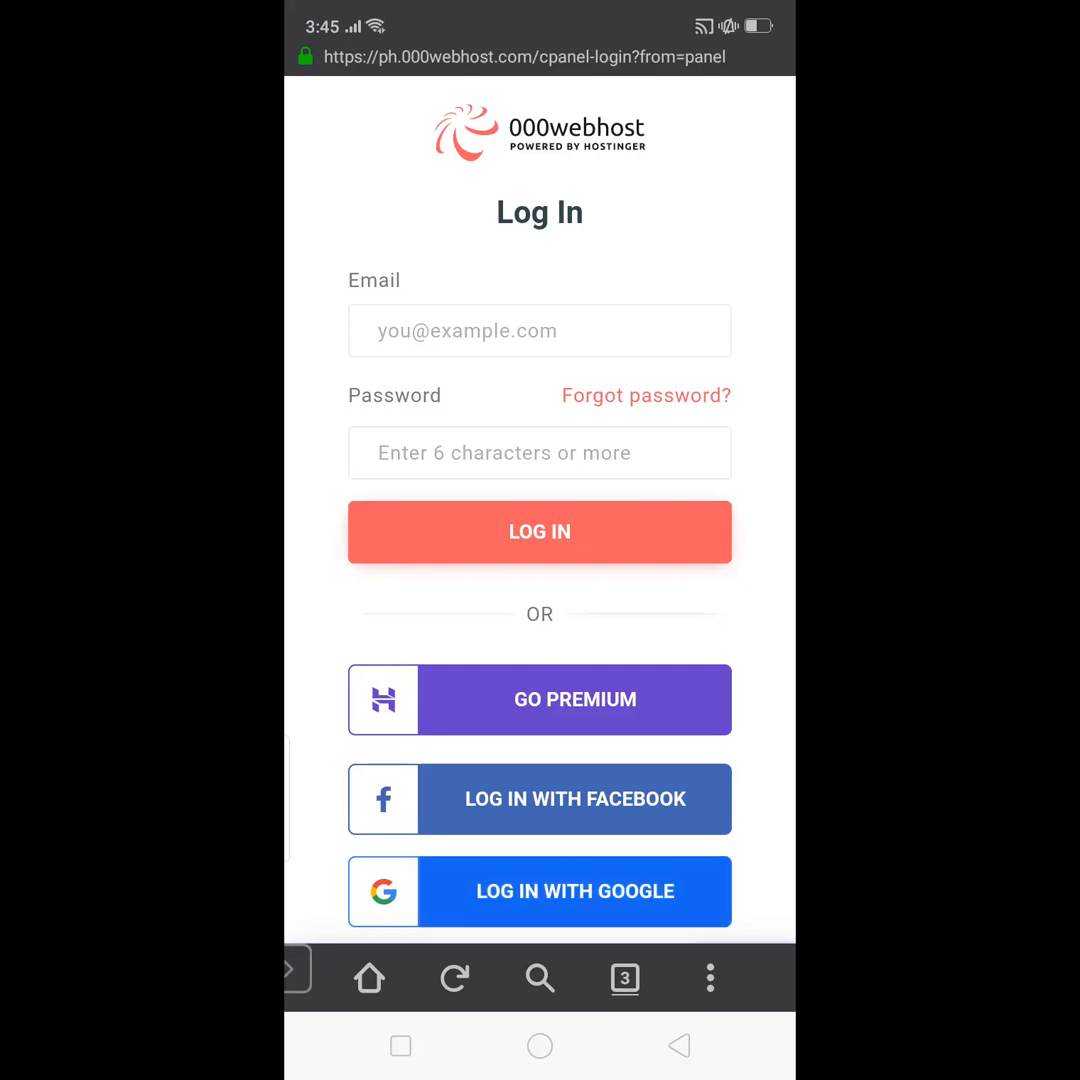
Log in to 000webhost and scroll the My Websites list to the samespino-demo card.
click(540, 892)
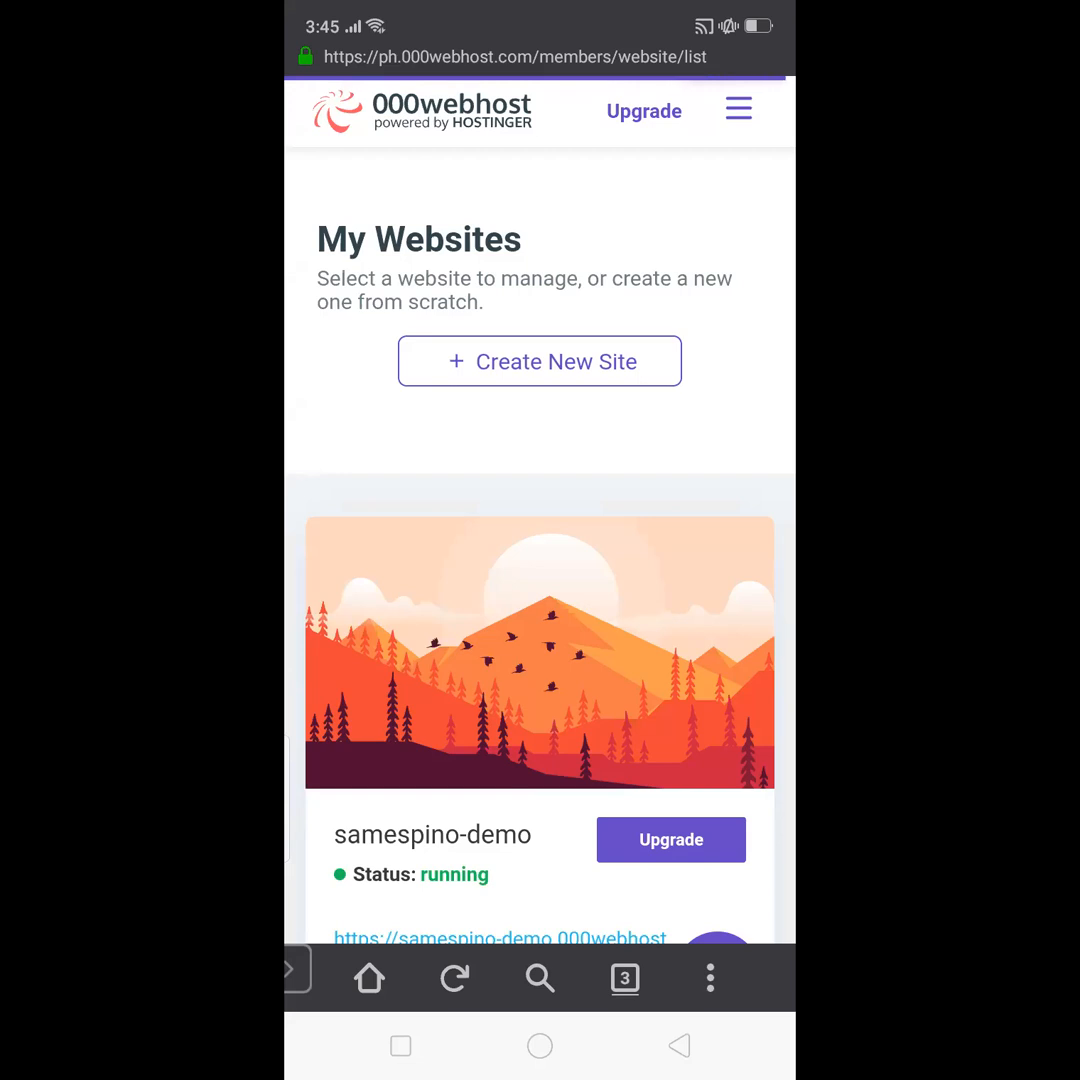
scroll(down, 3)
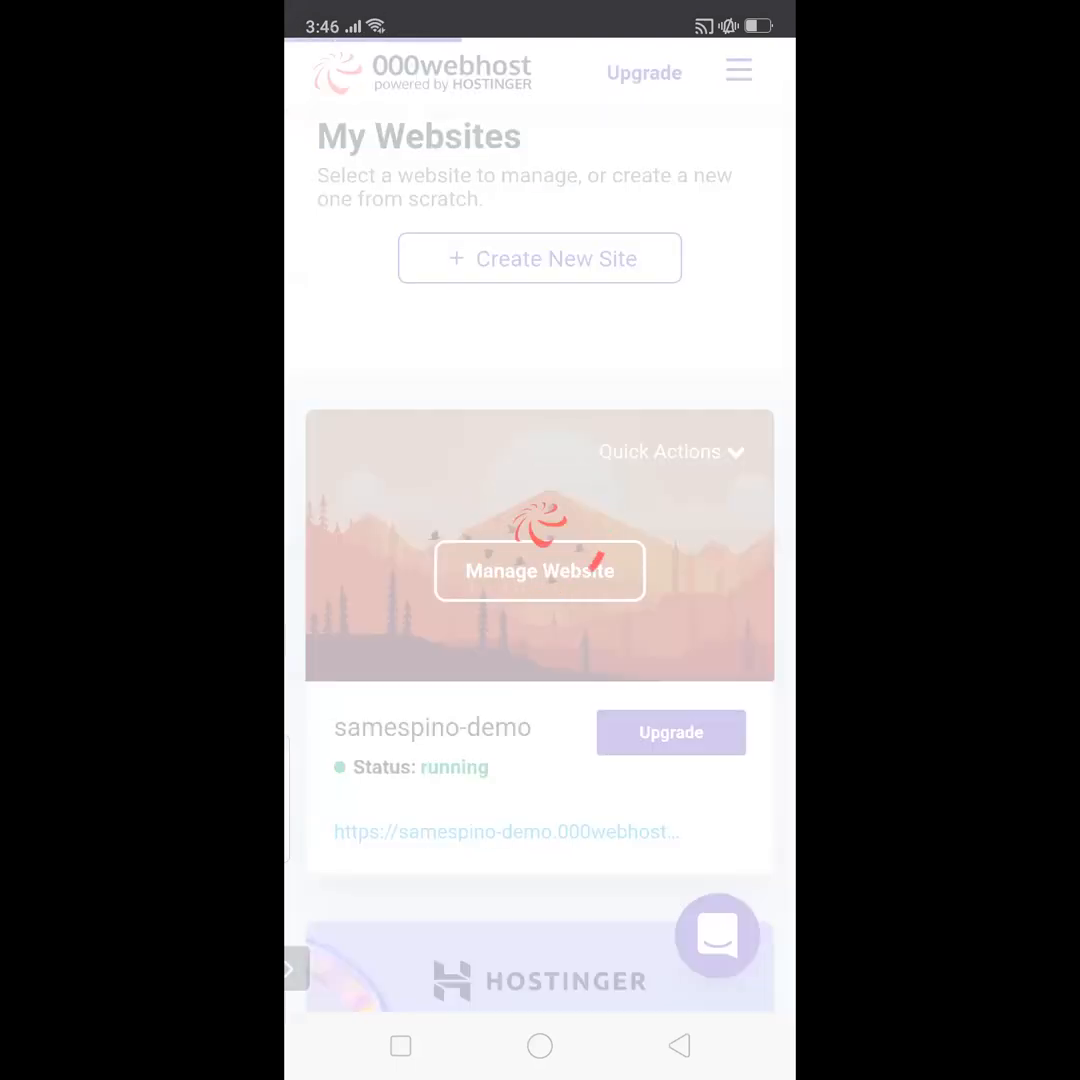
Manage the samespino-demo site and reach File Manager under its Files section.
click(540, 572)
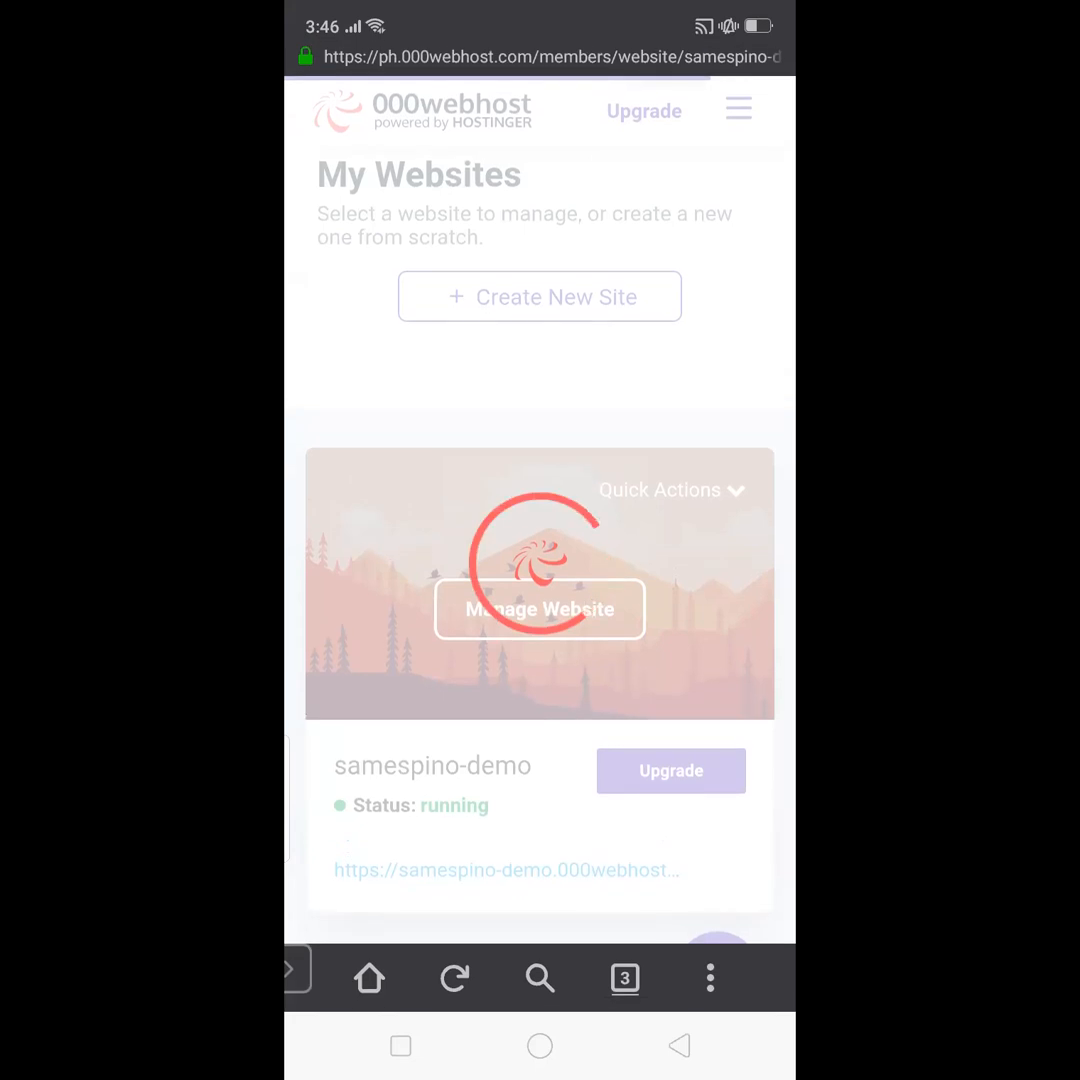
click(540, 608)
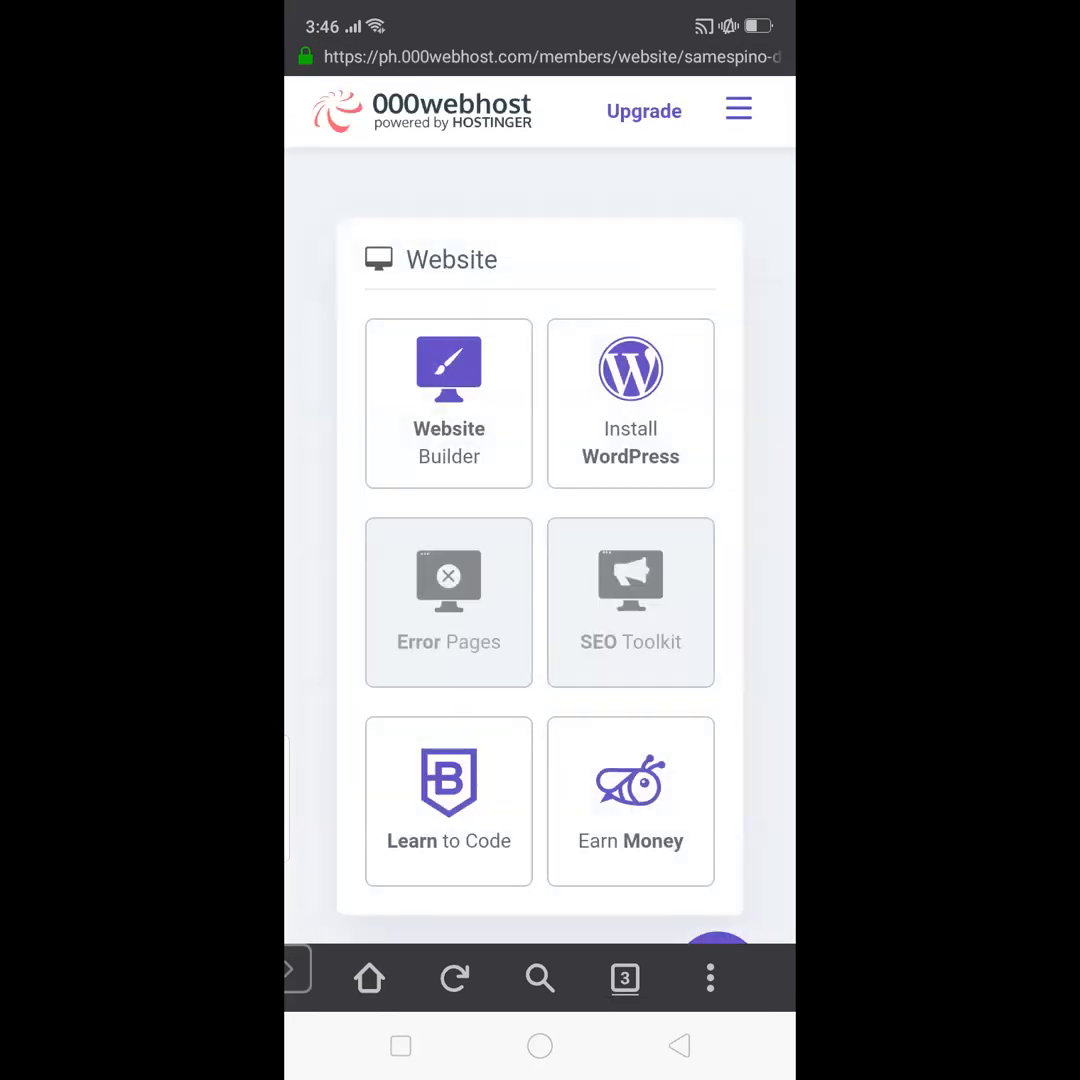
scroll(down, 3)
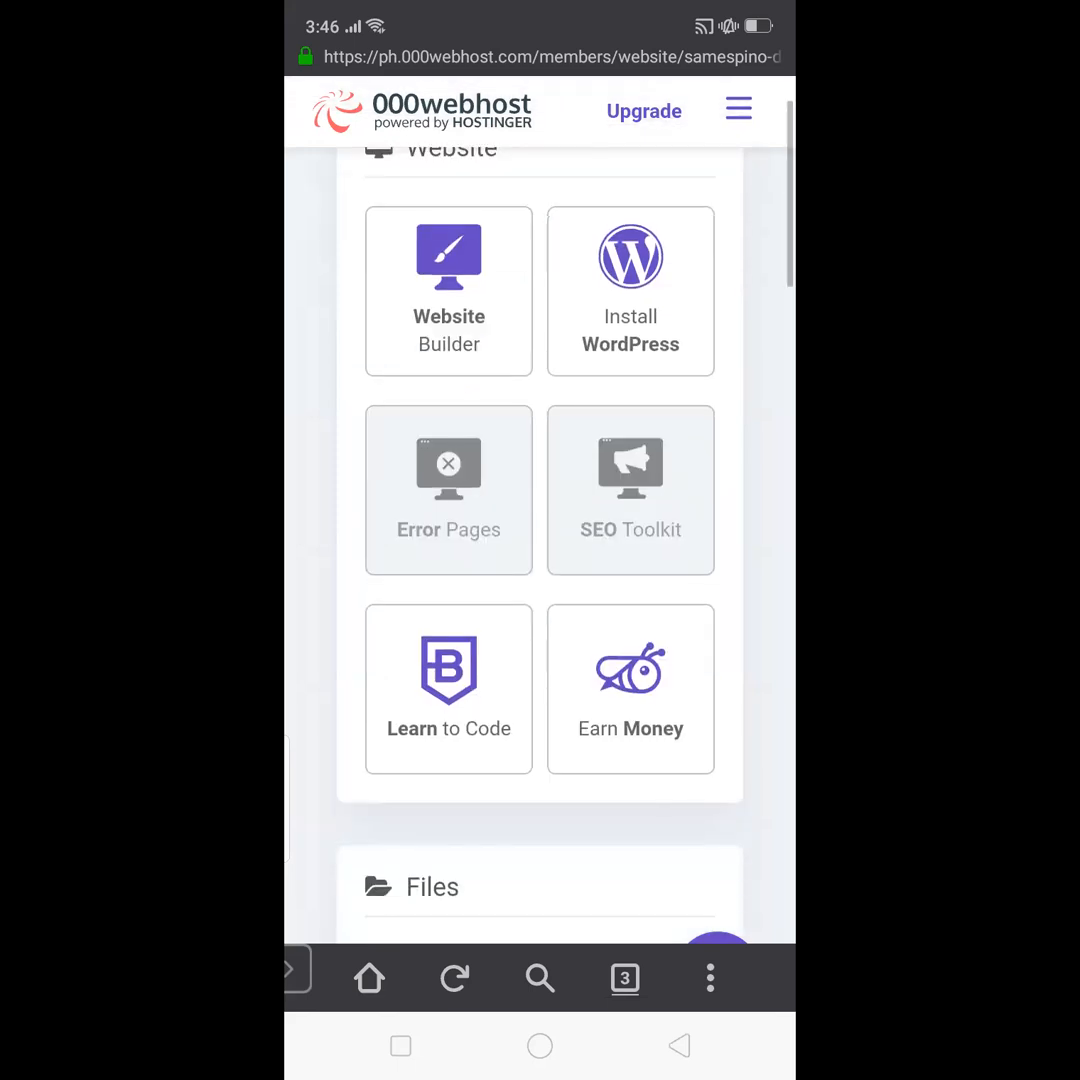
scroll(down, 3)
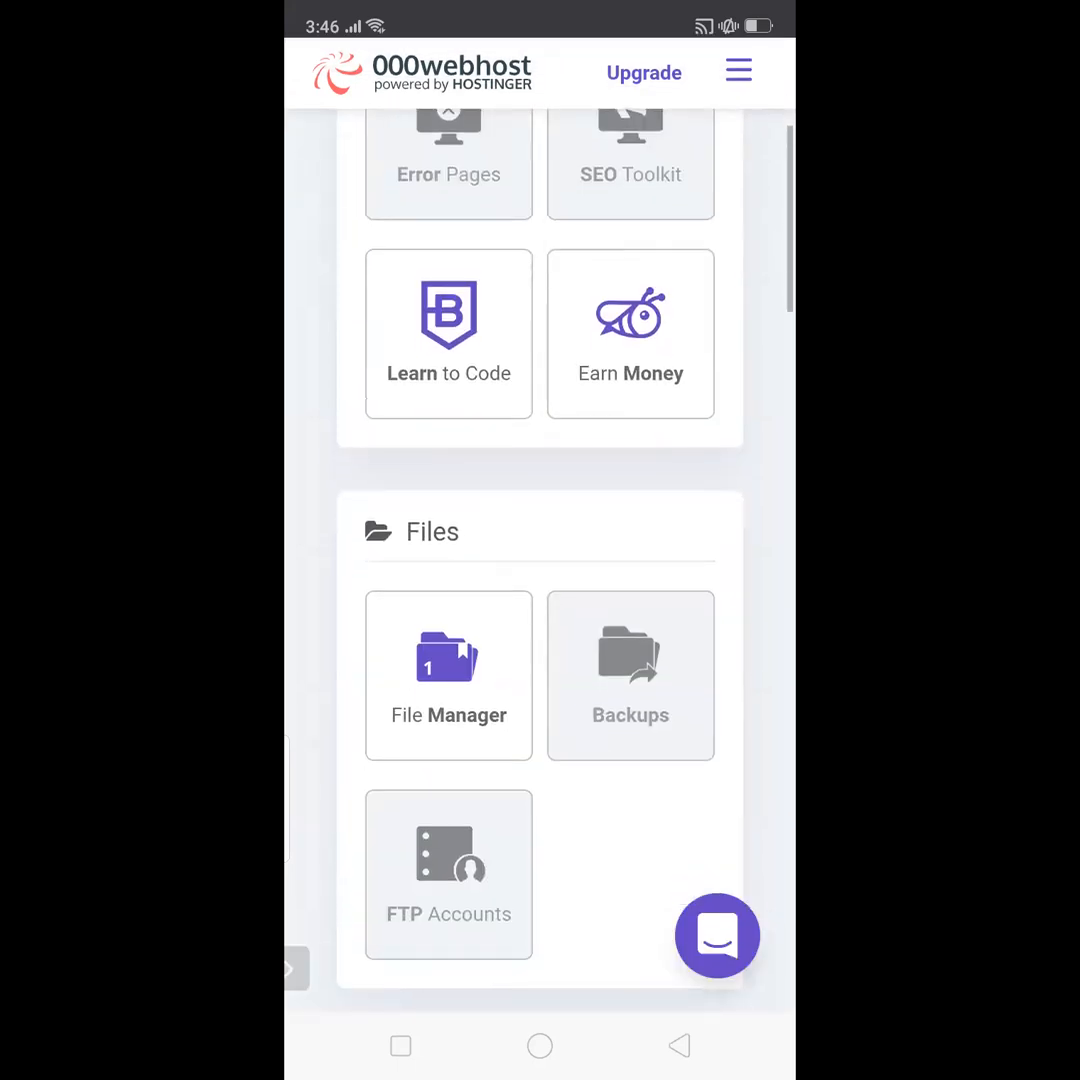
scroll(down, 3)
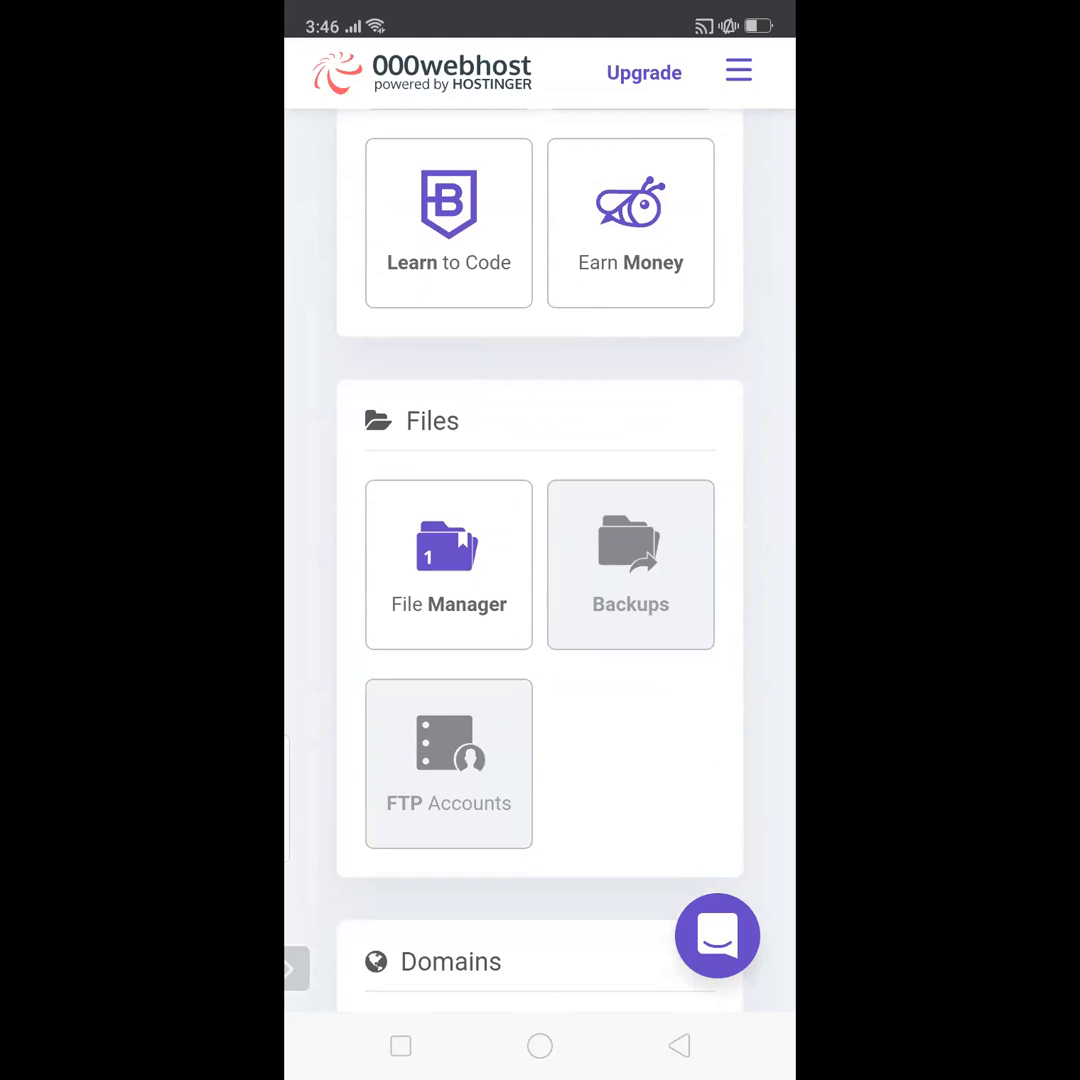
click(448, 564)
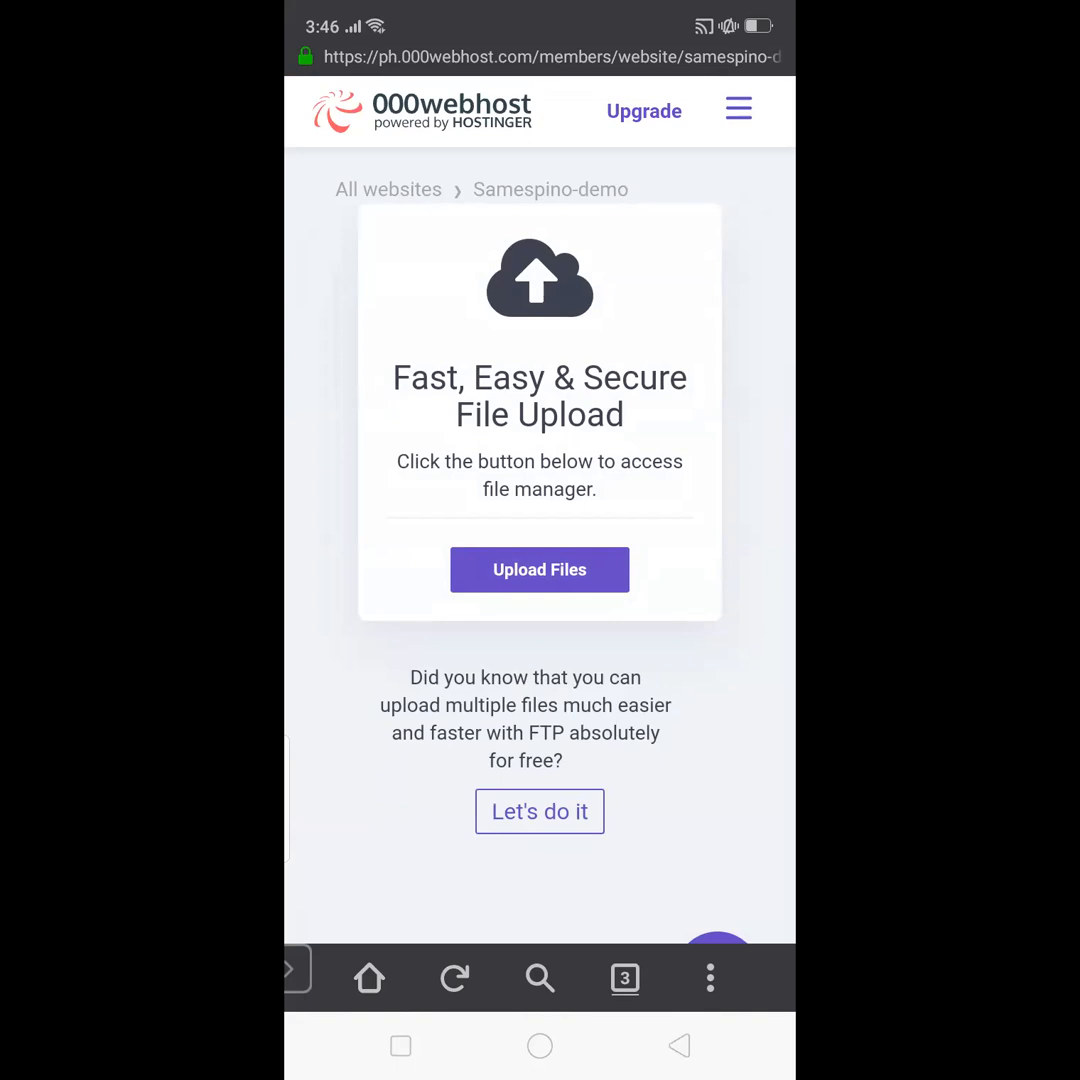
Launch the site's file manager and enter the public_html folder.
click(540, 568)
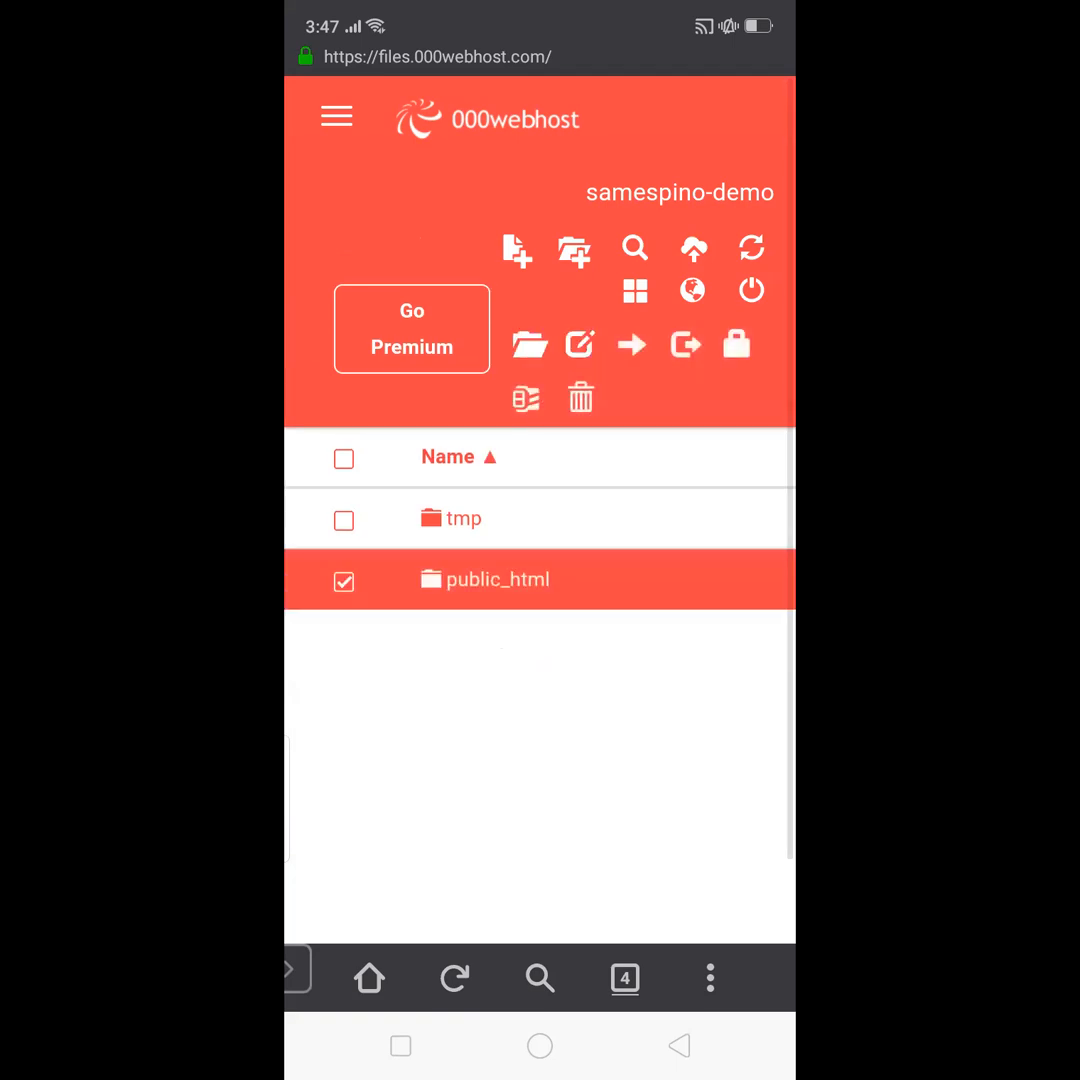
double_click(500, 580)
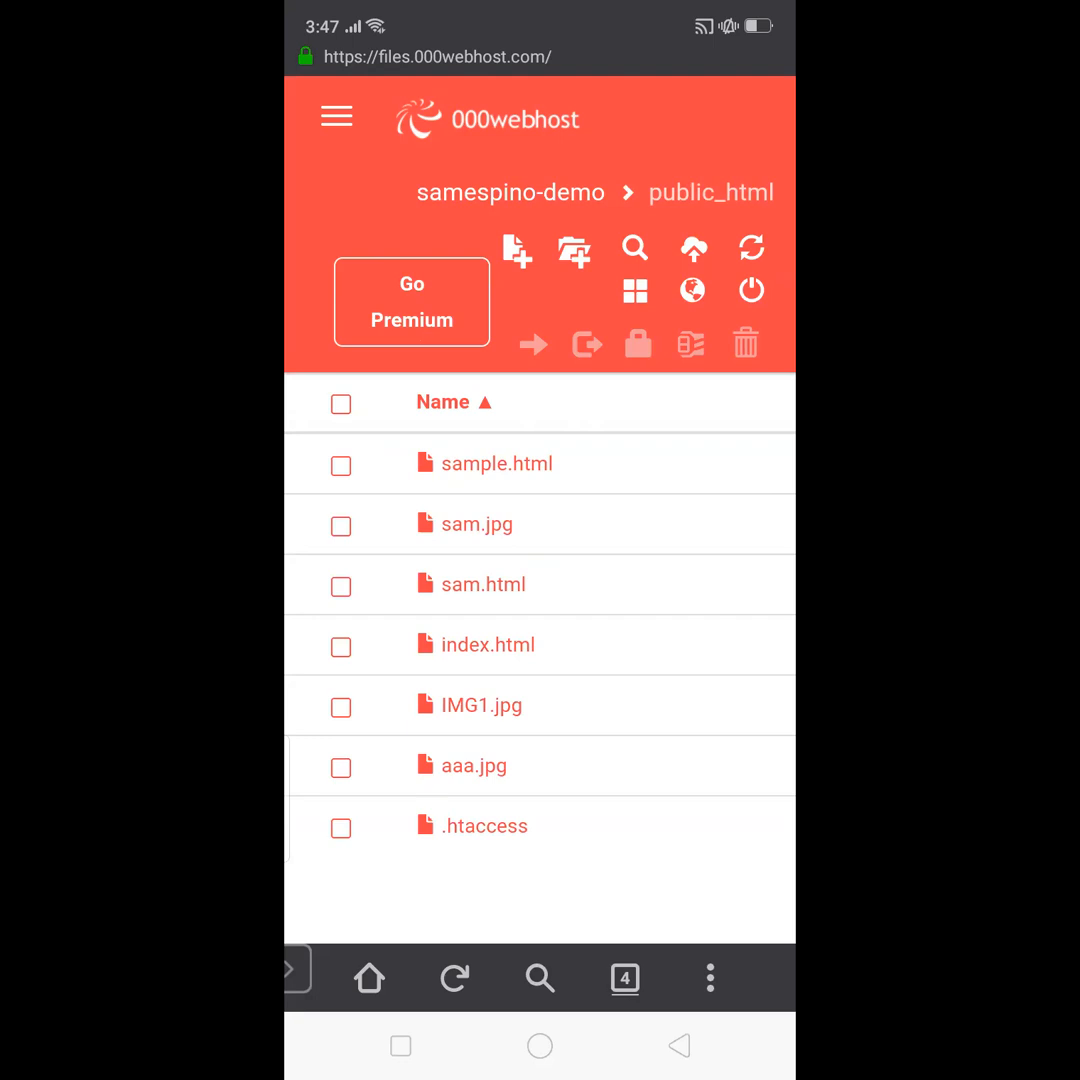
Create a new file named demo.html in public_html.
click(516, 250)
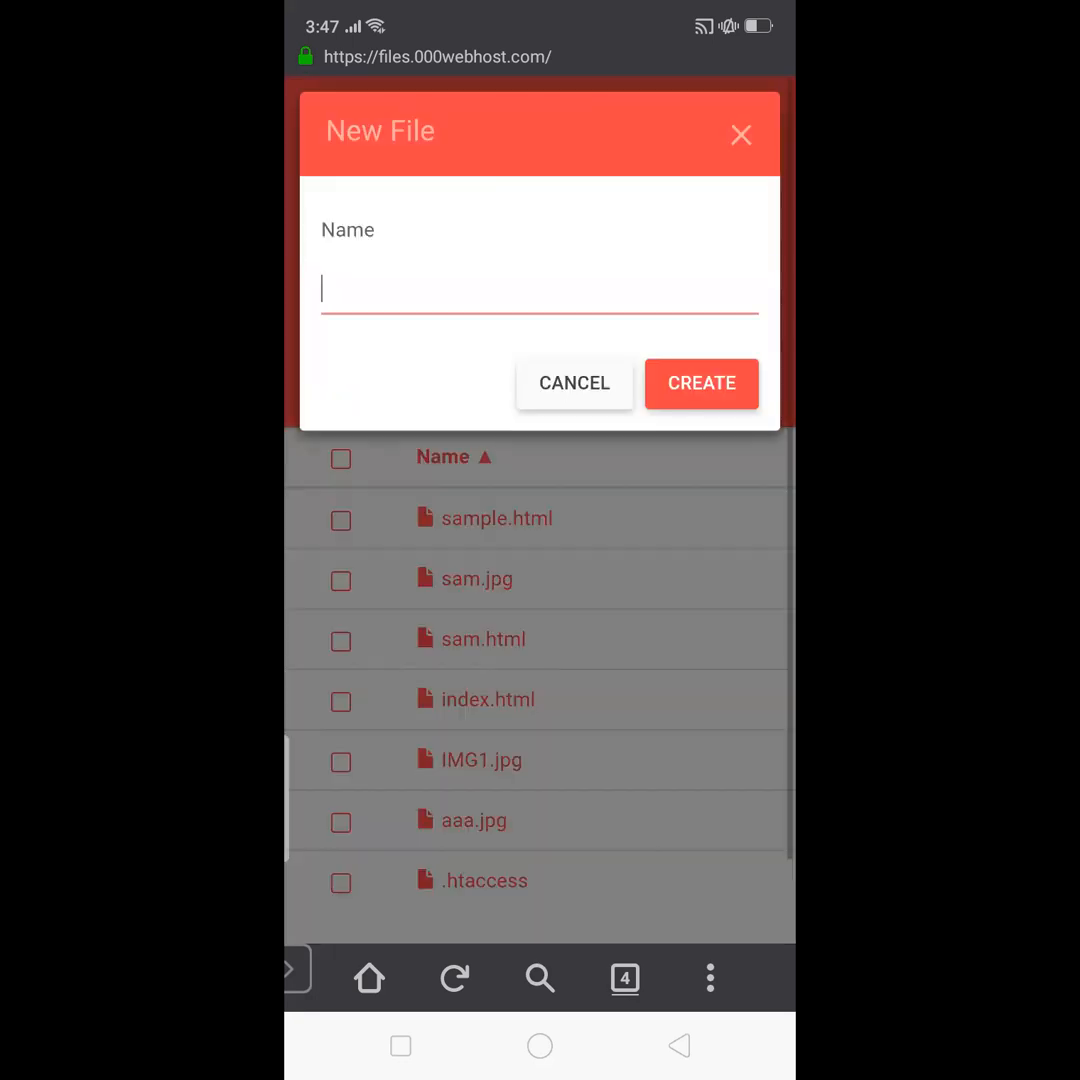
click(540, 288)
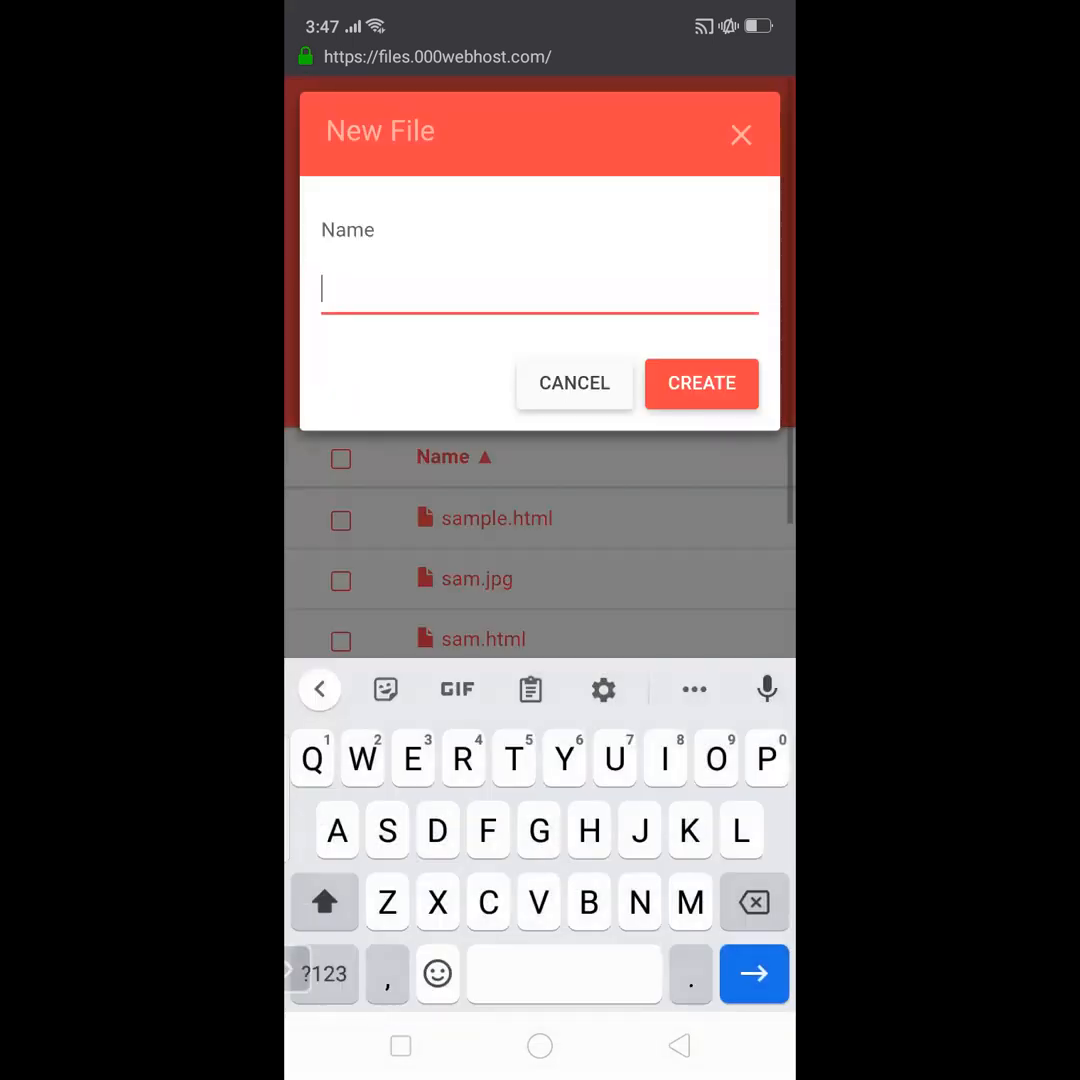
text(Dem)
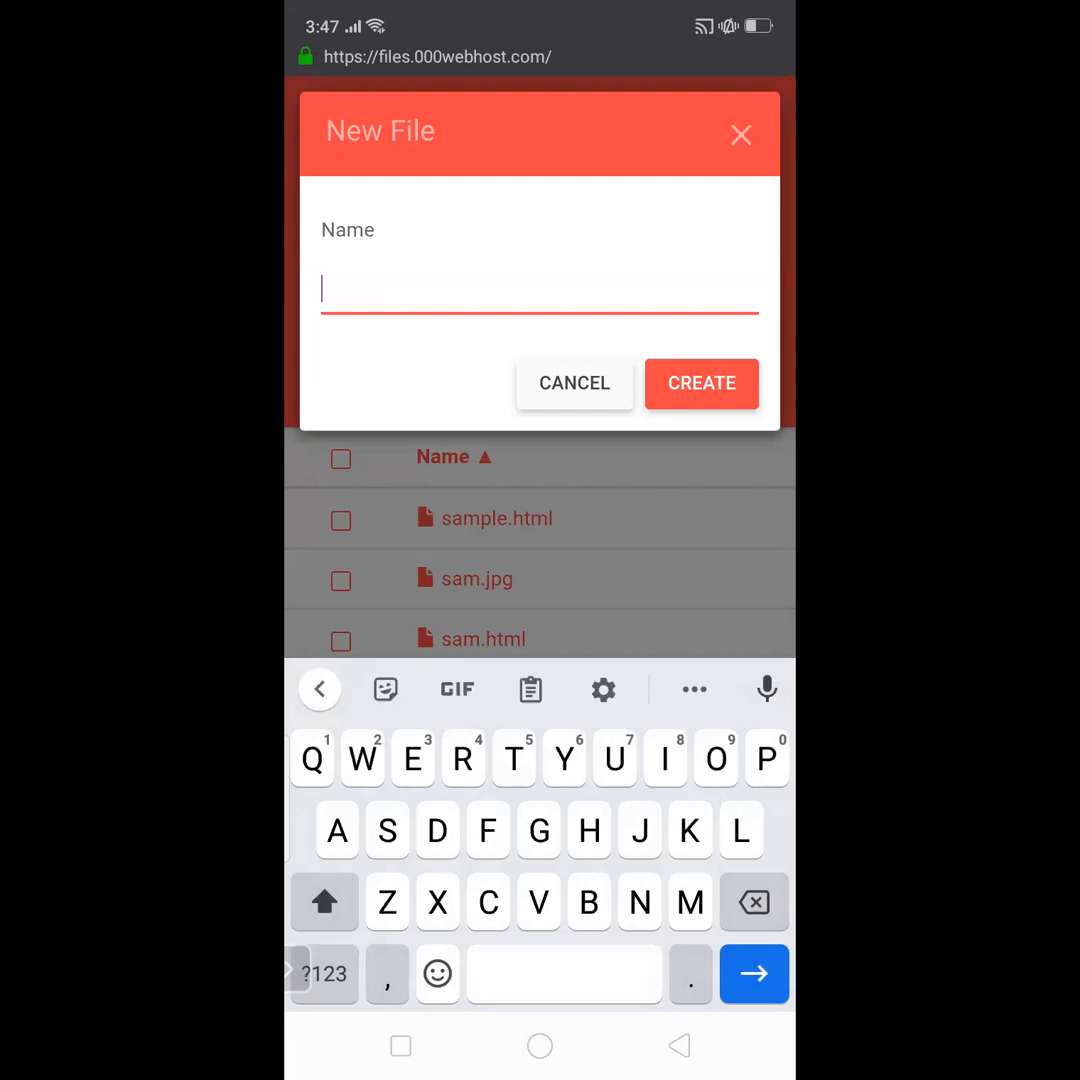
text(Demo.)
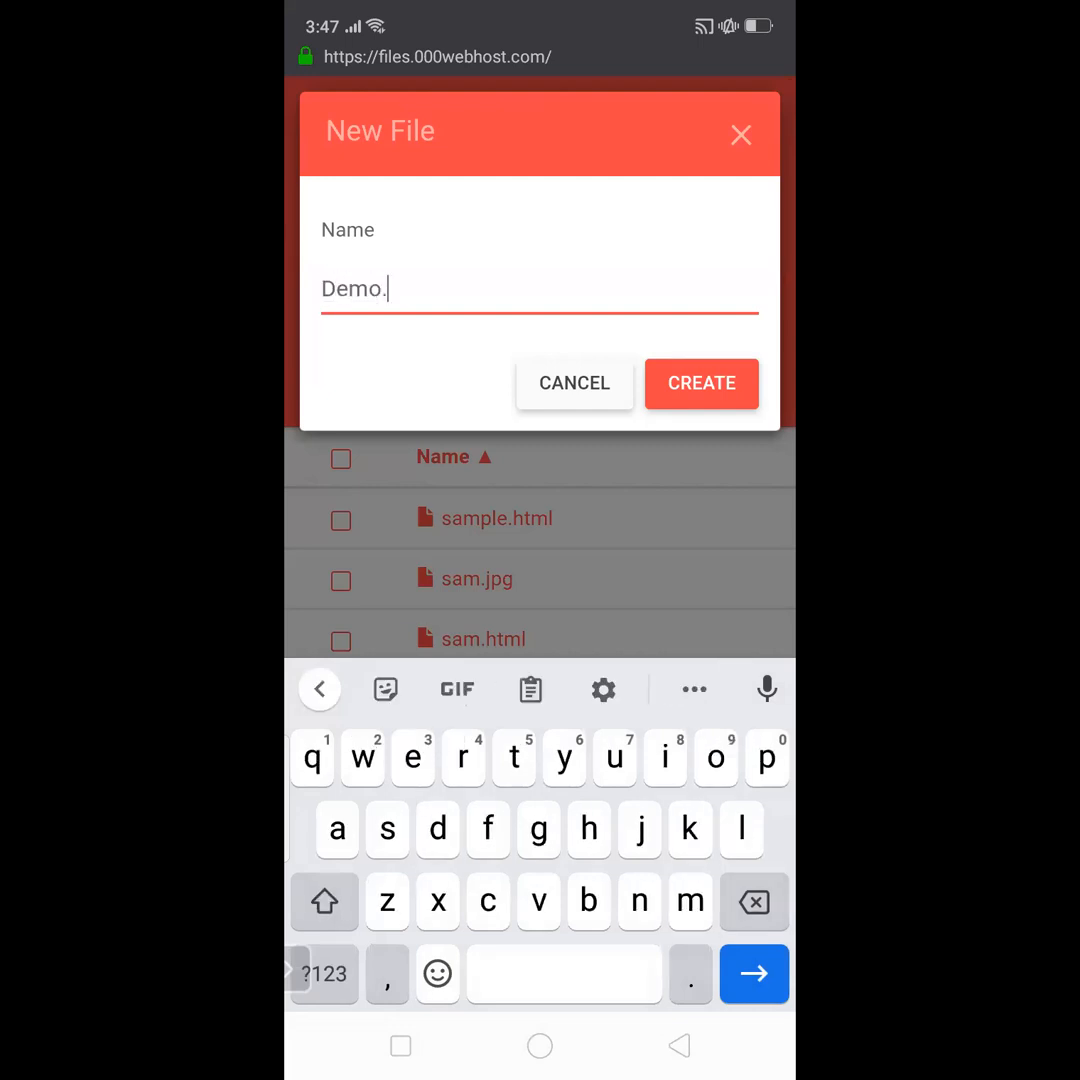
text(html)
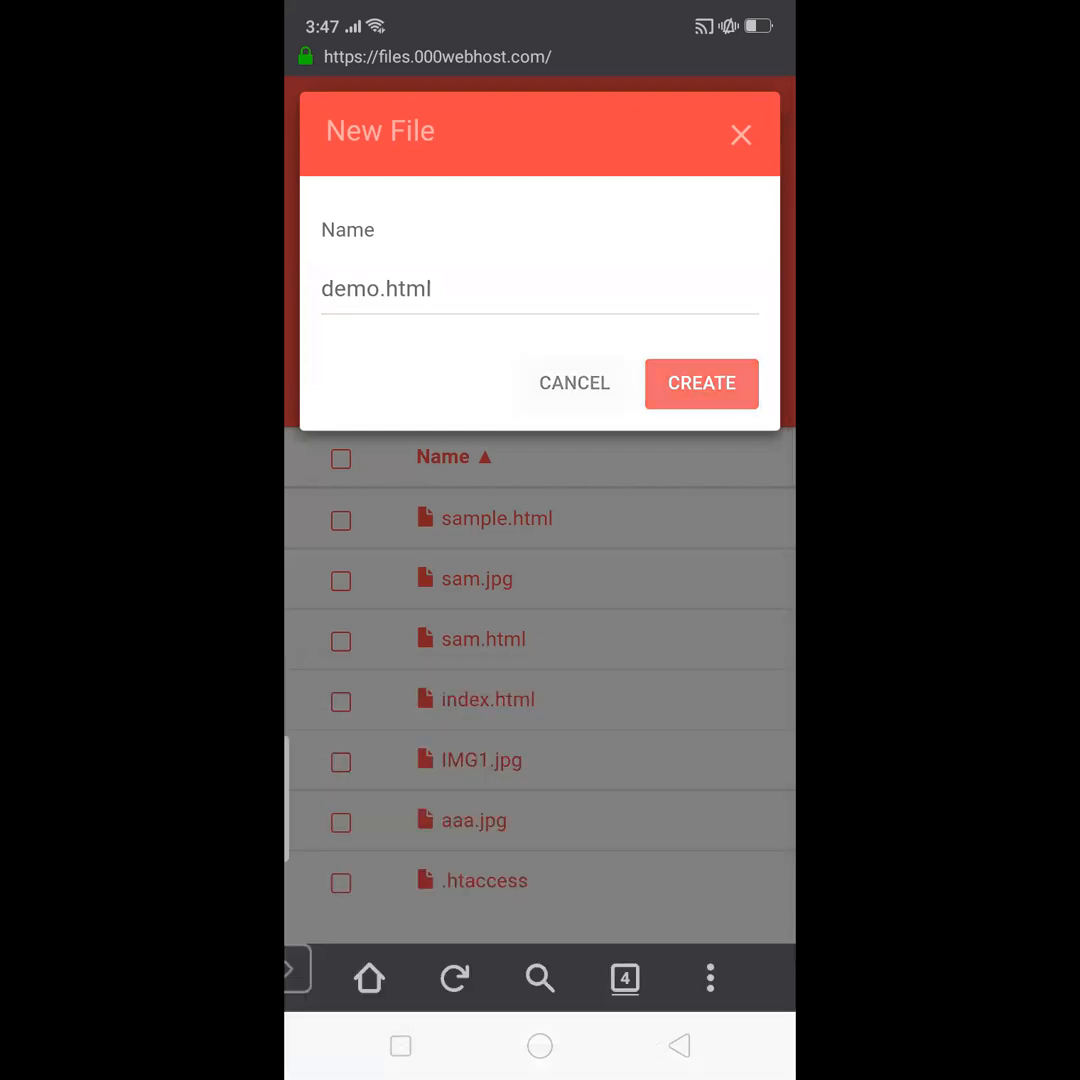
click(700, 384)
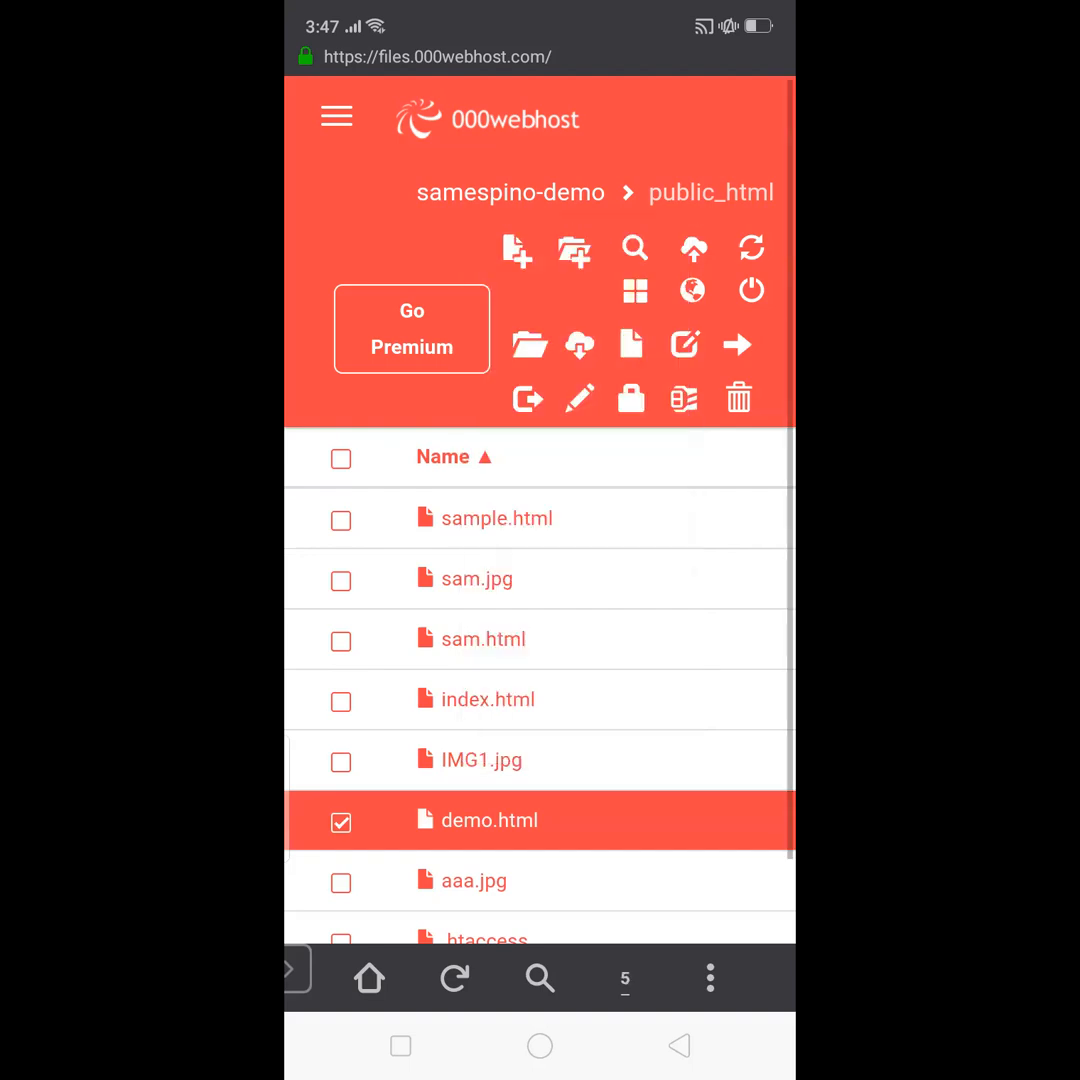
Close the extra samespino-demo site tab from the tab switcher.
click(624, 976)
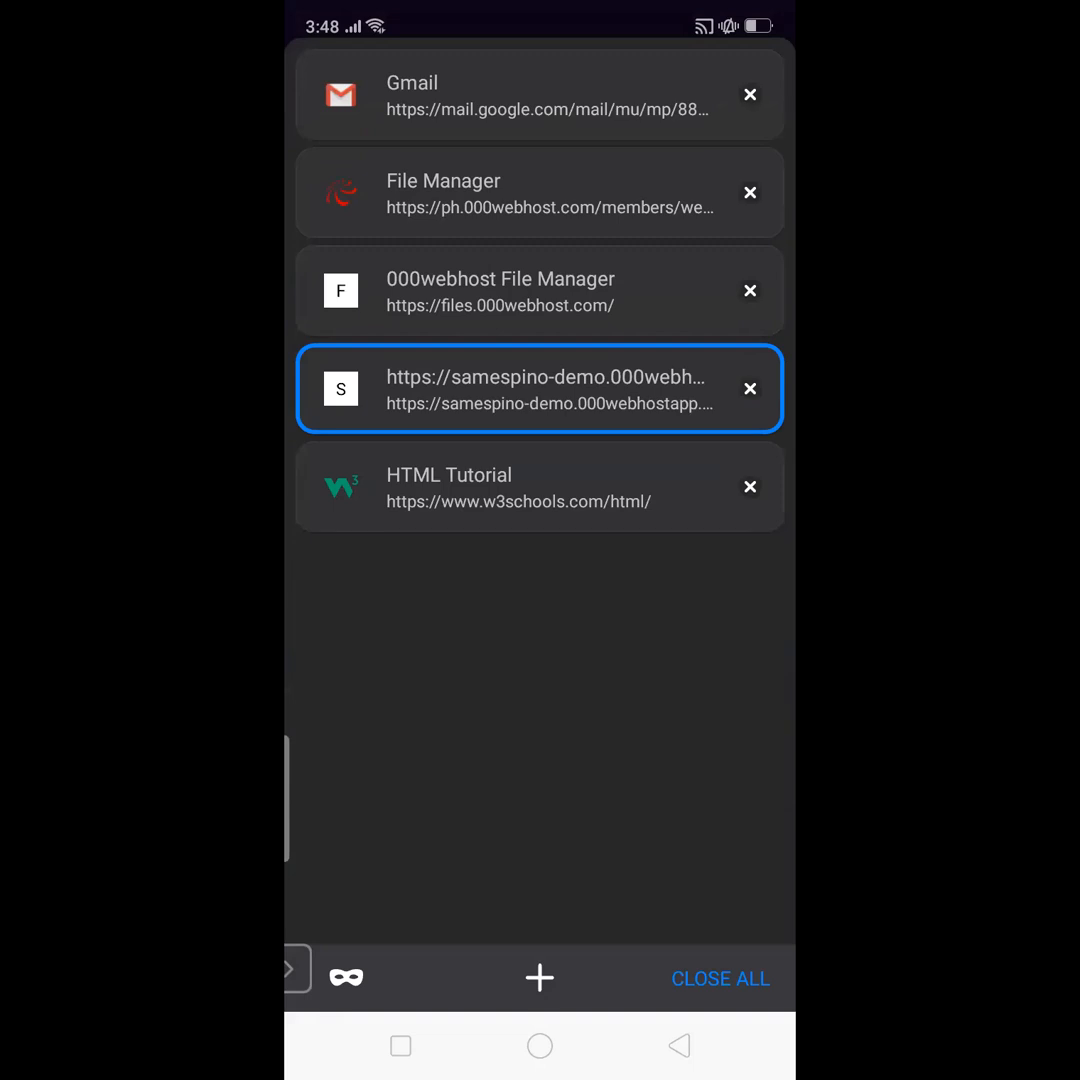
click(748, 388)
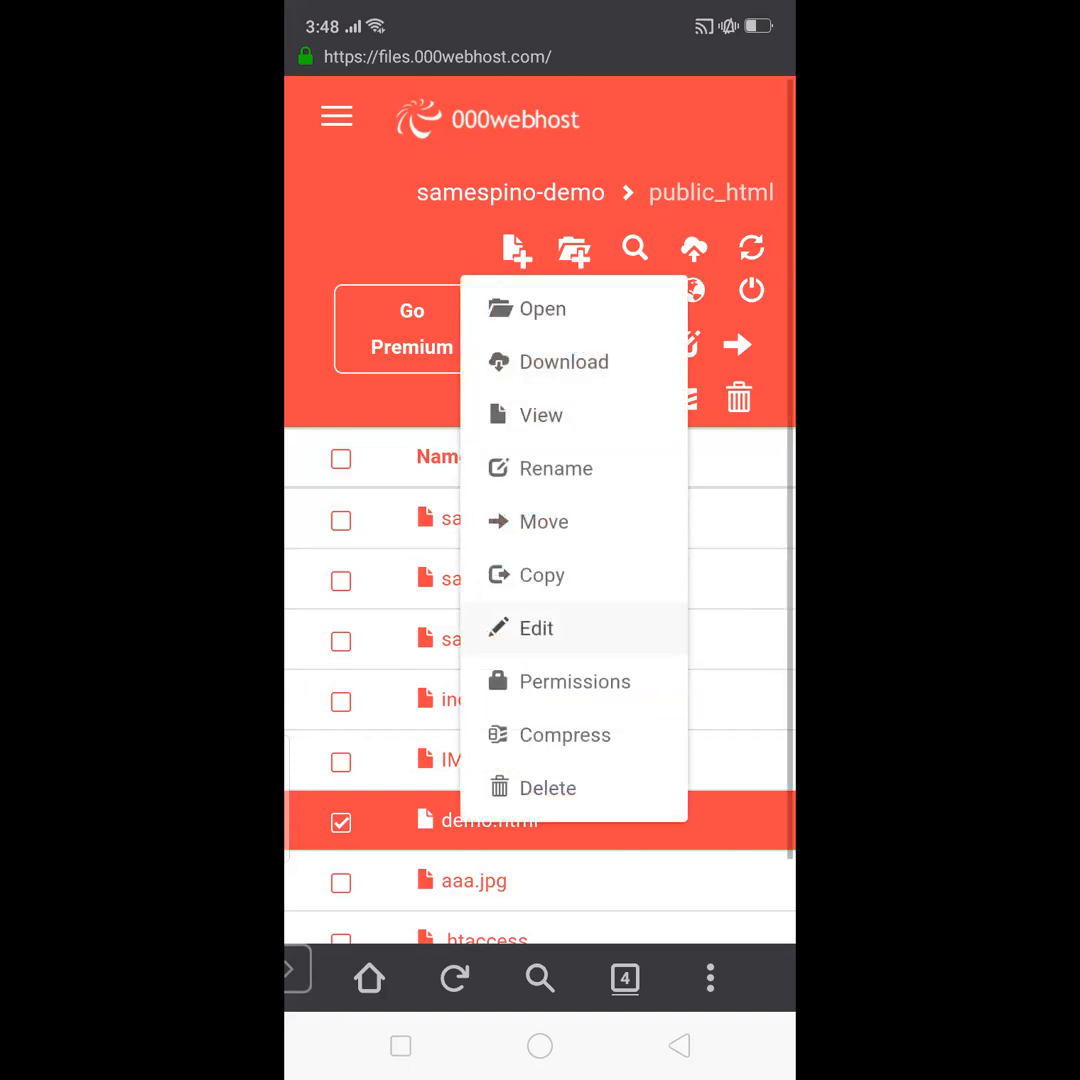
Choose Edit on demo.html to open it in the file editor.
click(536, 628)
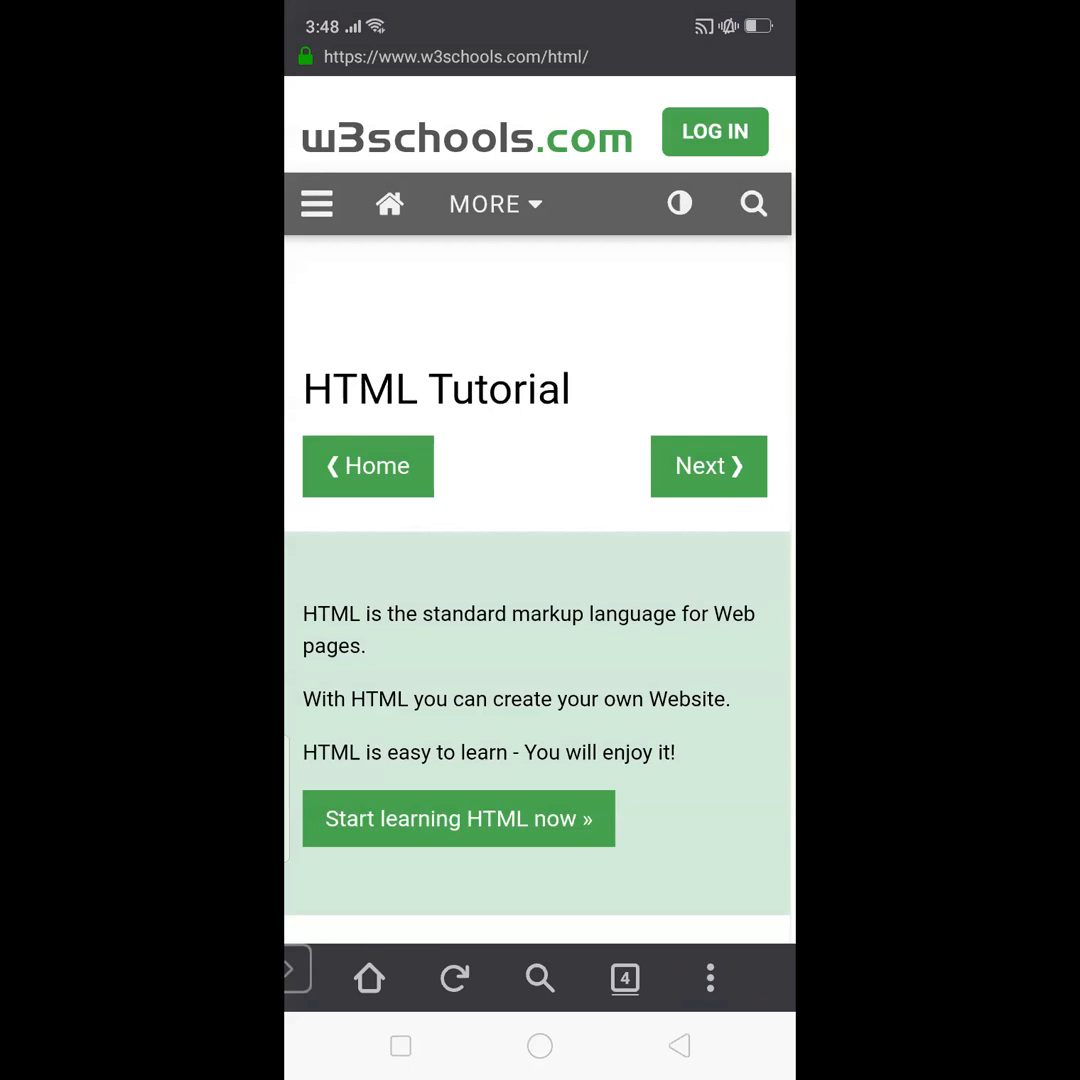
Select the w3schools Example page code with its title, heading and paragraph for copying.
scroll(down, 3)
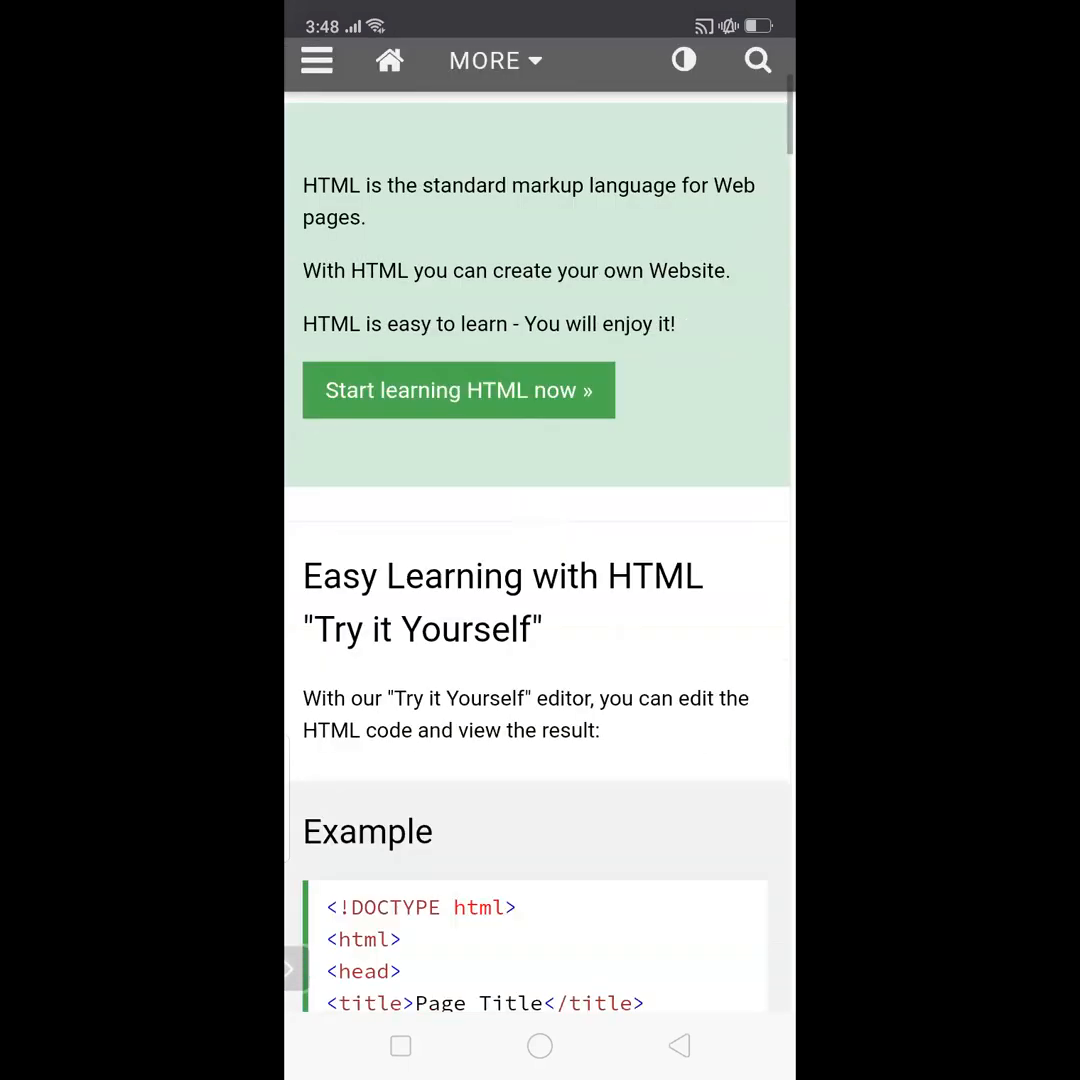
scroll(down, 3)
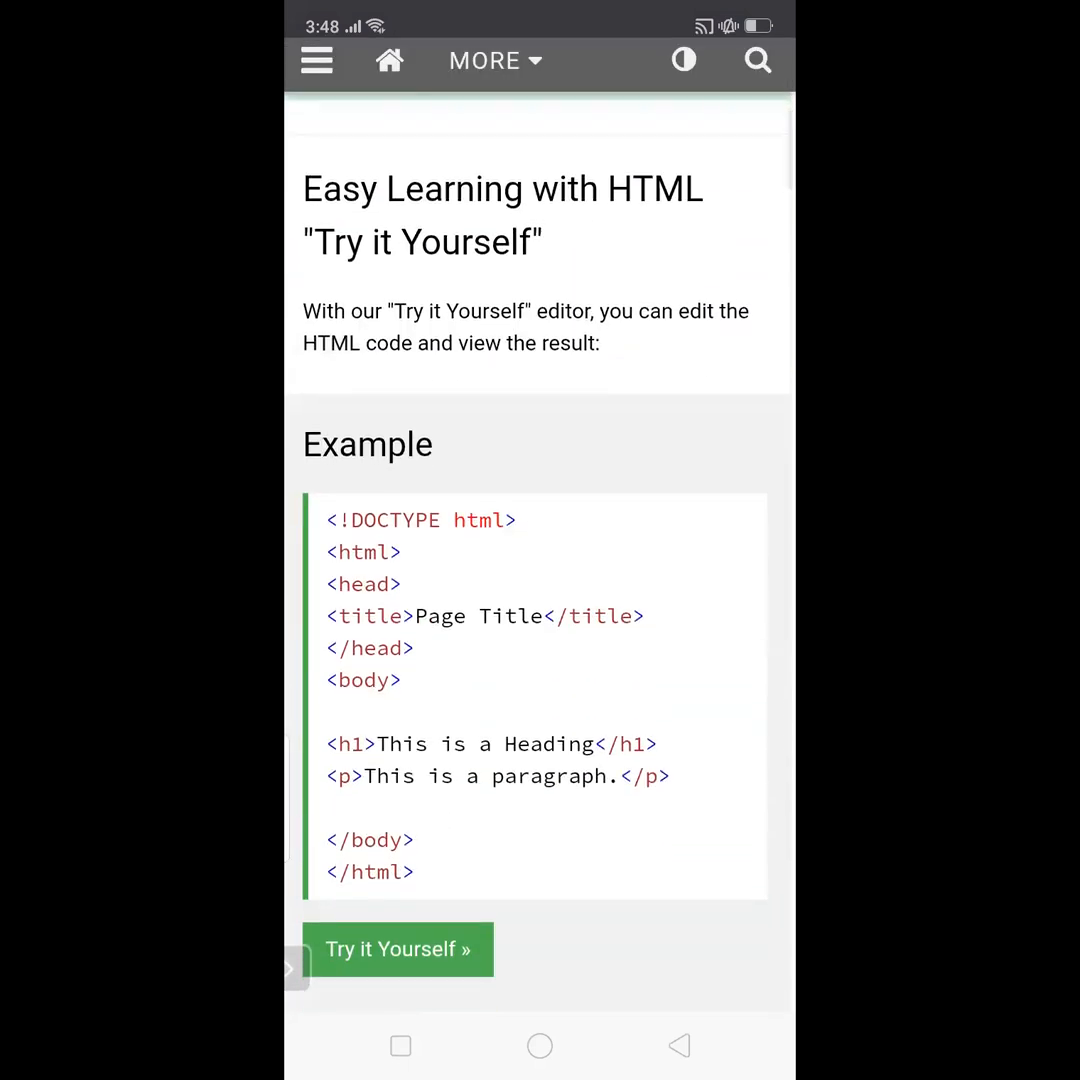
double_click(390, 616)
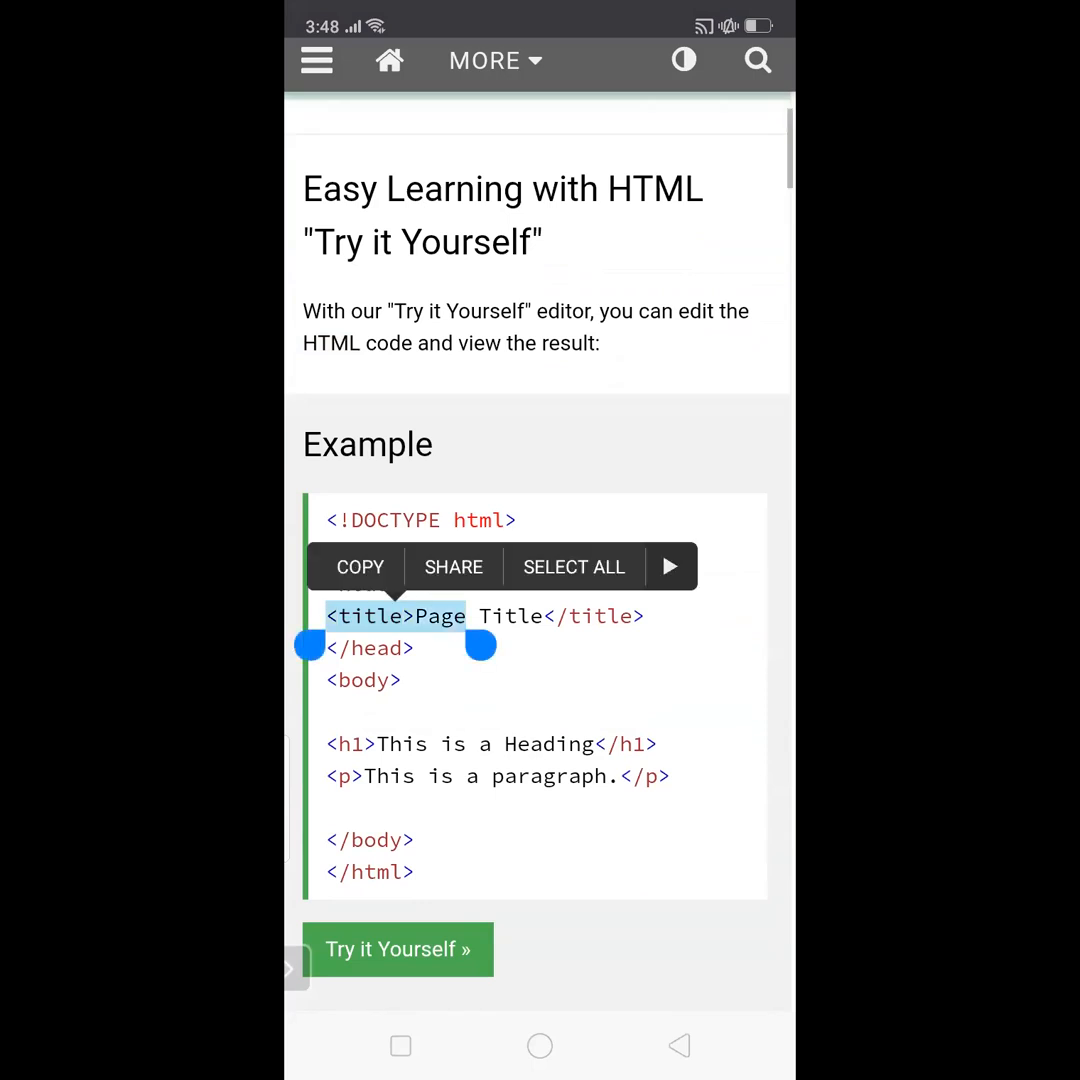
drag(308, 644, 308, 552)
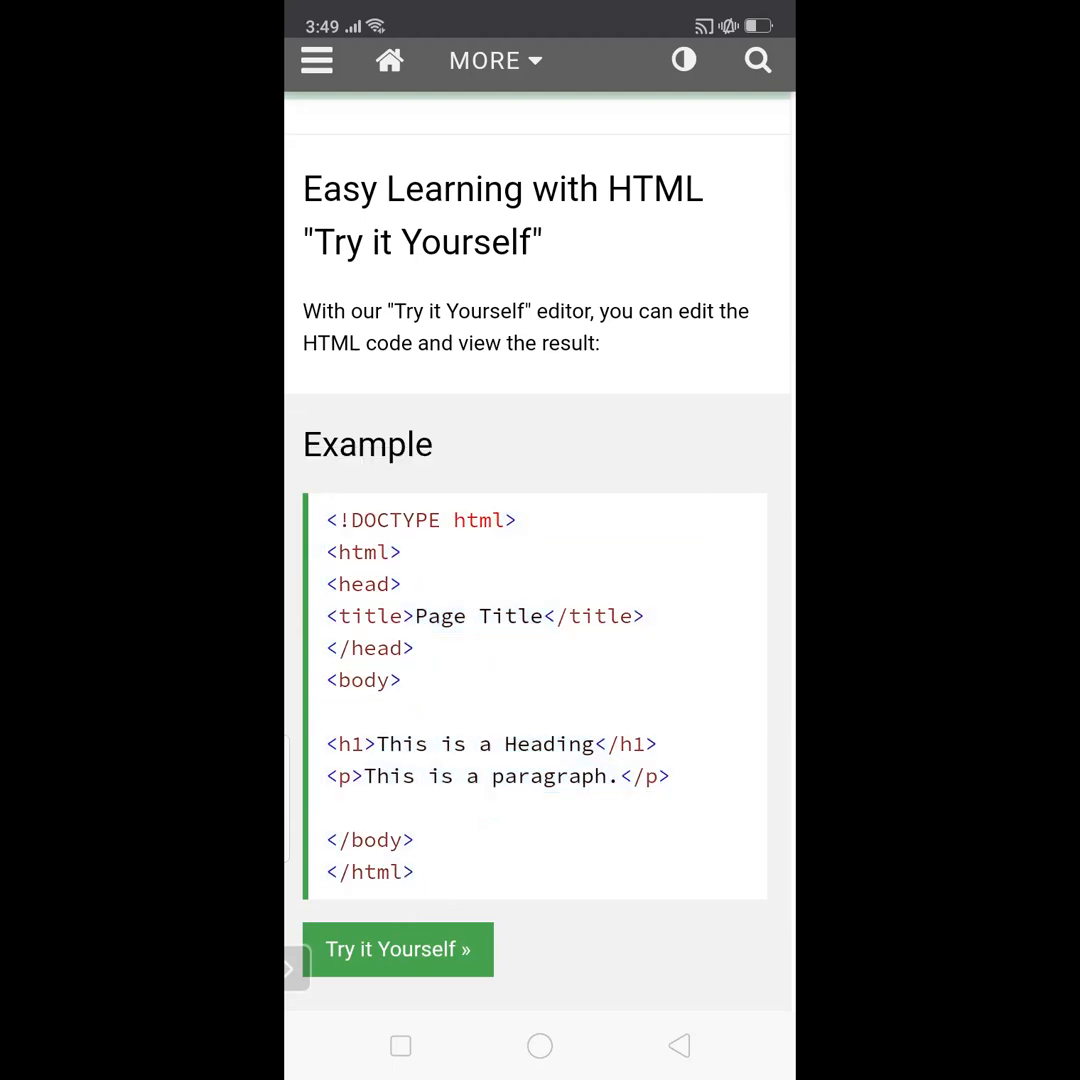
scroll(down, 3)
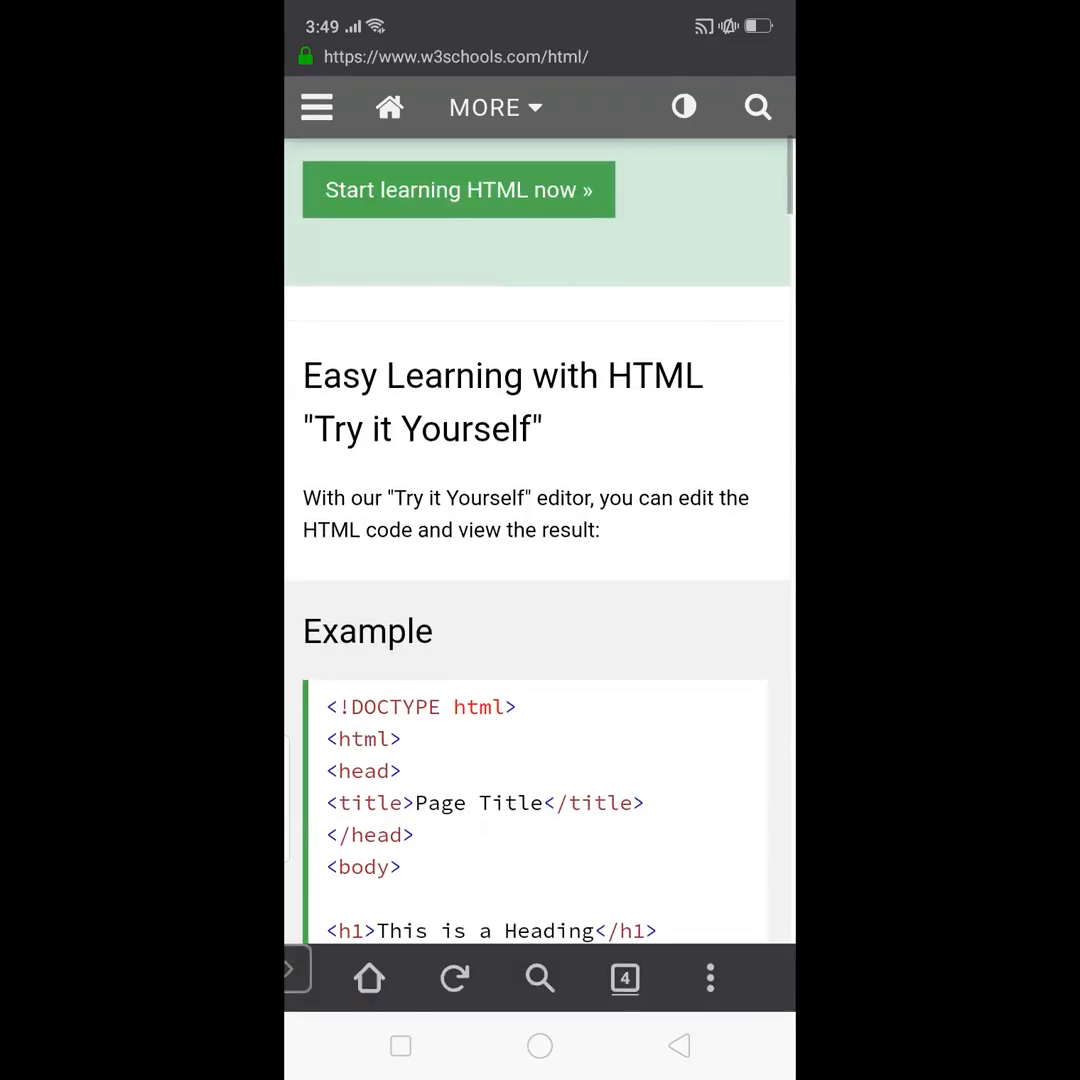
Paste the copied example HTML into demo.html and save it with SAVE & CLOSE.
click(624, 976)
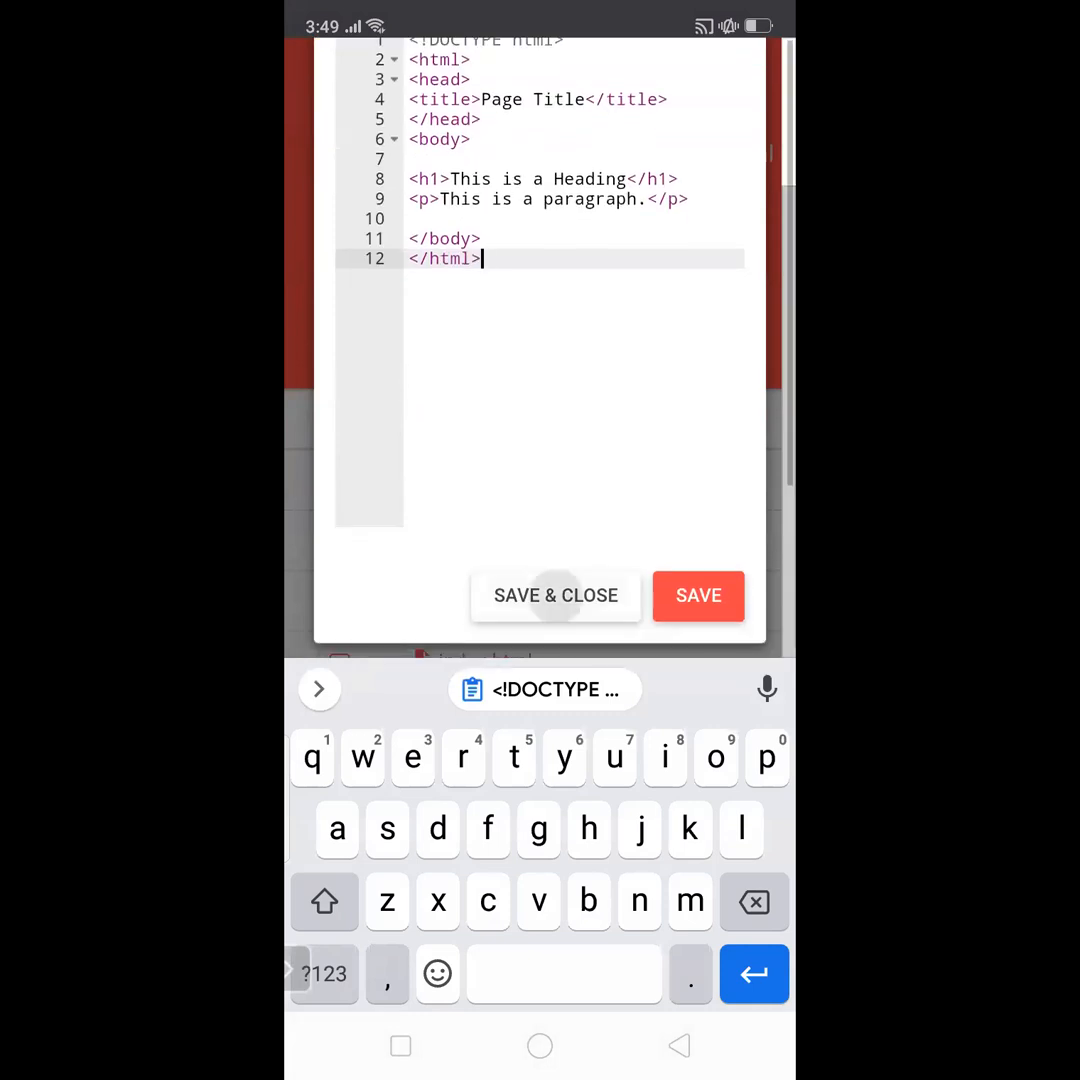
click(556, 596)
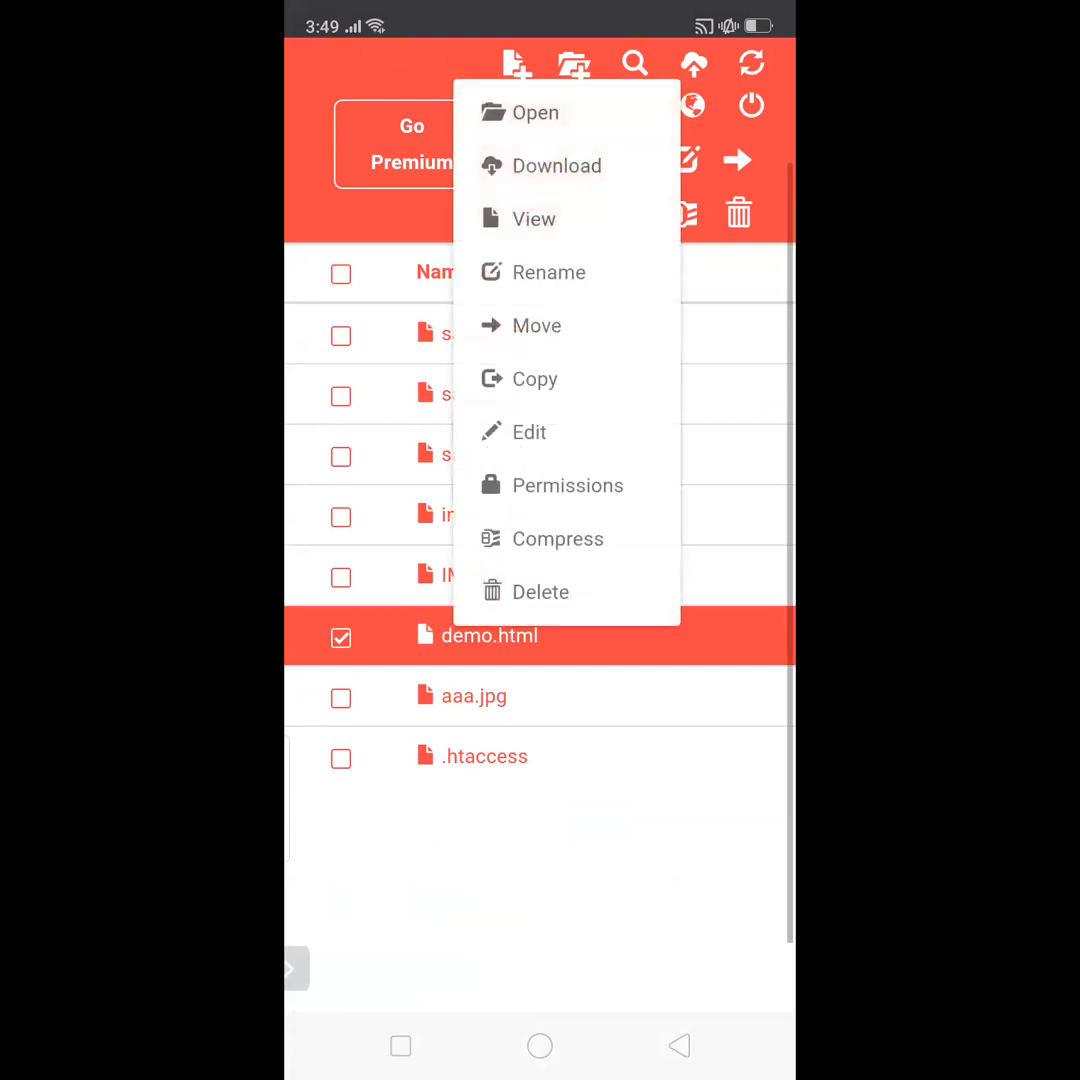
View the live demo.html page showing its heading and paragraph, then list the open tabs.
click(532, 218)
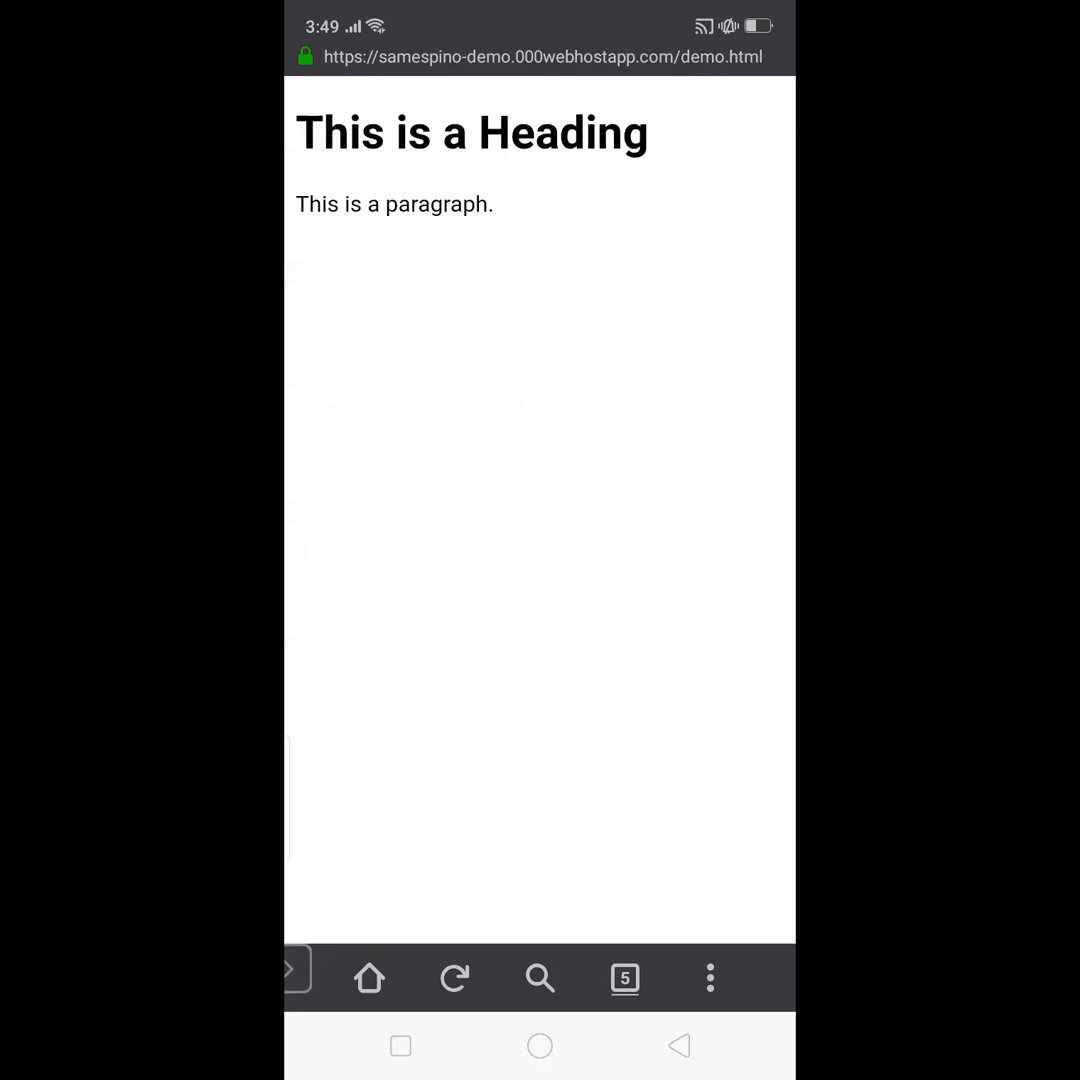
click(624, 978)
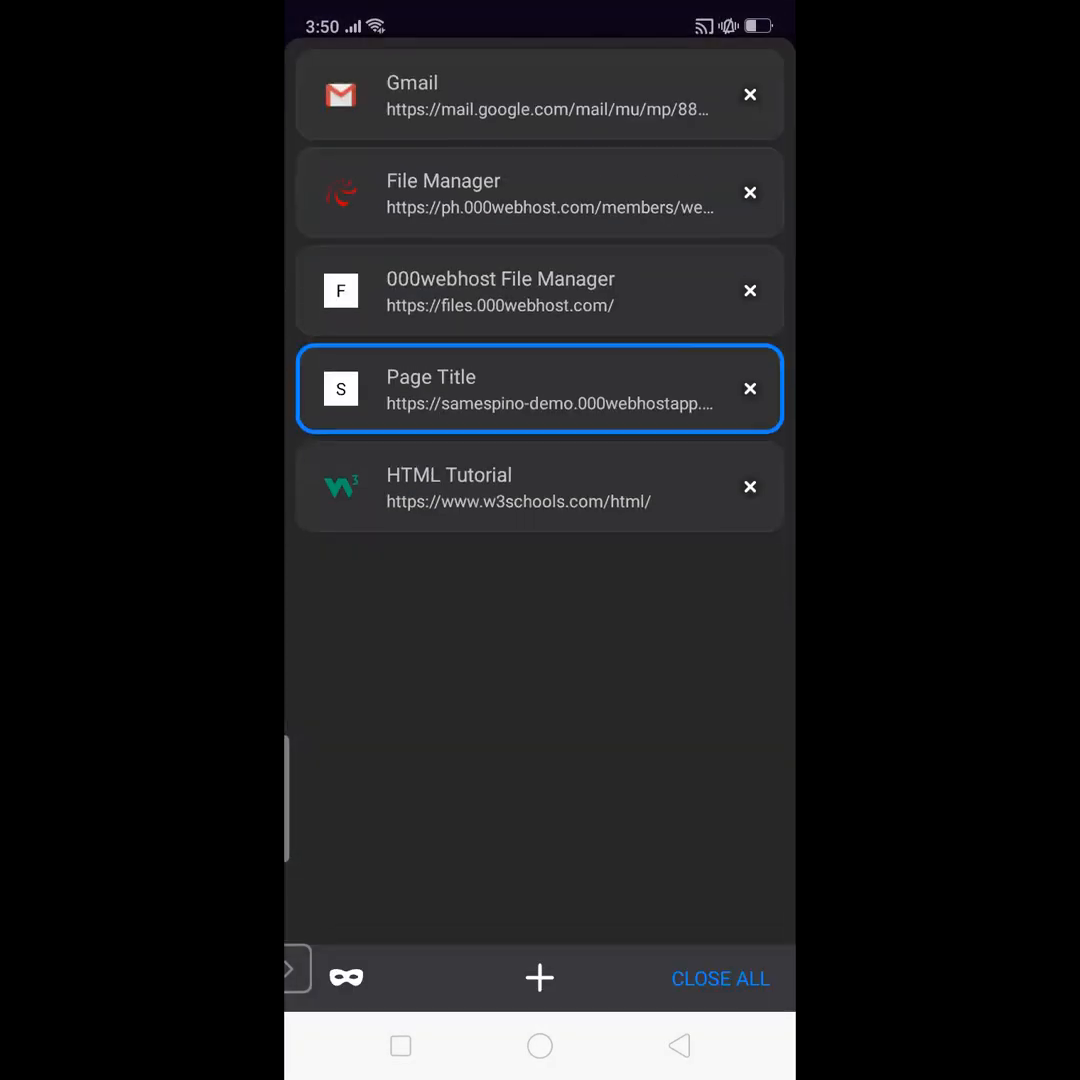
Close the live demo page tab and reopen demo.html for editing from the File Manager.
click(748, 388)
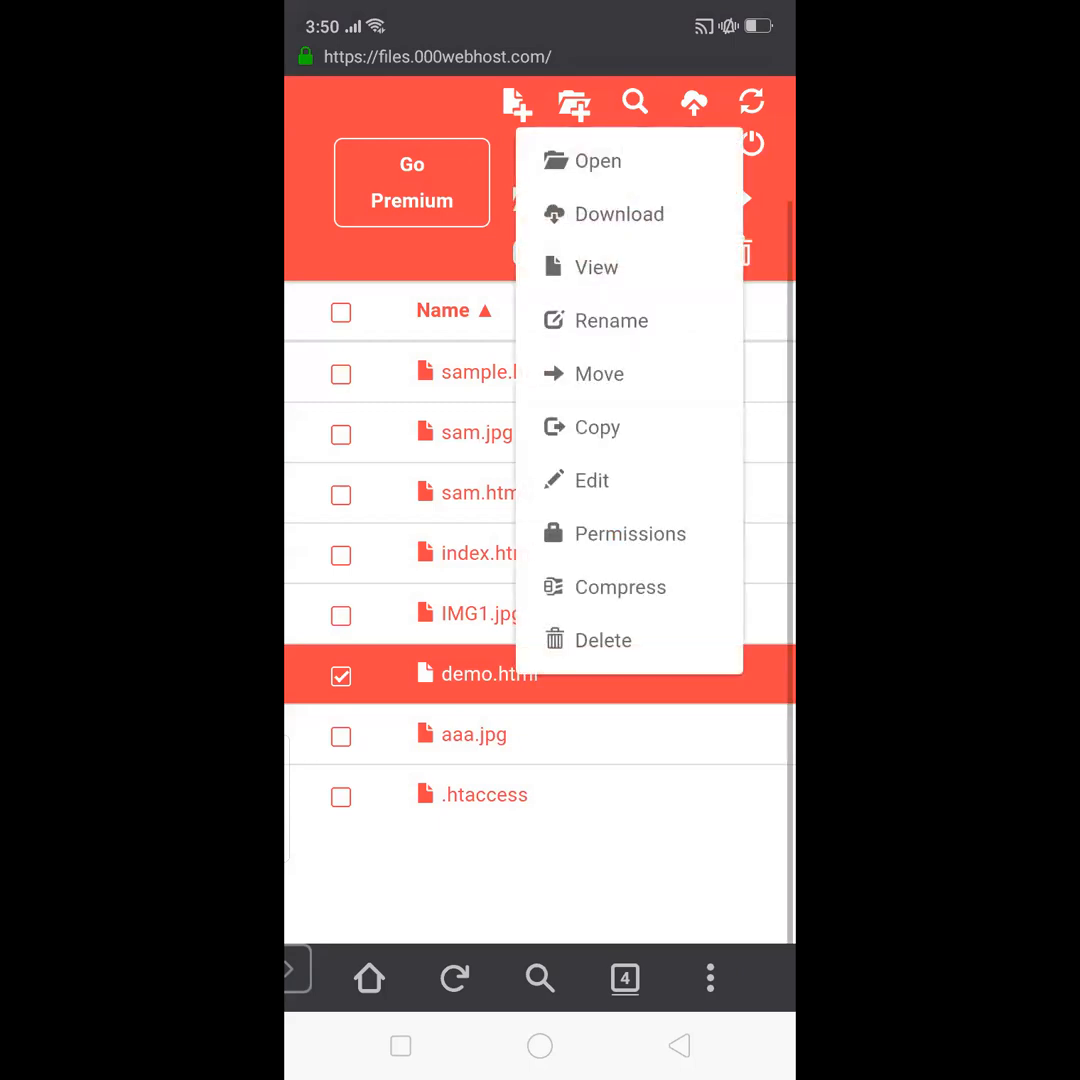
click(596, 268)
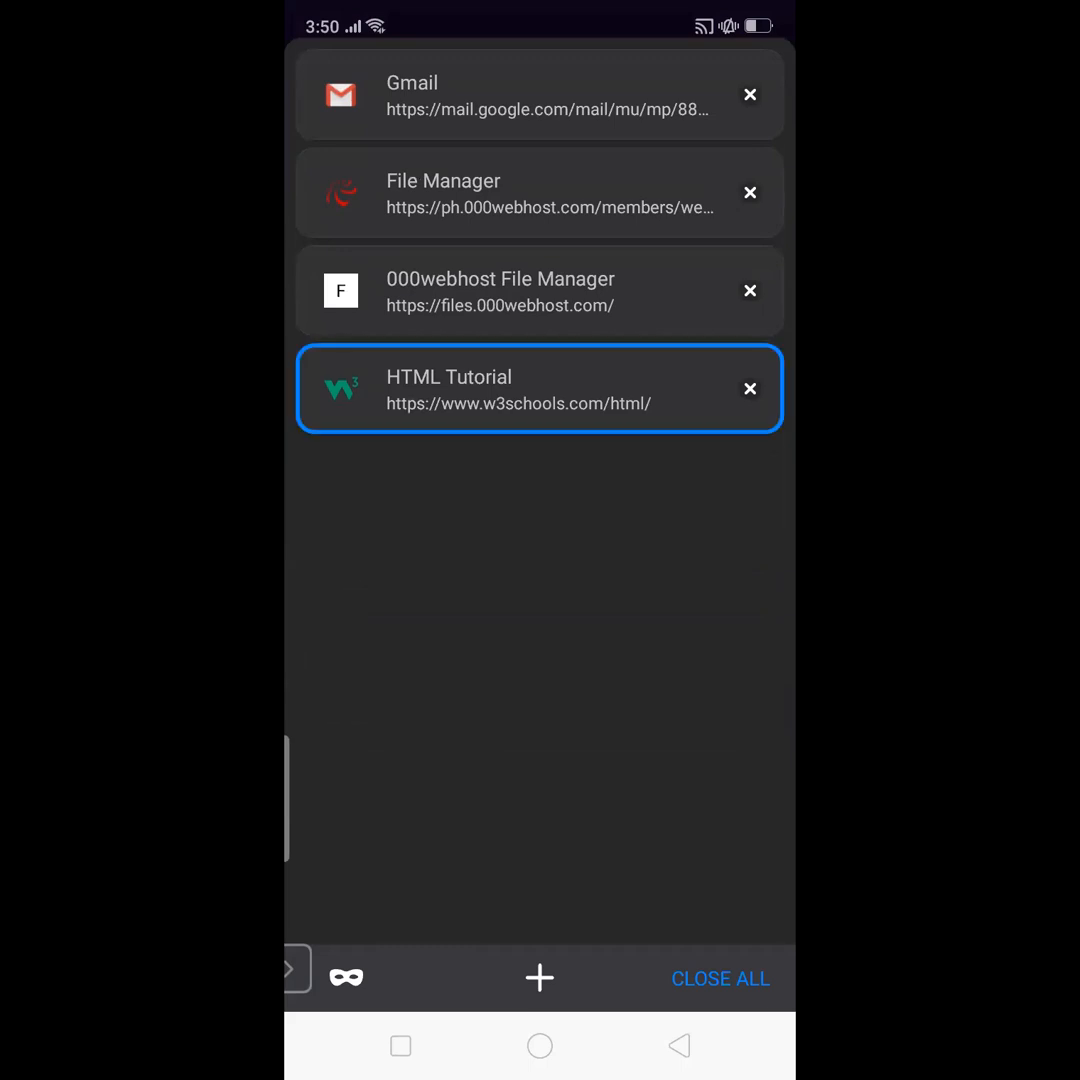
click(500, 292)
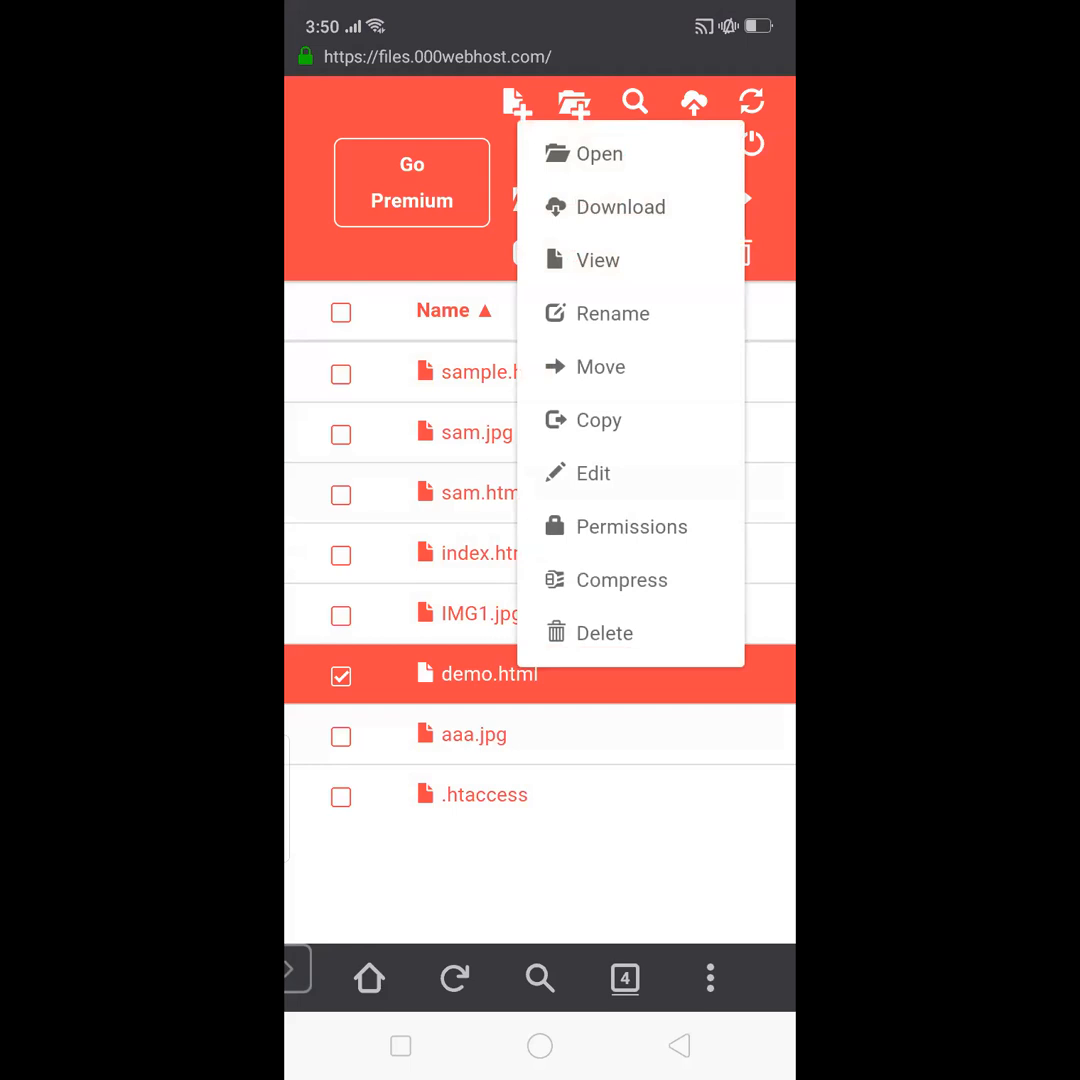
click(592, 472)
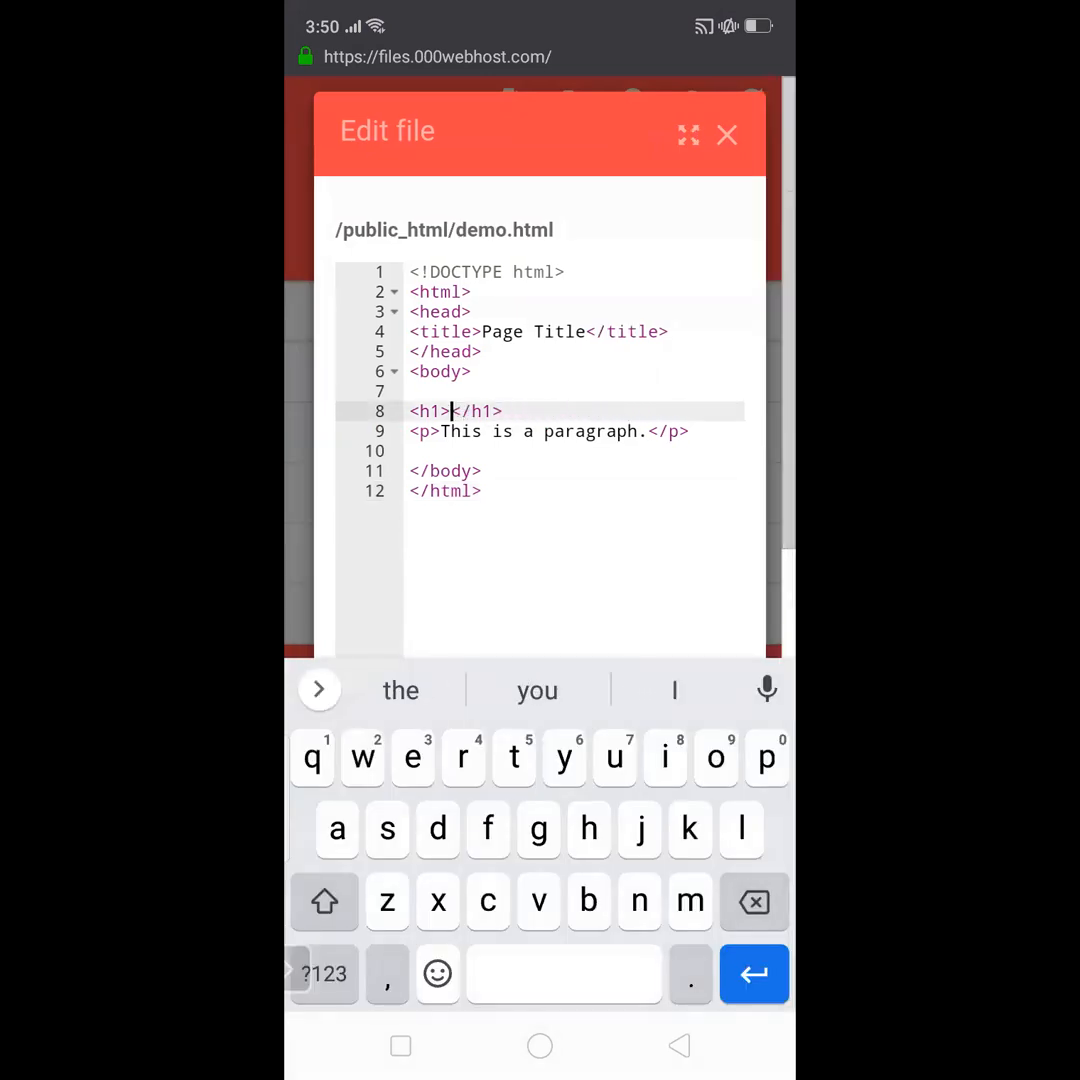
Enter 'Sam Espino' as the text between demo.html's h1 tags.
text(Sam)
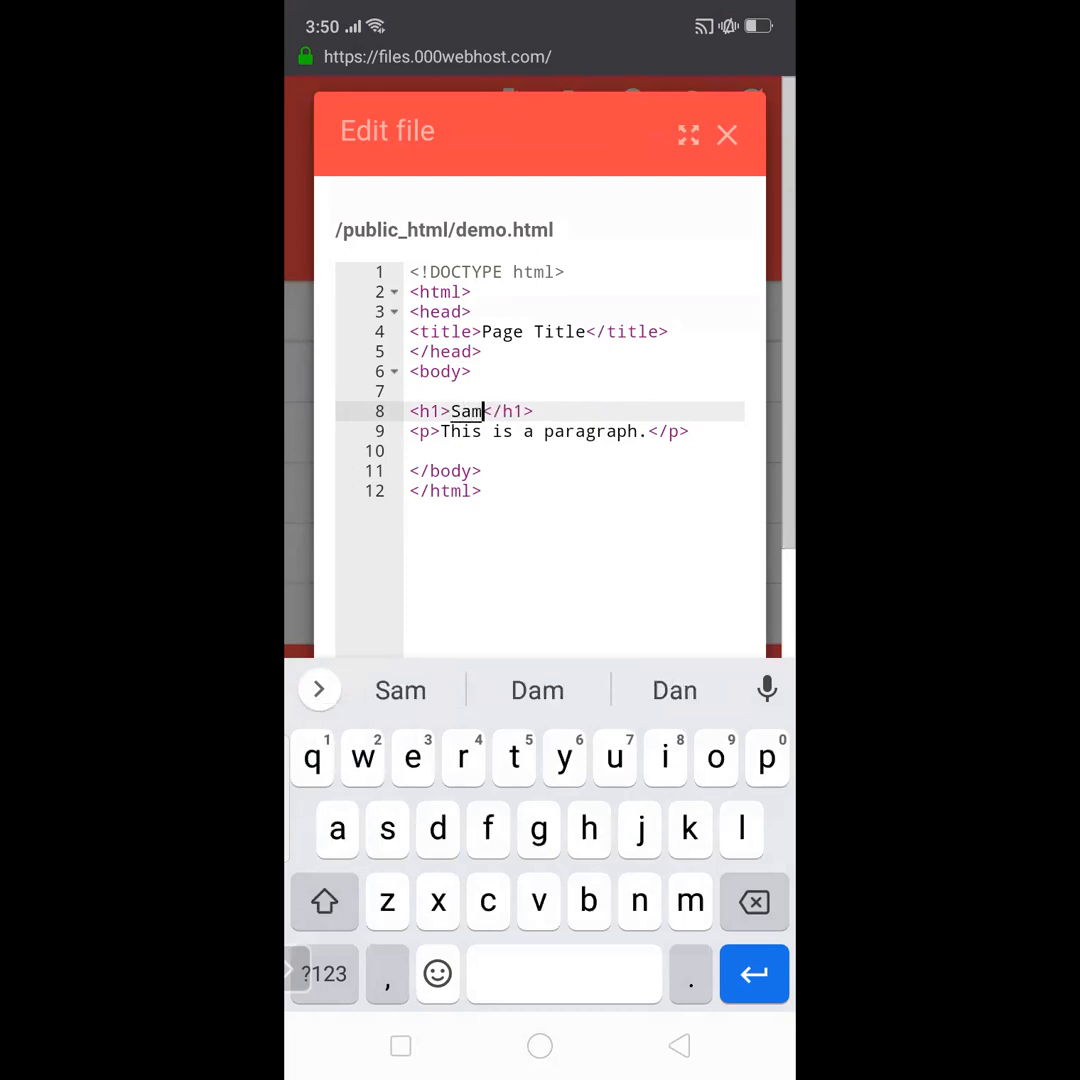
text(" ")
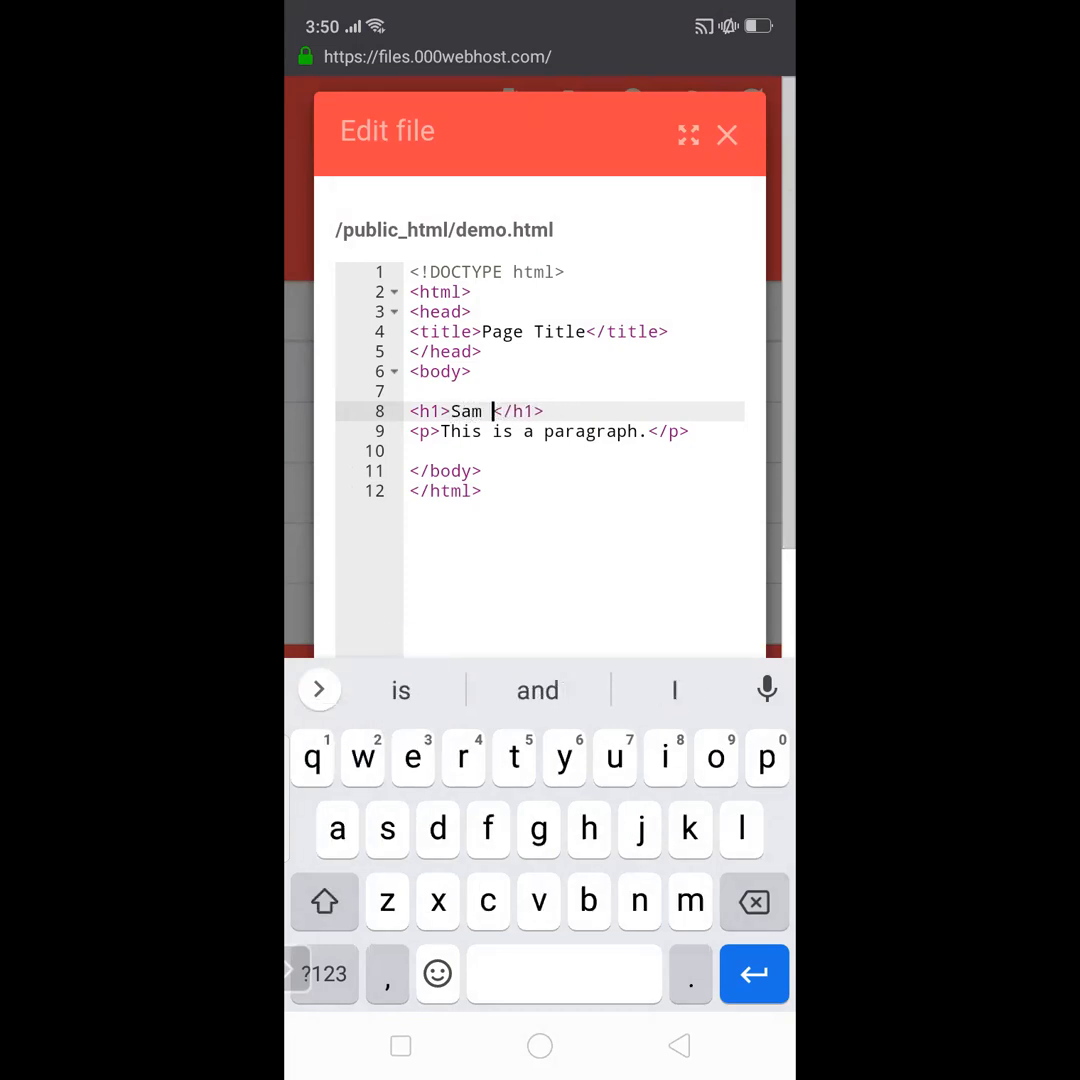
text(Espi)
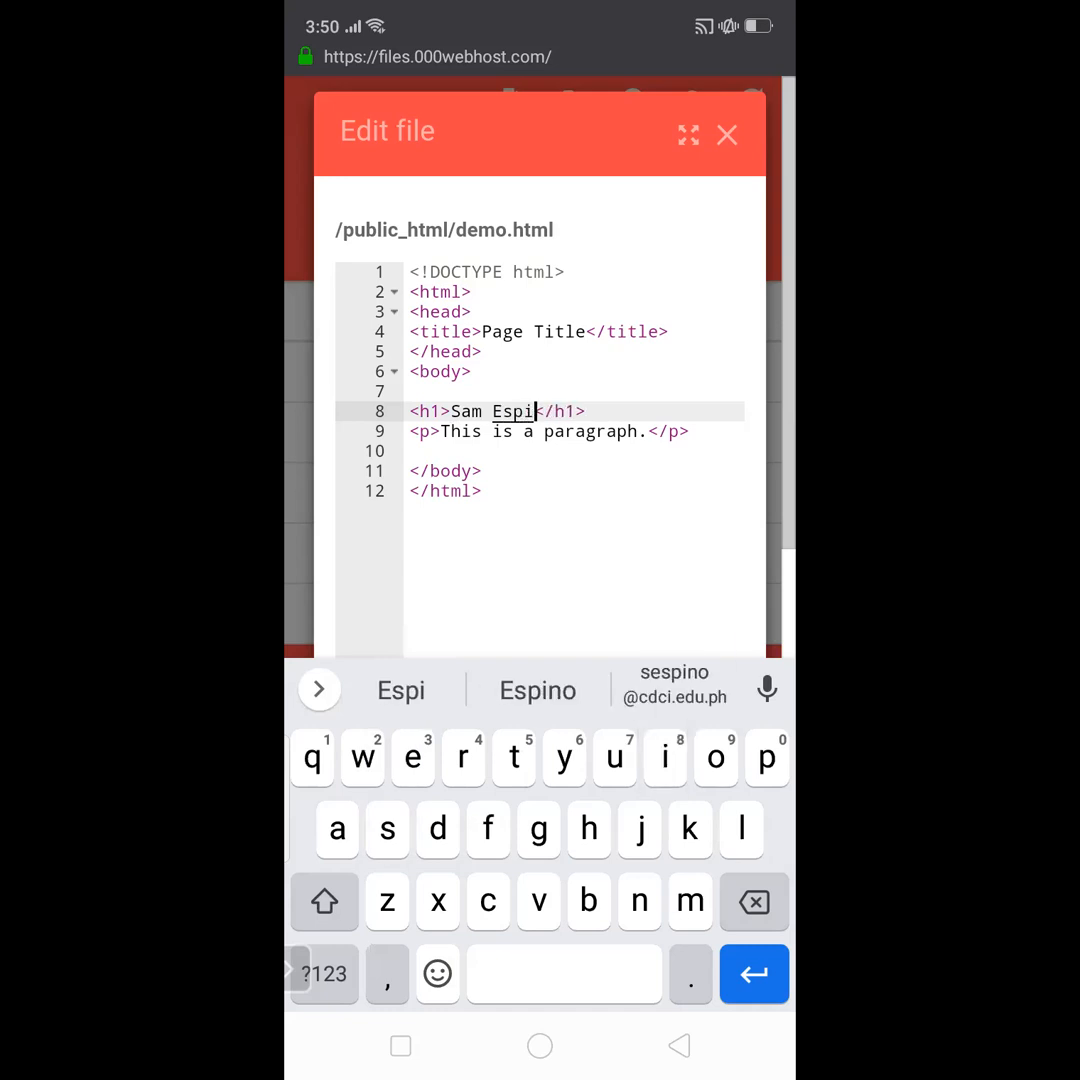
text(no)
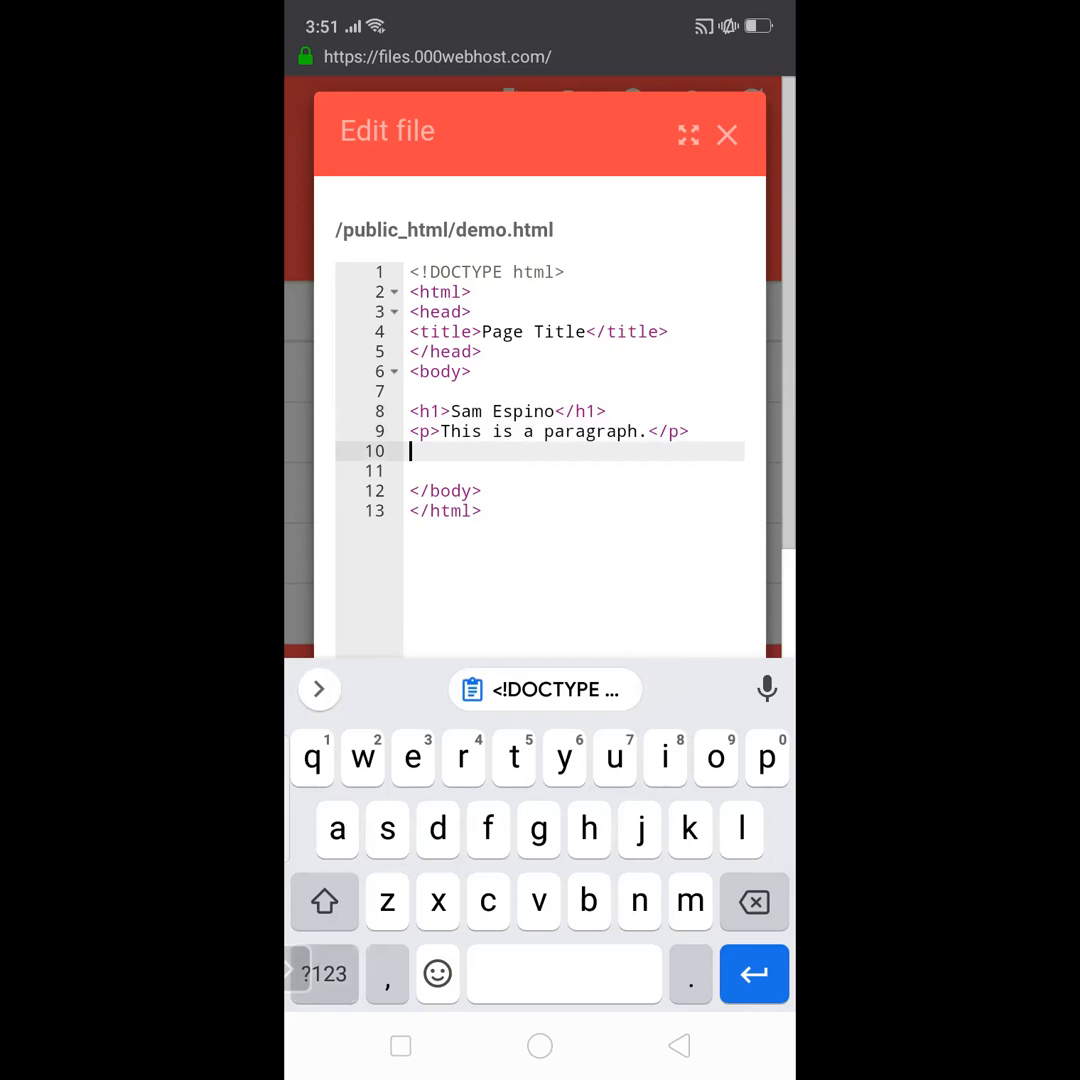
Remove a stray '<' and the extra blank line 10, leaving the cursor after the paragraph.
click(324, 974)
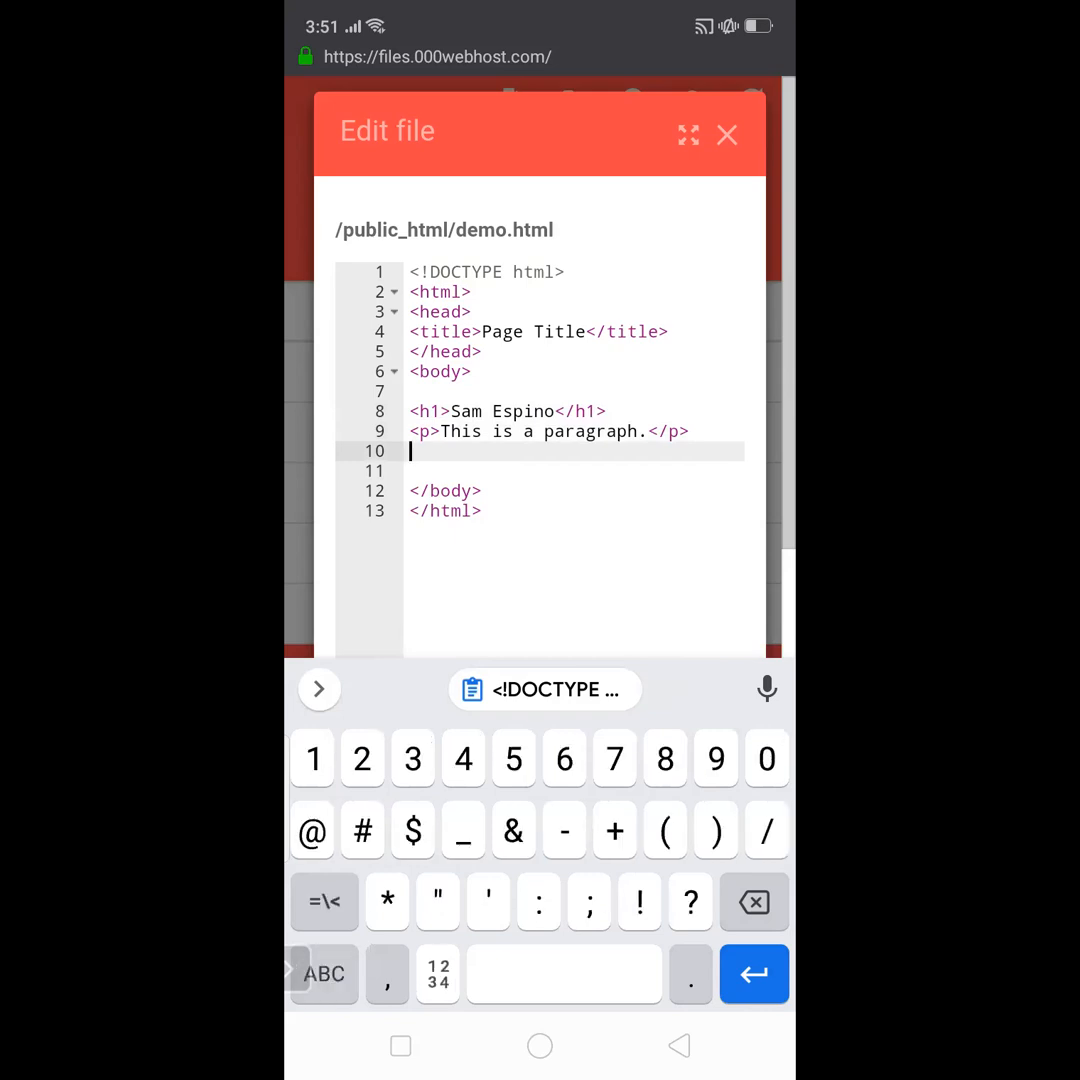
click(324, 900)
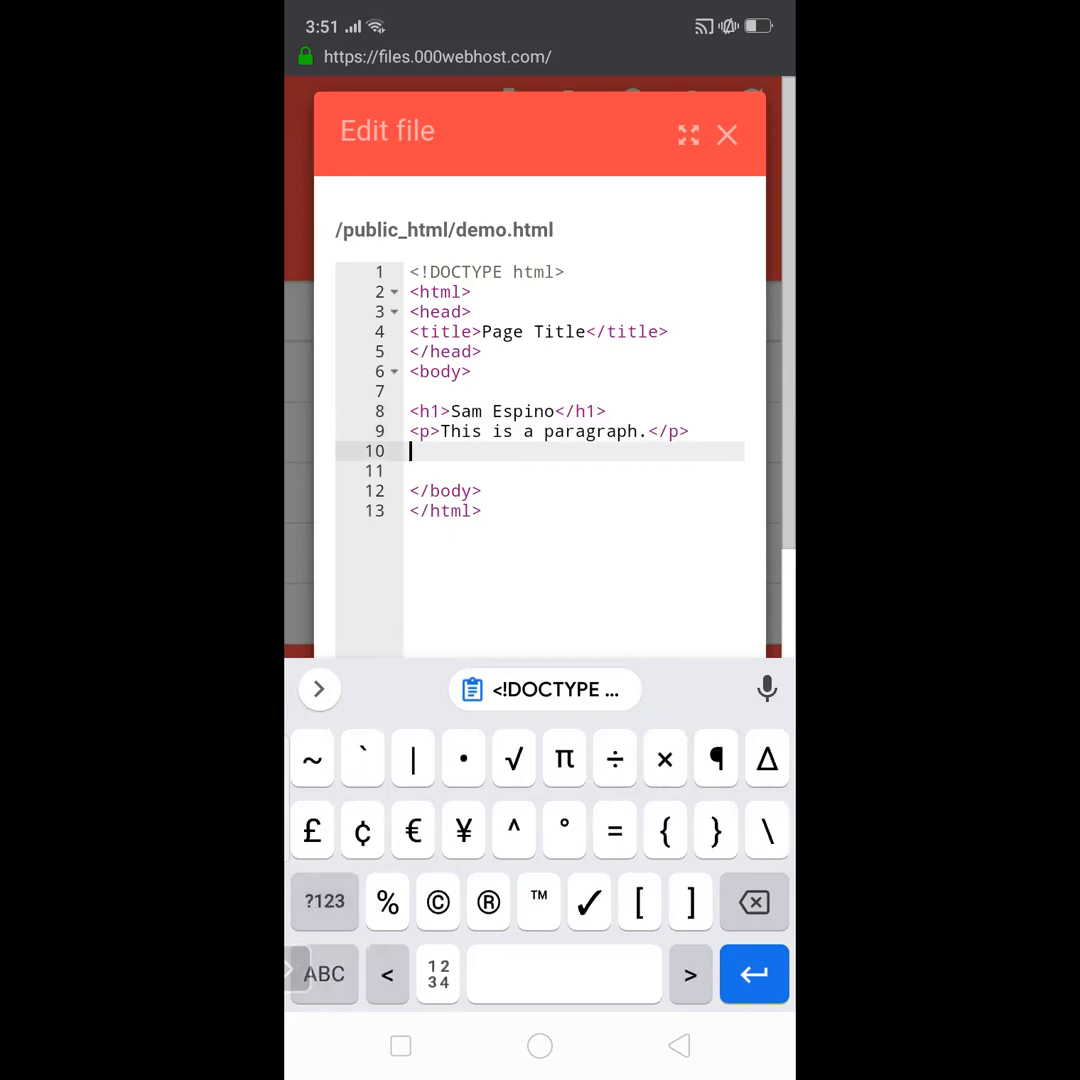
text(<)
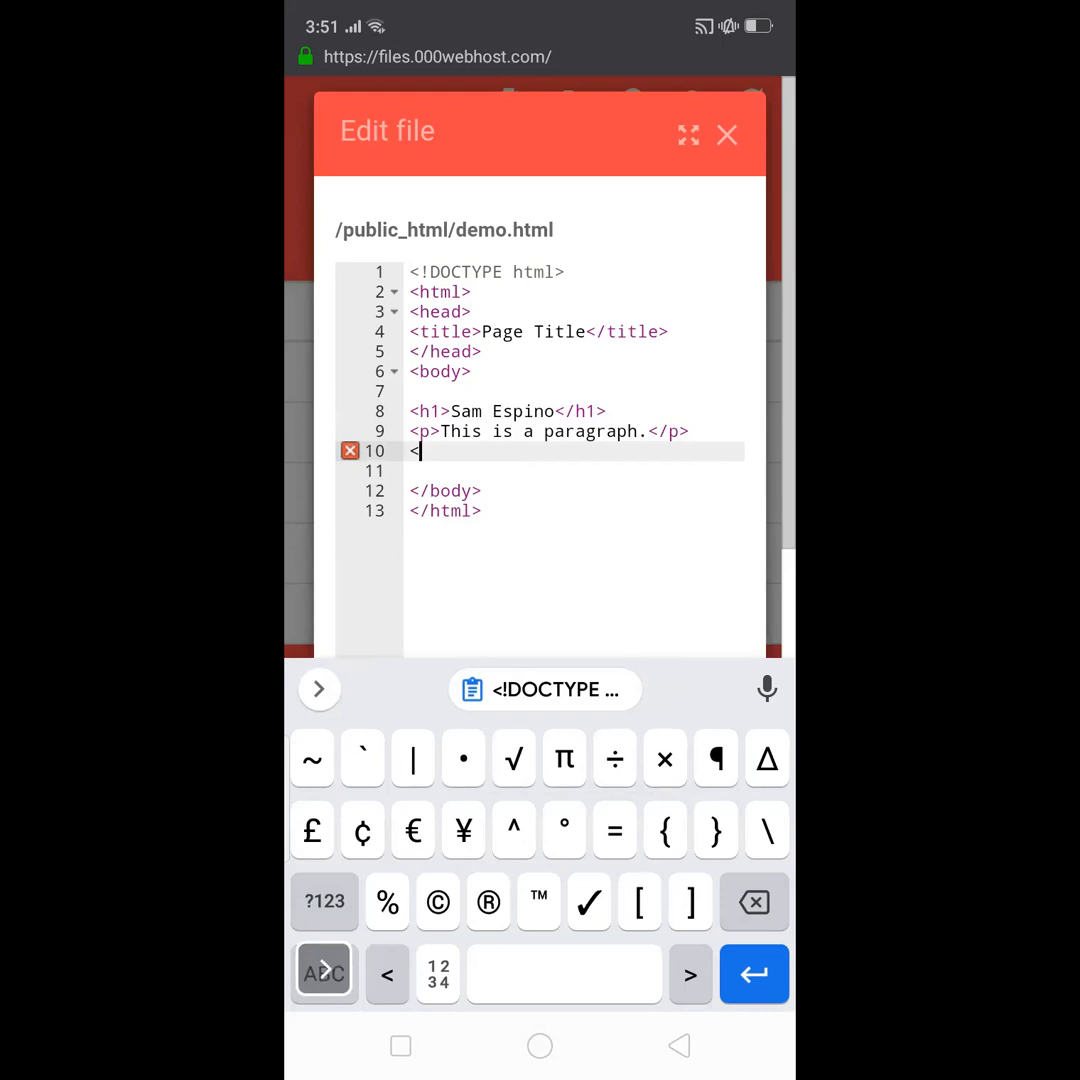
click(362, 758)
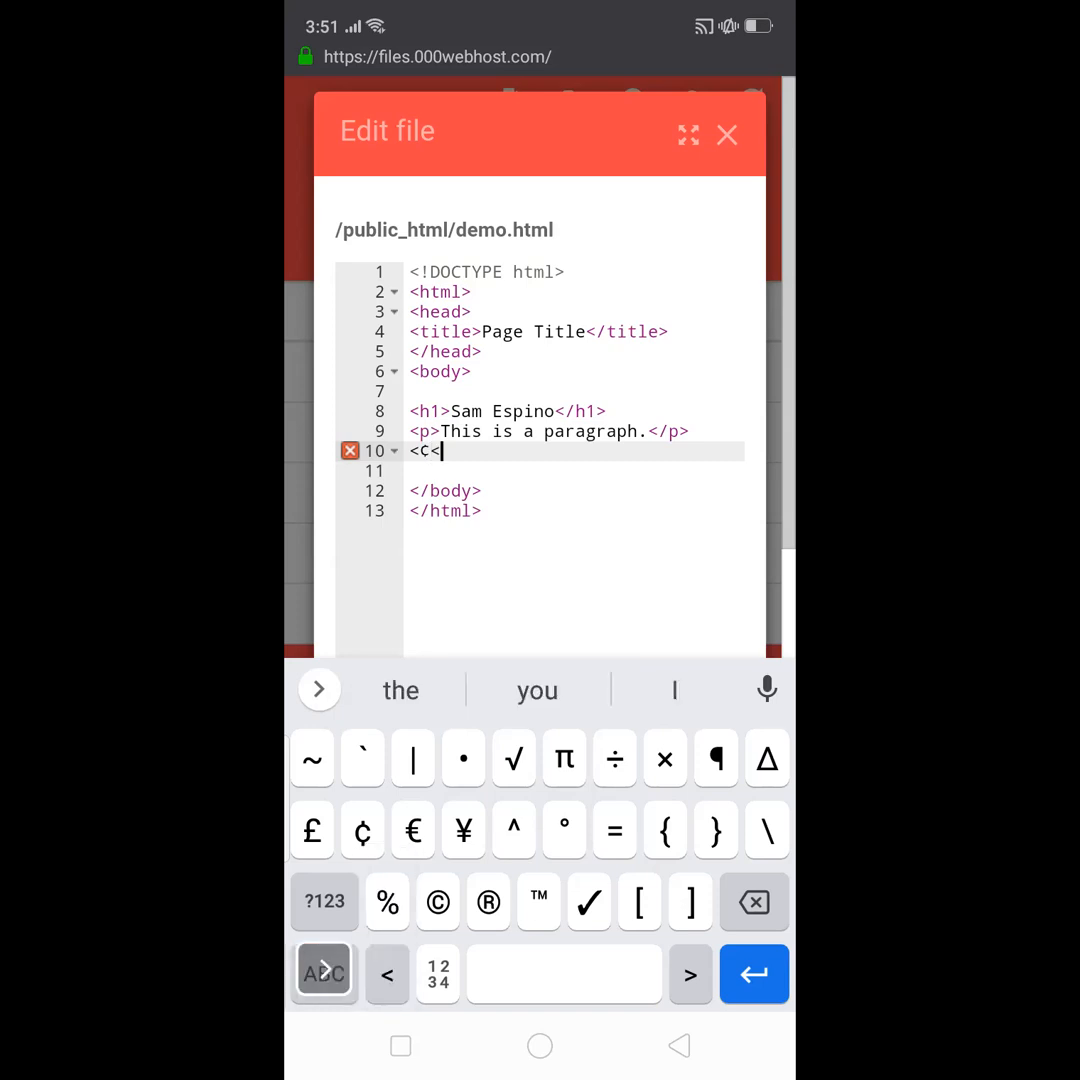
key(backspace)
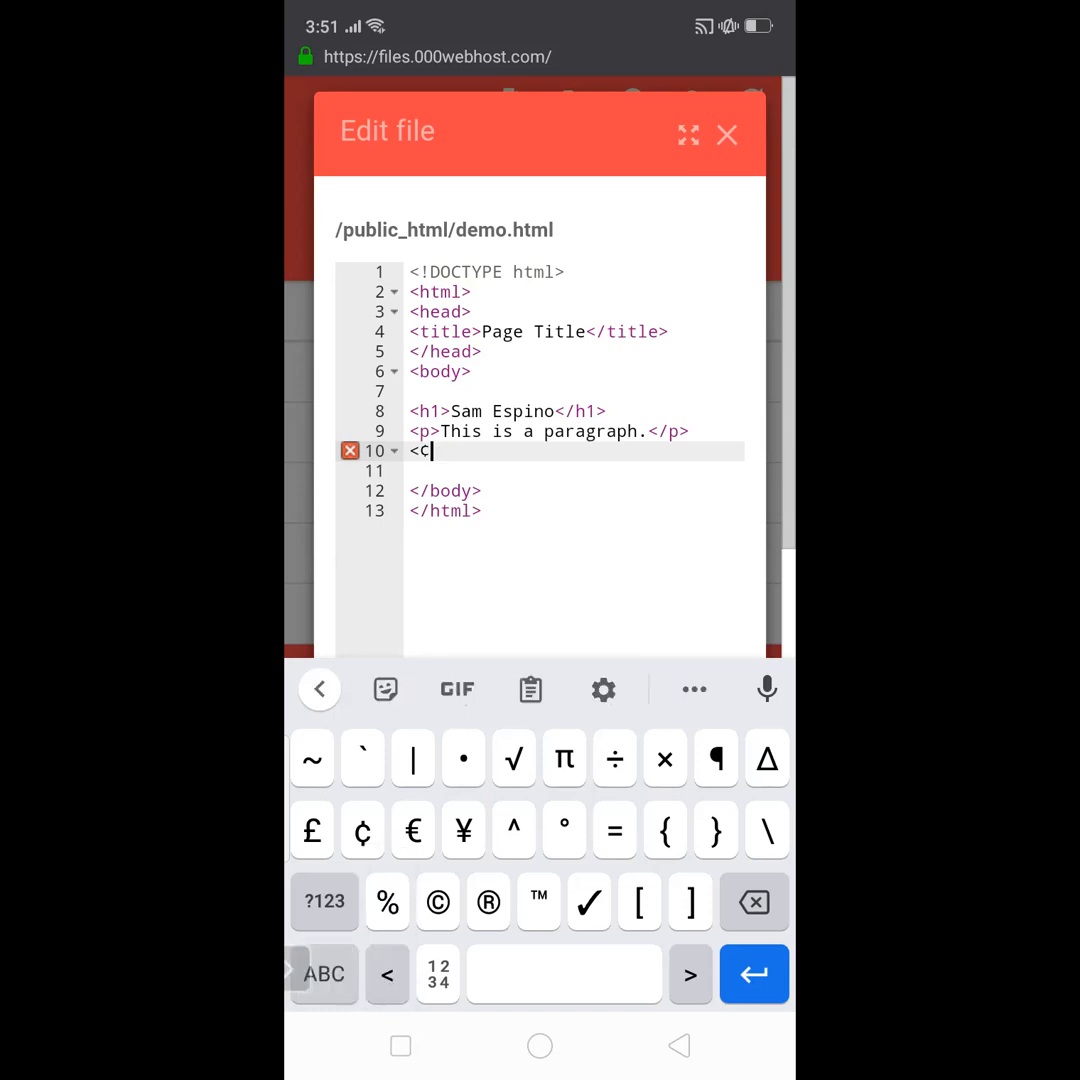
key(Backspace)
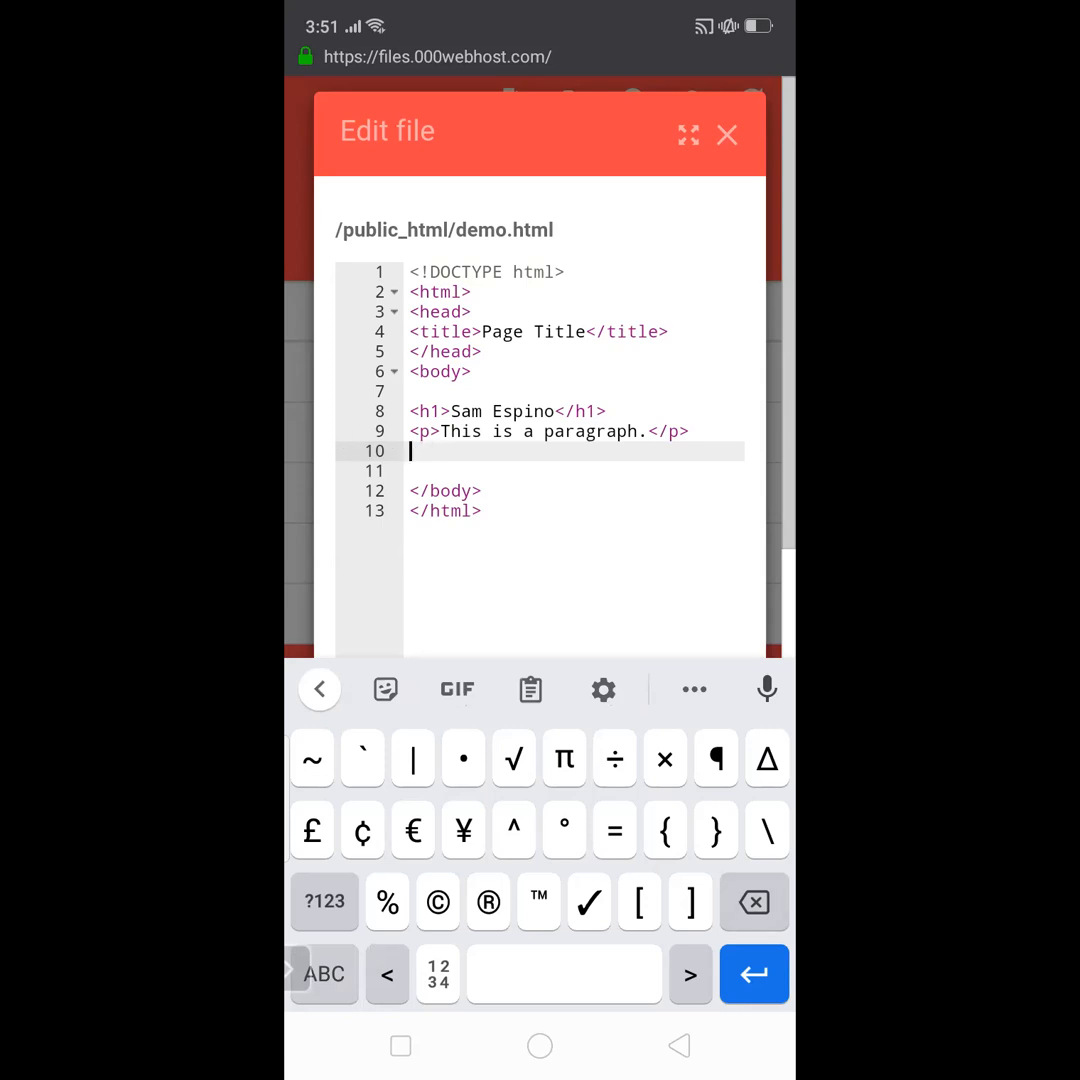
key(Backspace)
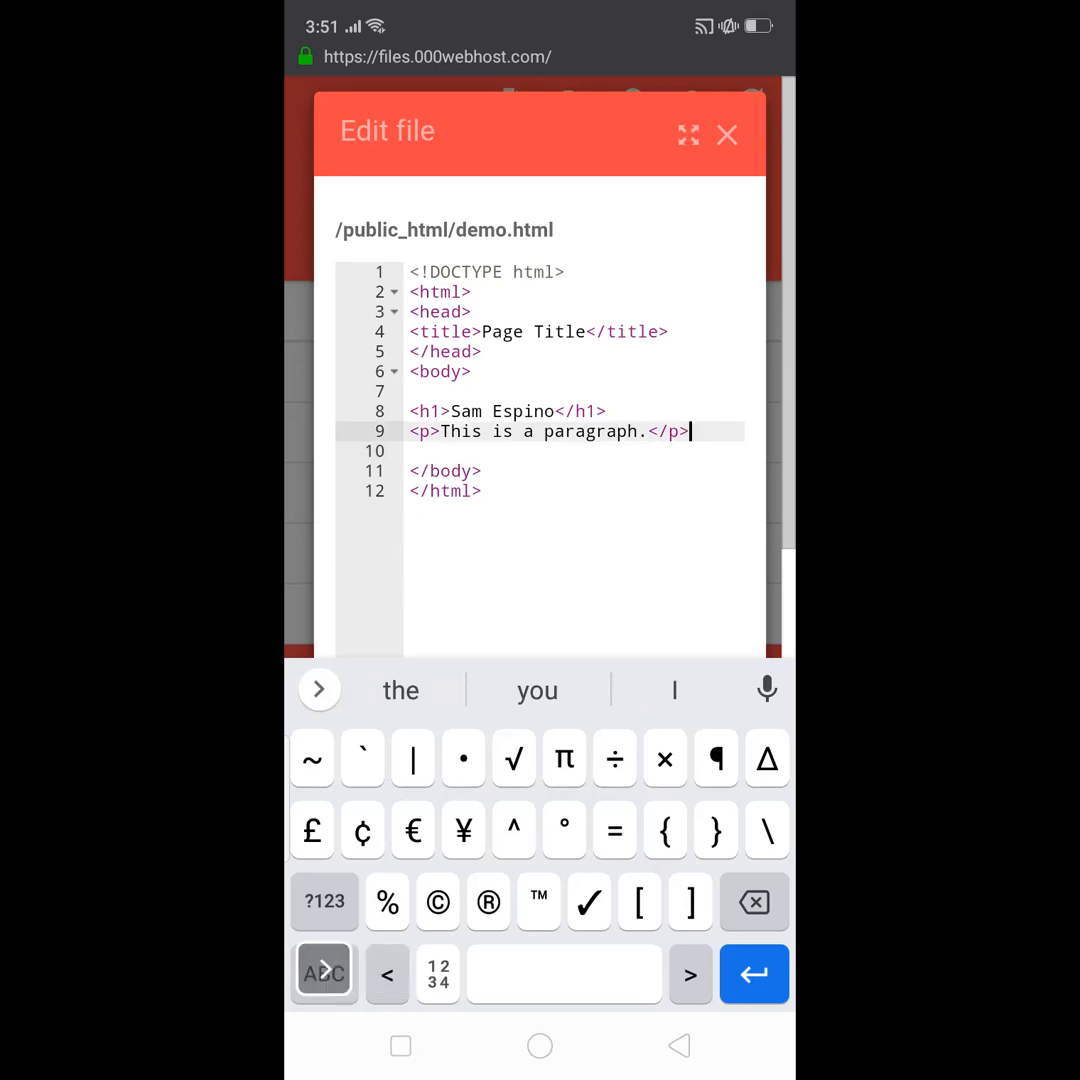
click(324, 974)
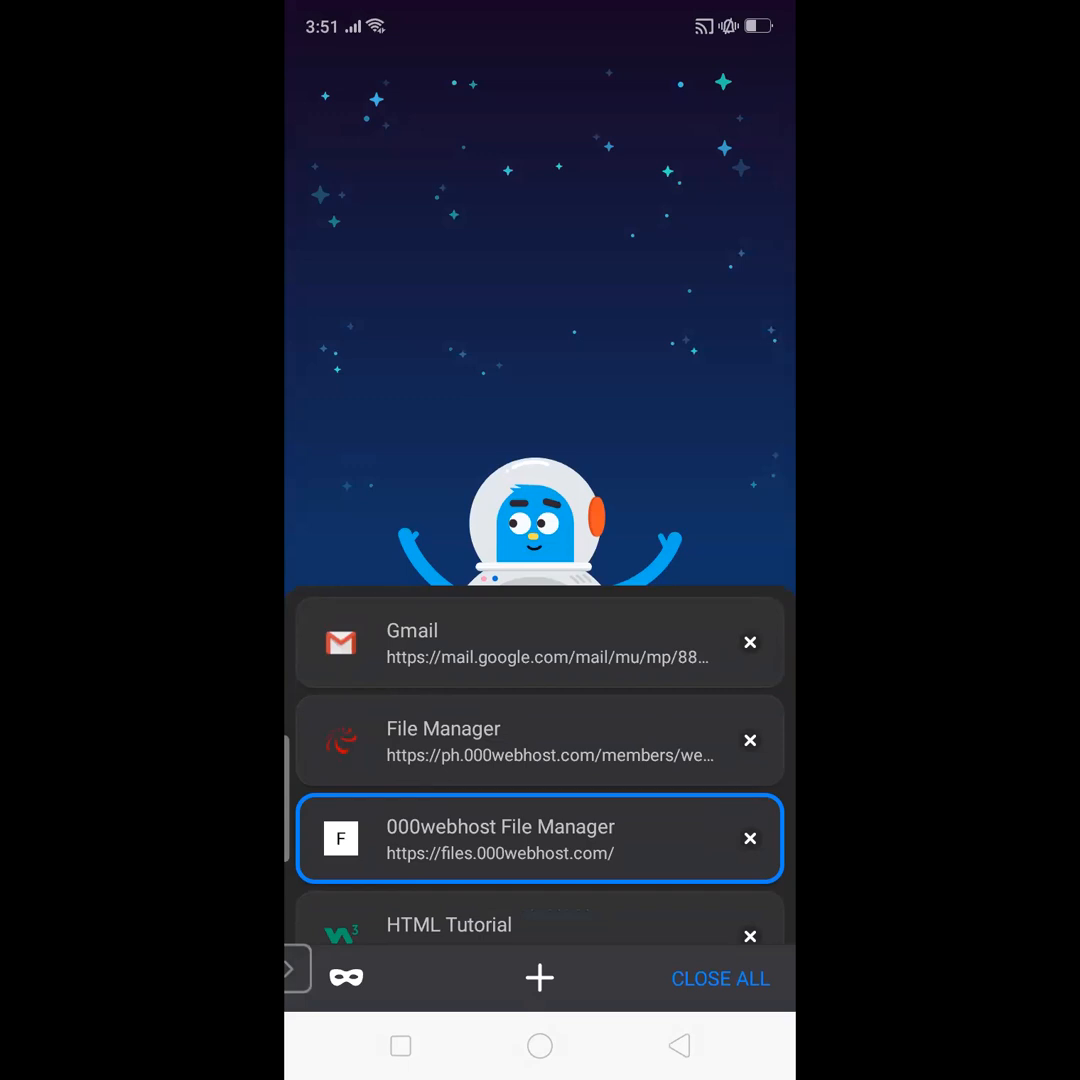
Switch from the 000webhost tab over to the W3Schools HTML Tutorial page.
scroll(down, 3)
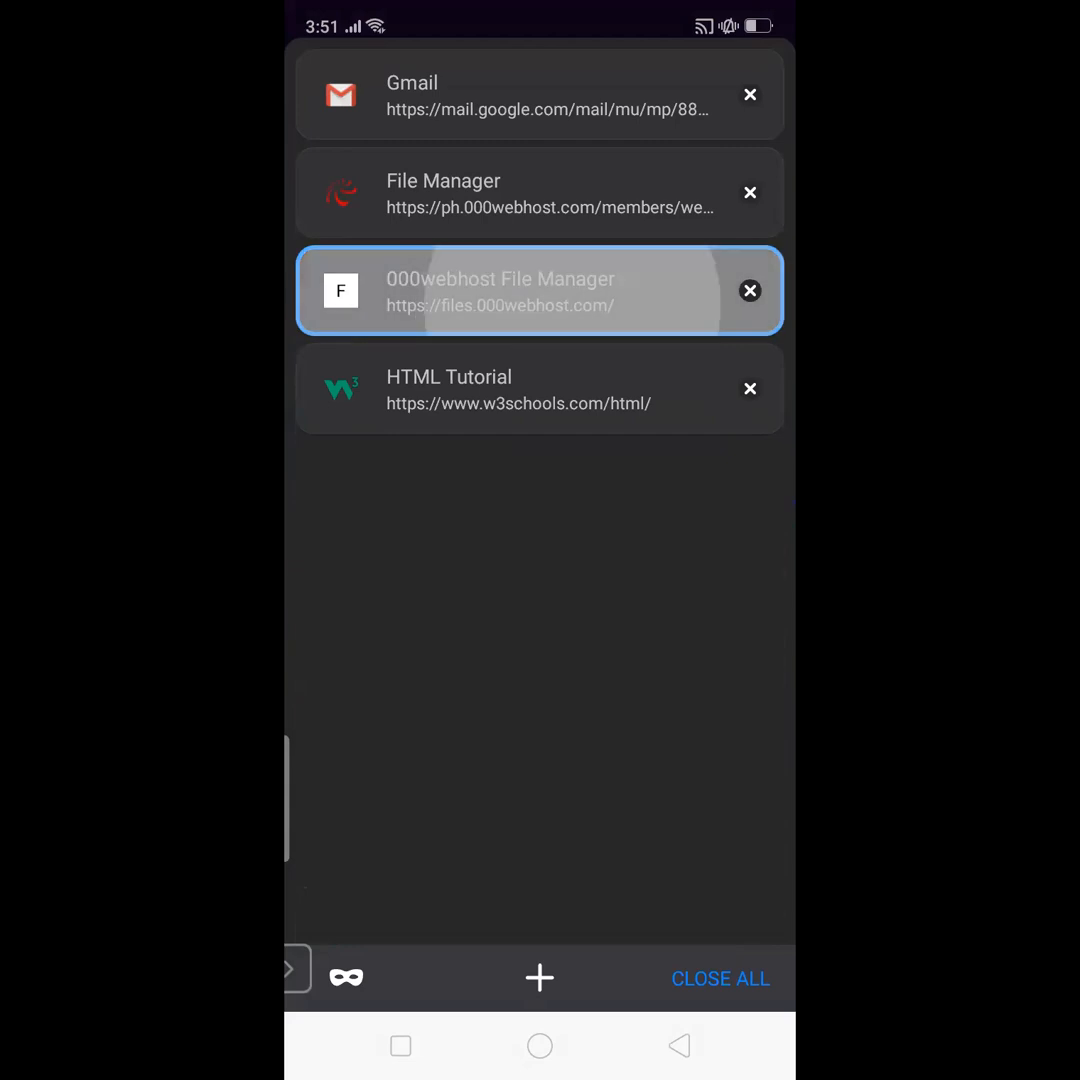
click(540, 292)
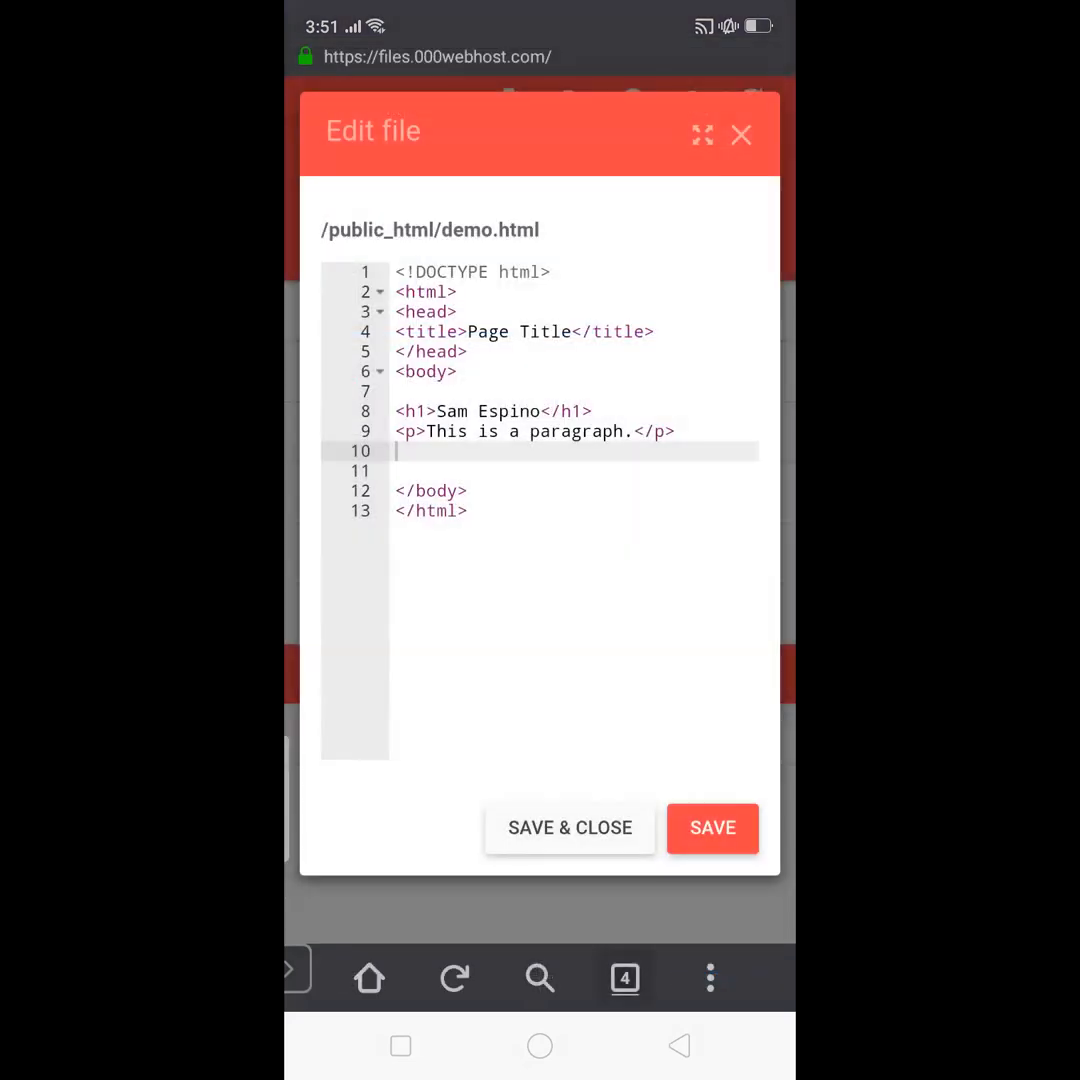
click(624, 976)
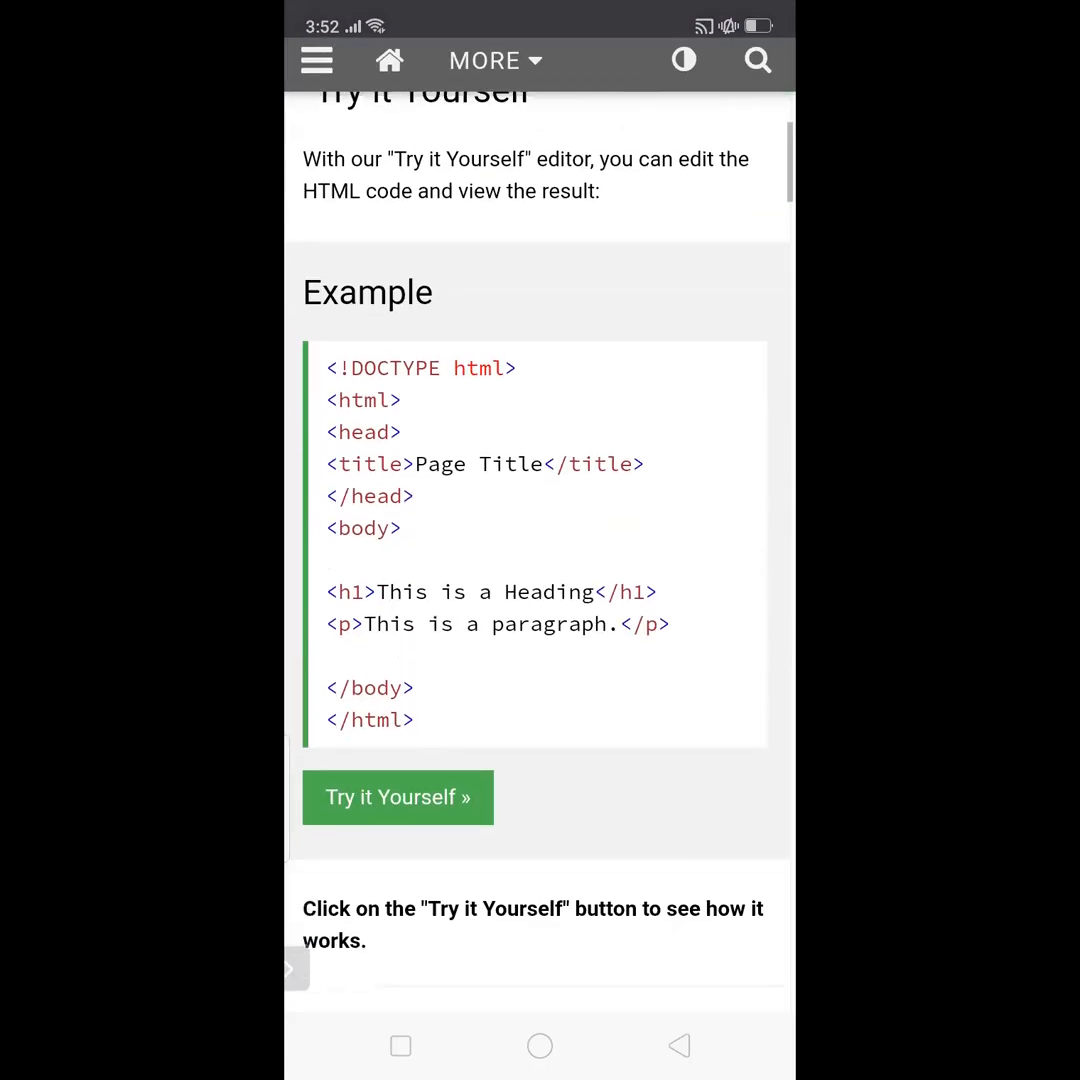
Navigate to the HTML Images lesson and select its first img tag example code.
click(316, 60)
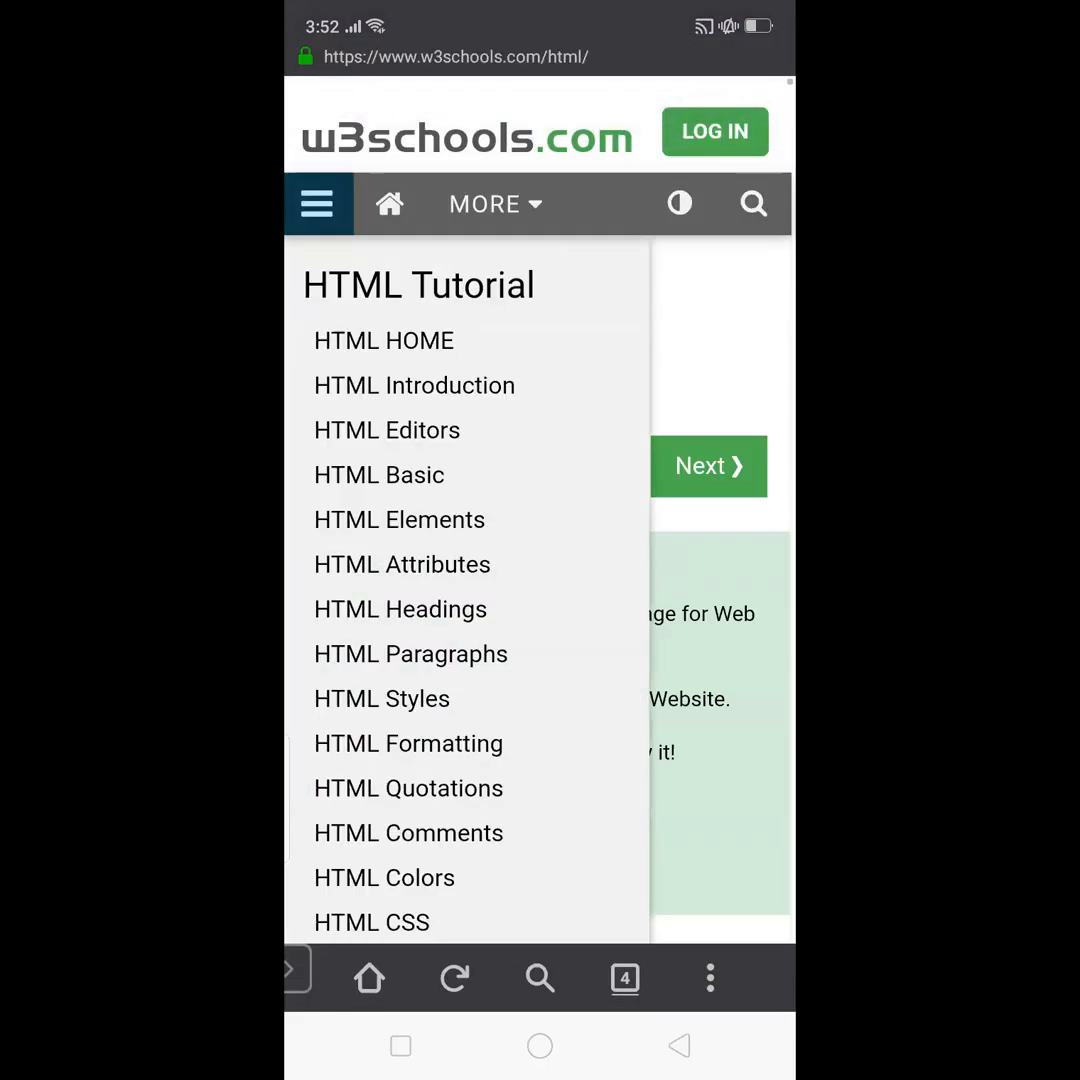
scroll(down, 3)
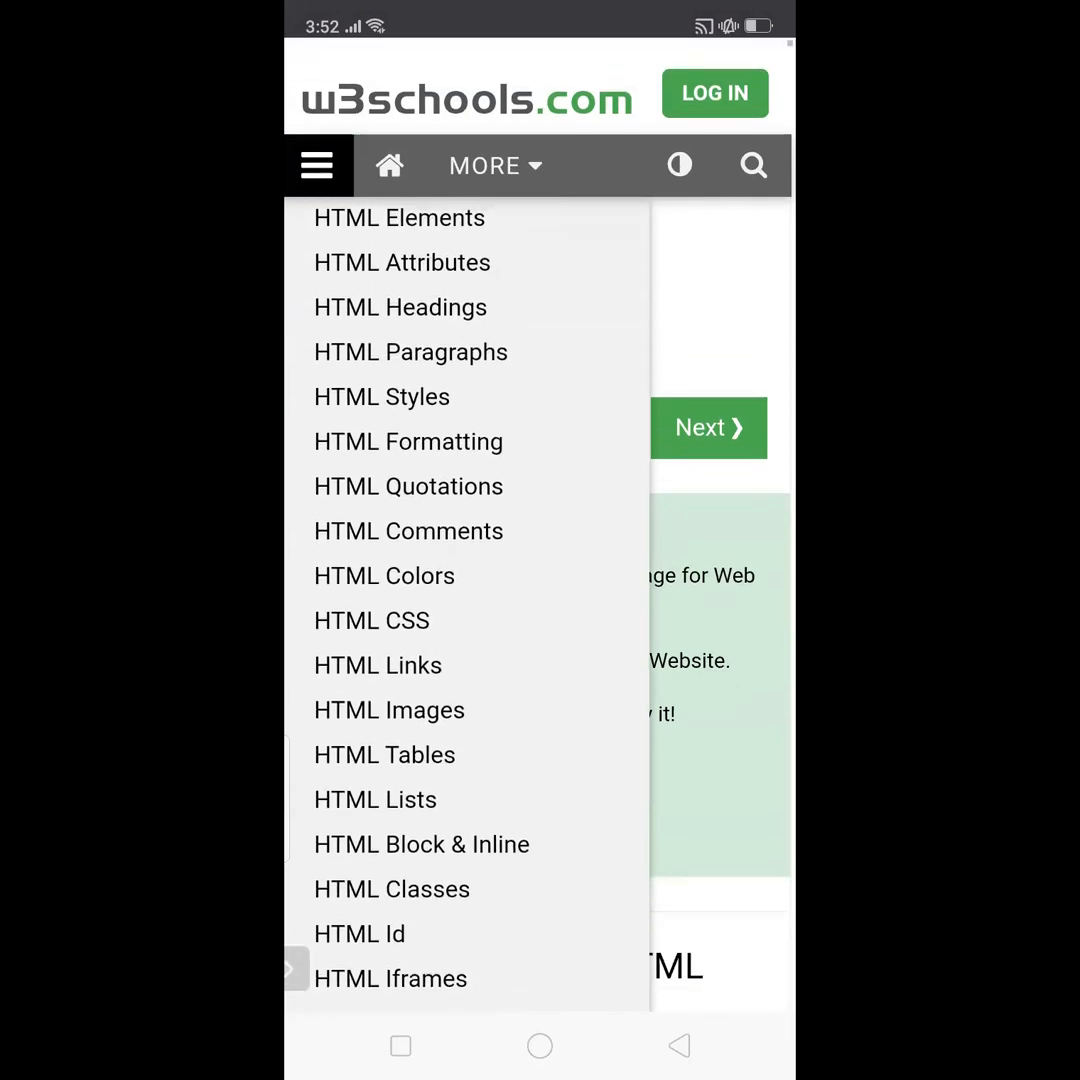
click(388, 710)
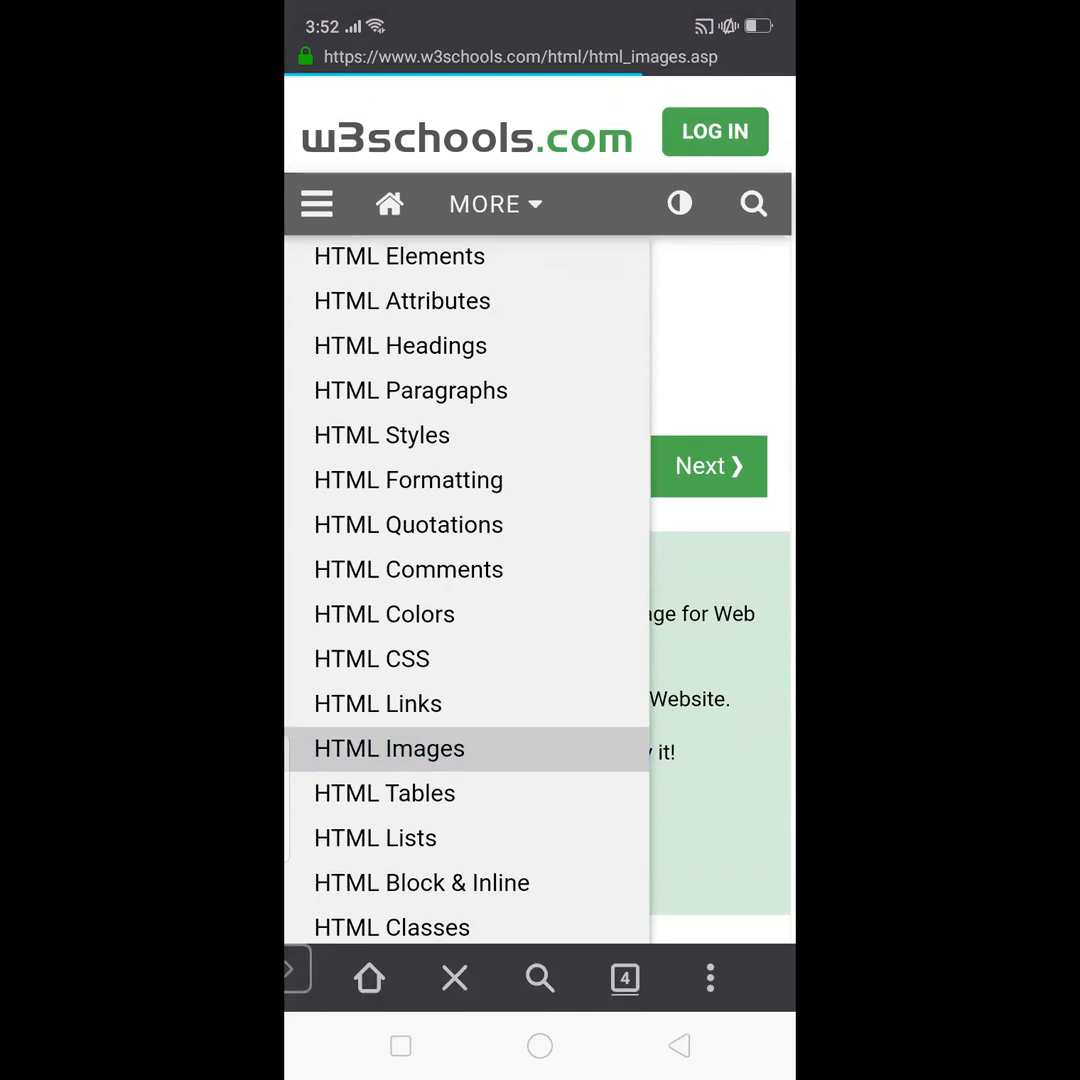
click(388, 748)
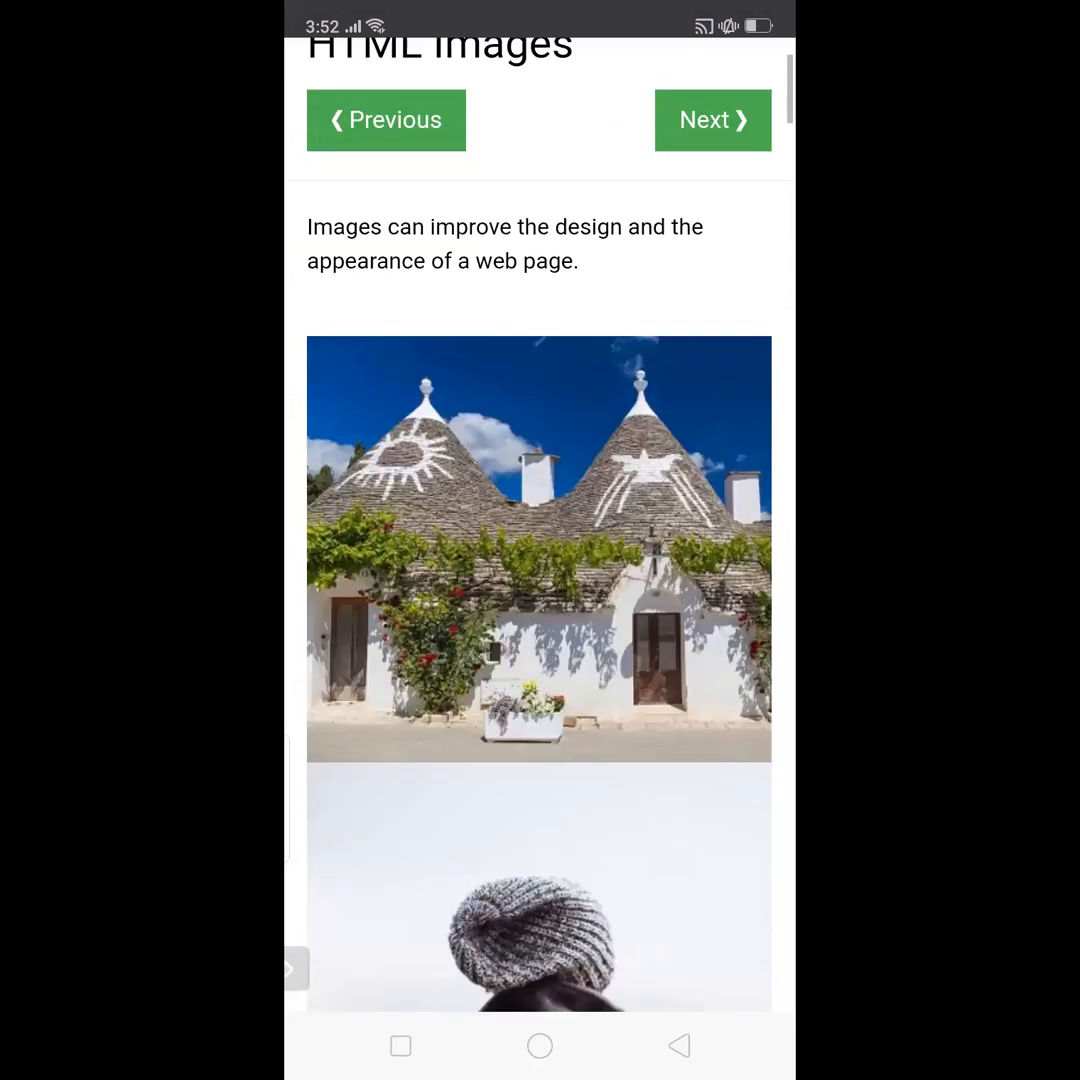
scroll(down, 3)
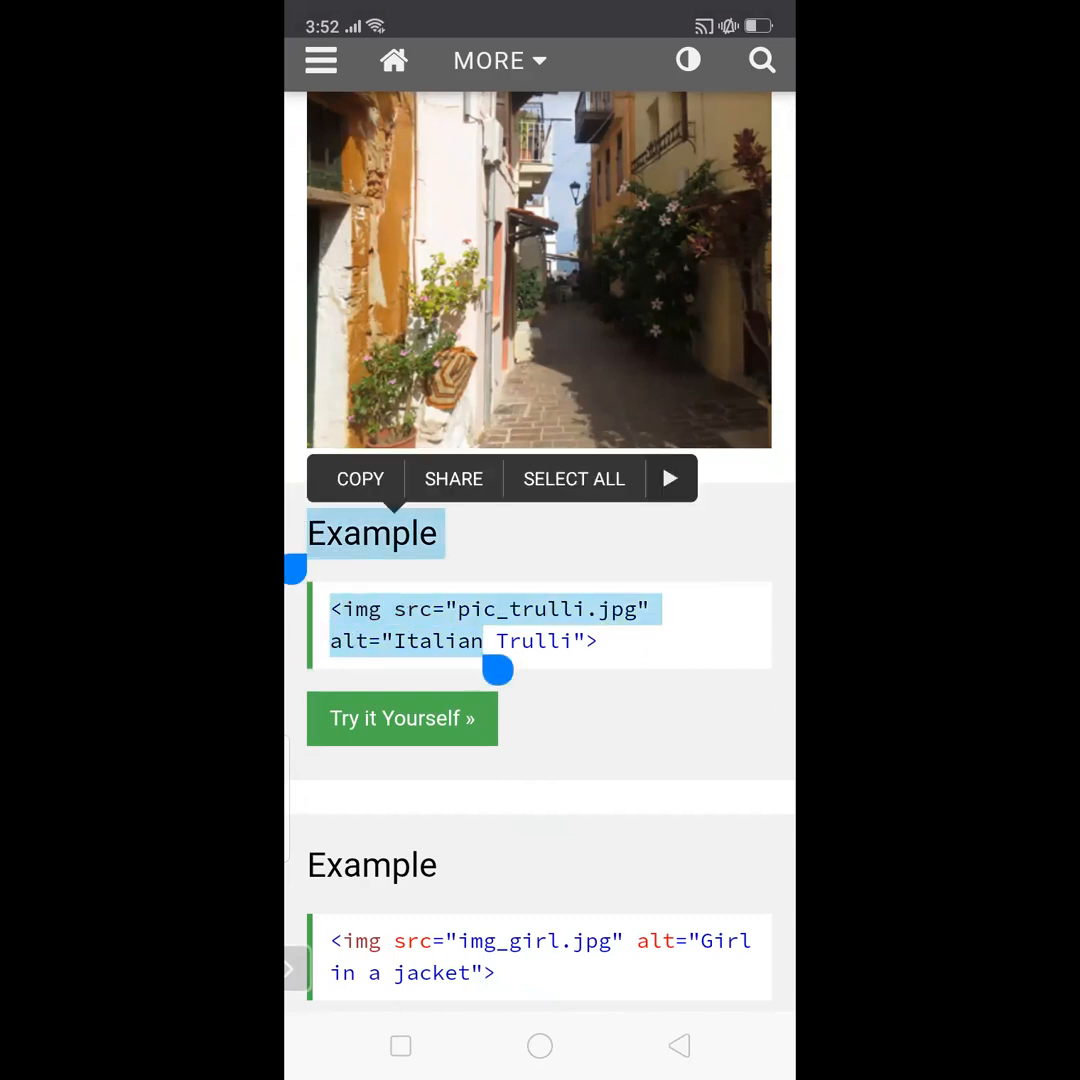
drag(496, 670, 612, 670)
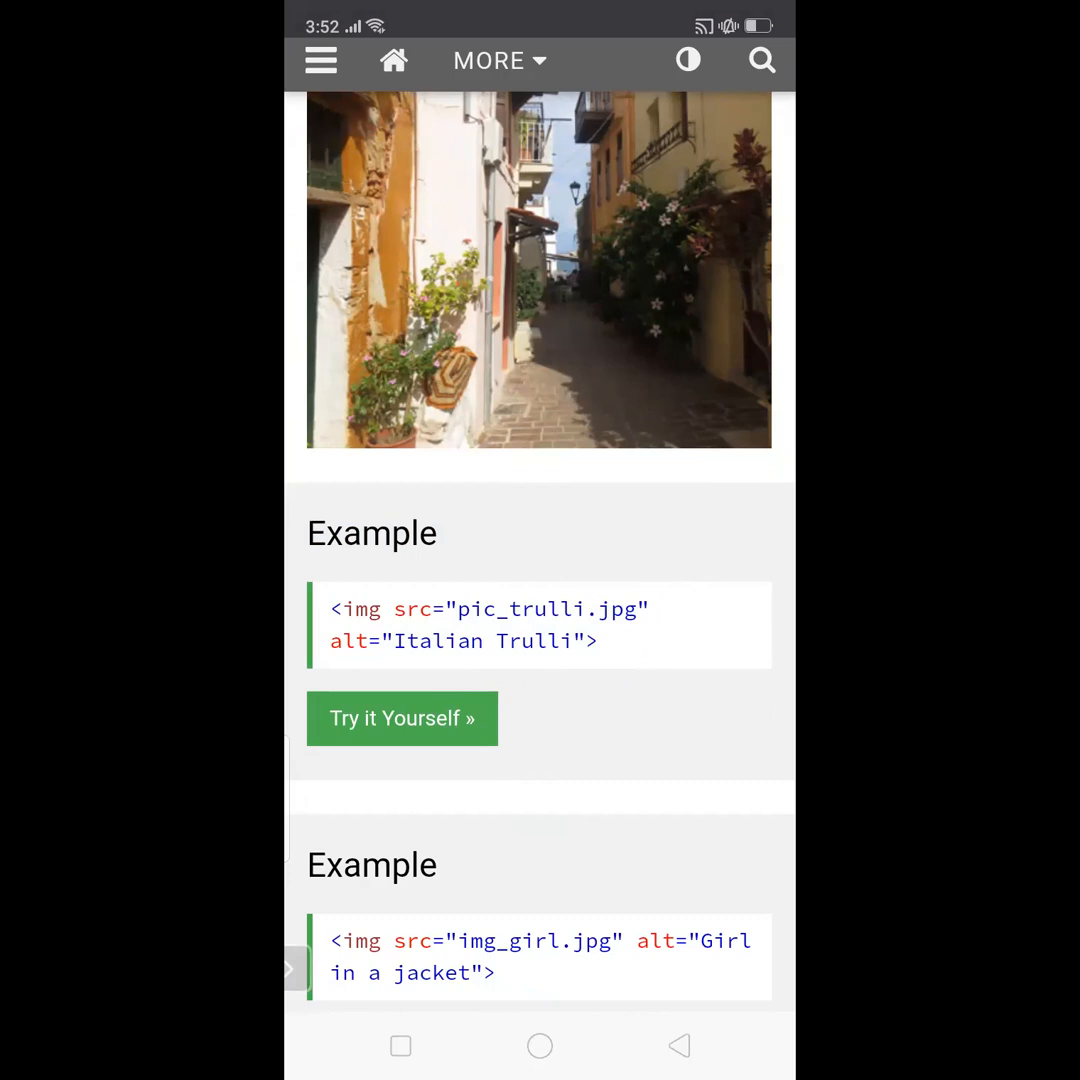
scroll(down, 3)
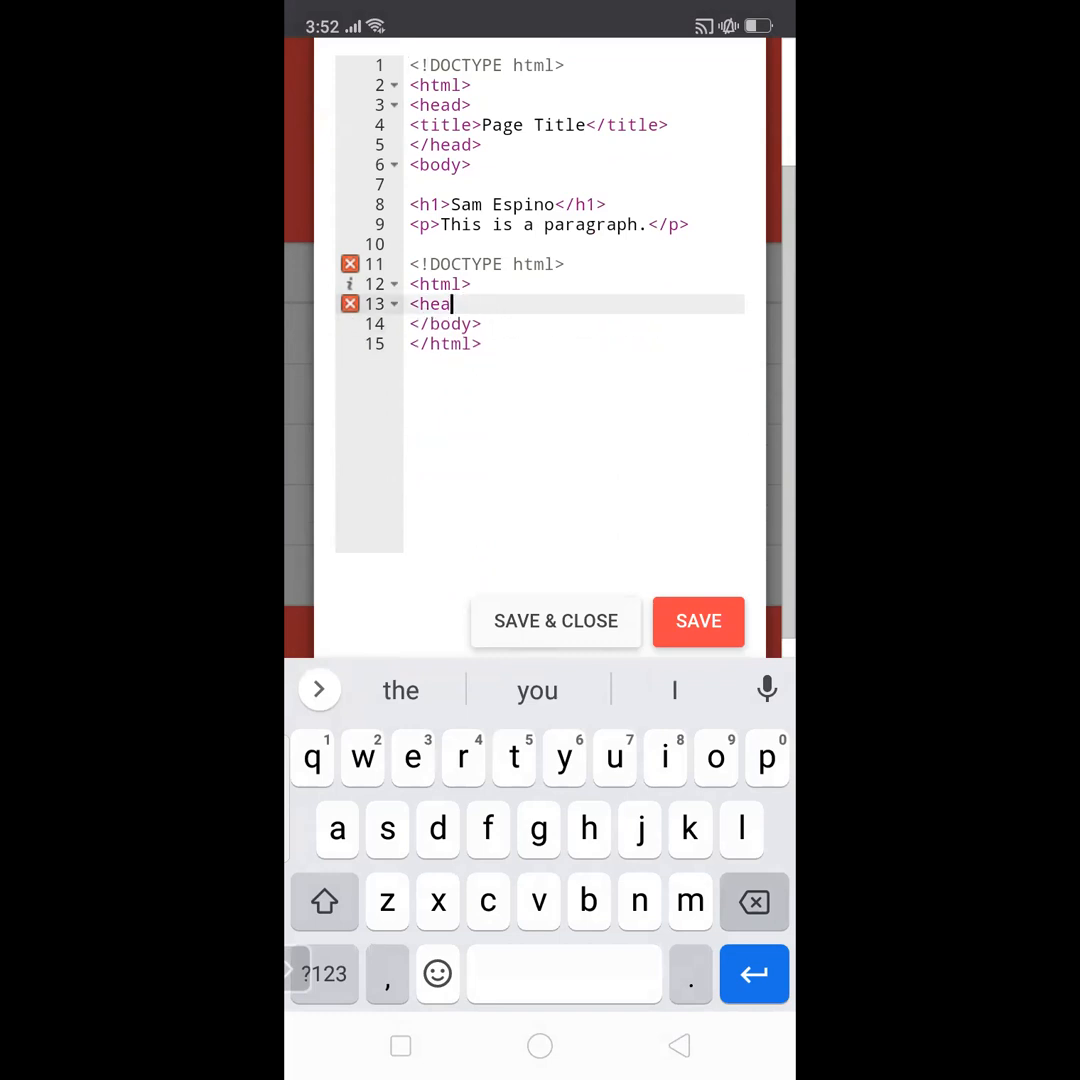
Delete the wrongly pasted doctype and html lines from demo.html, then return to the images lesson.
key(Backspace)
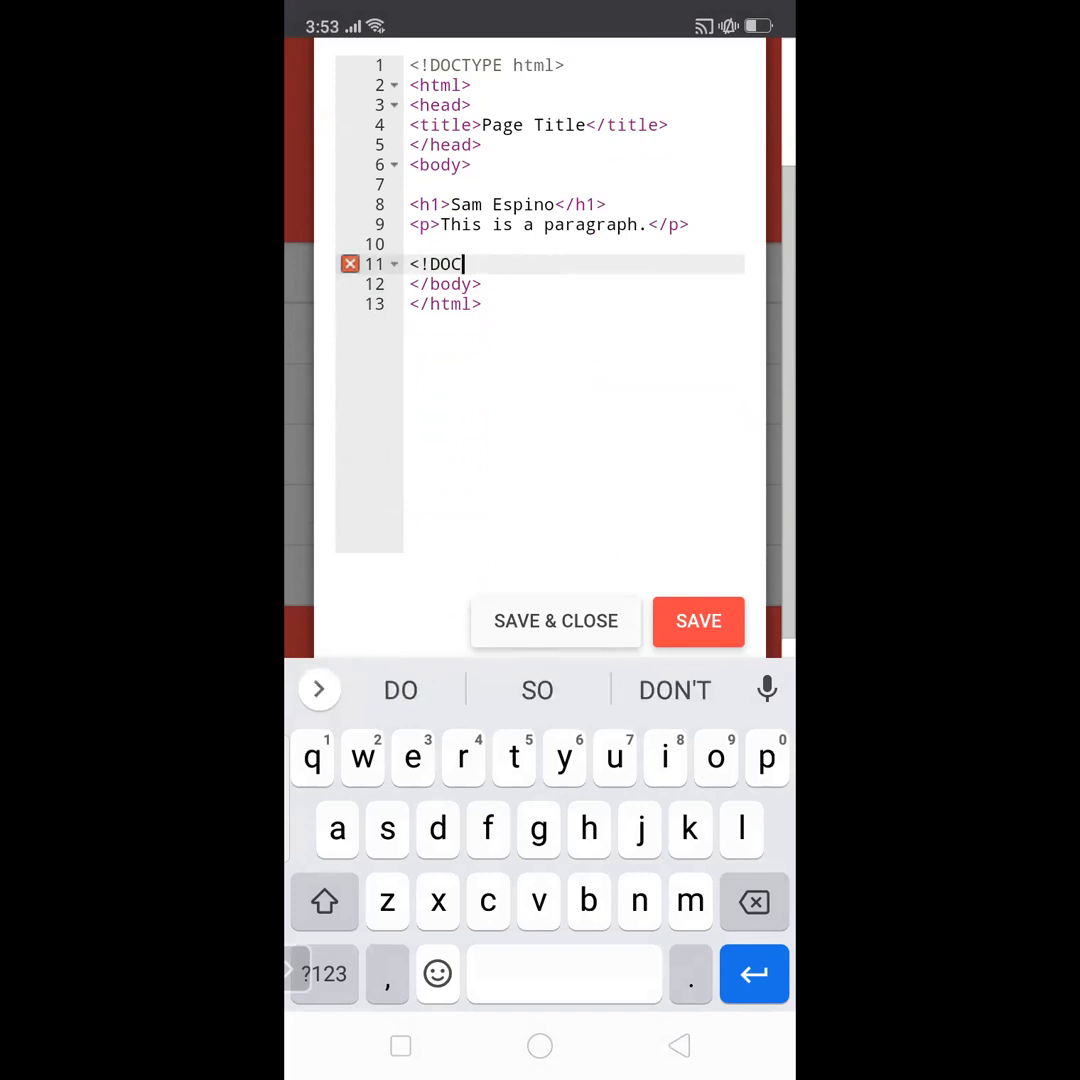
key(Backspace)
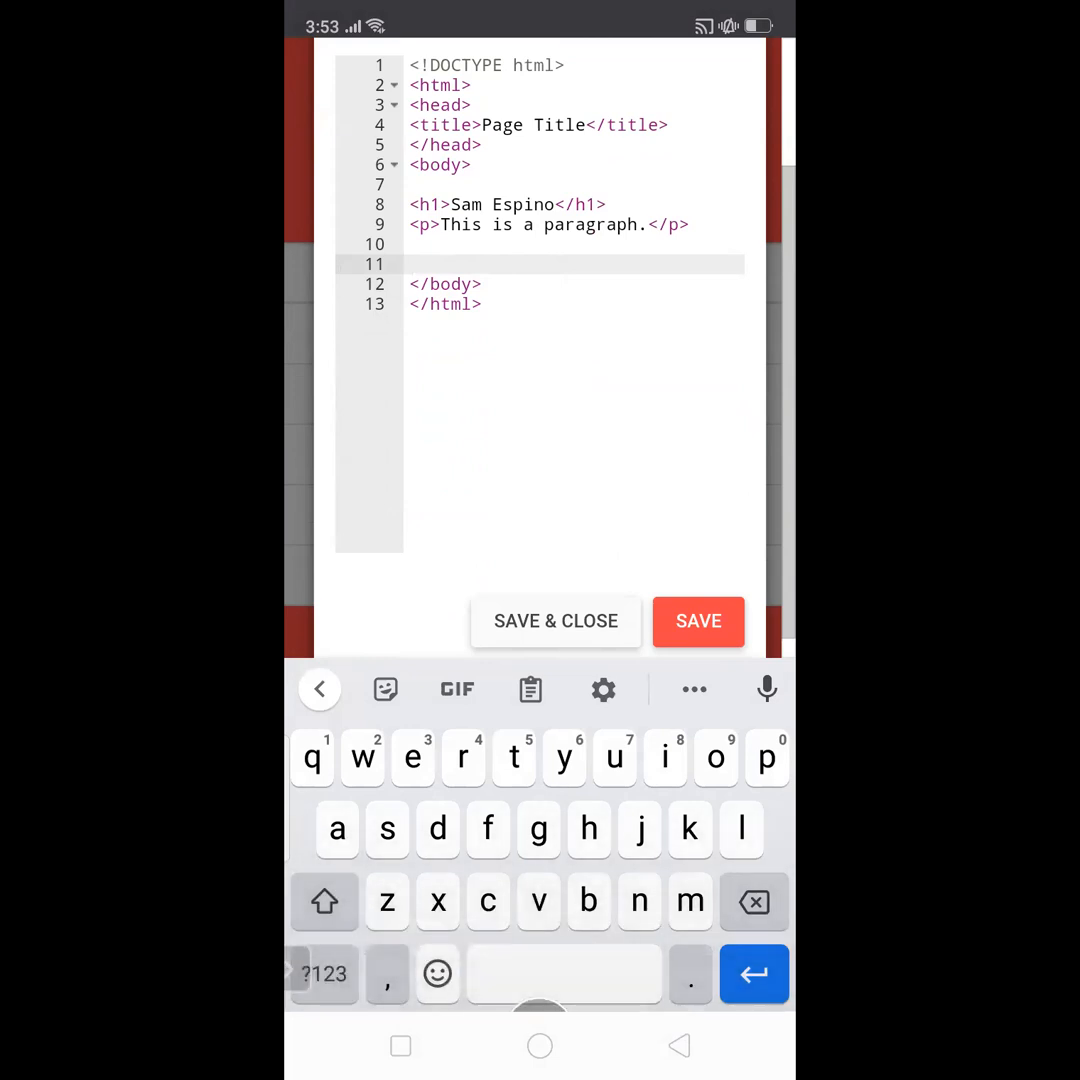
click(410, 264)
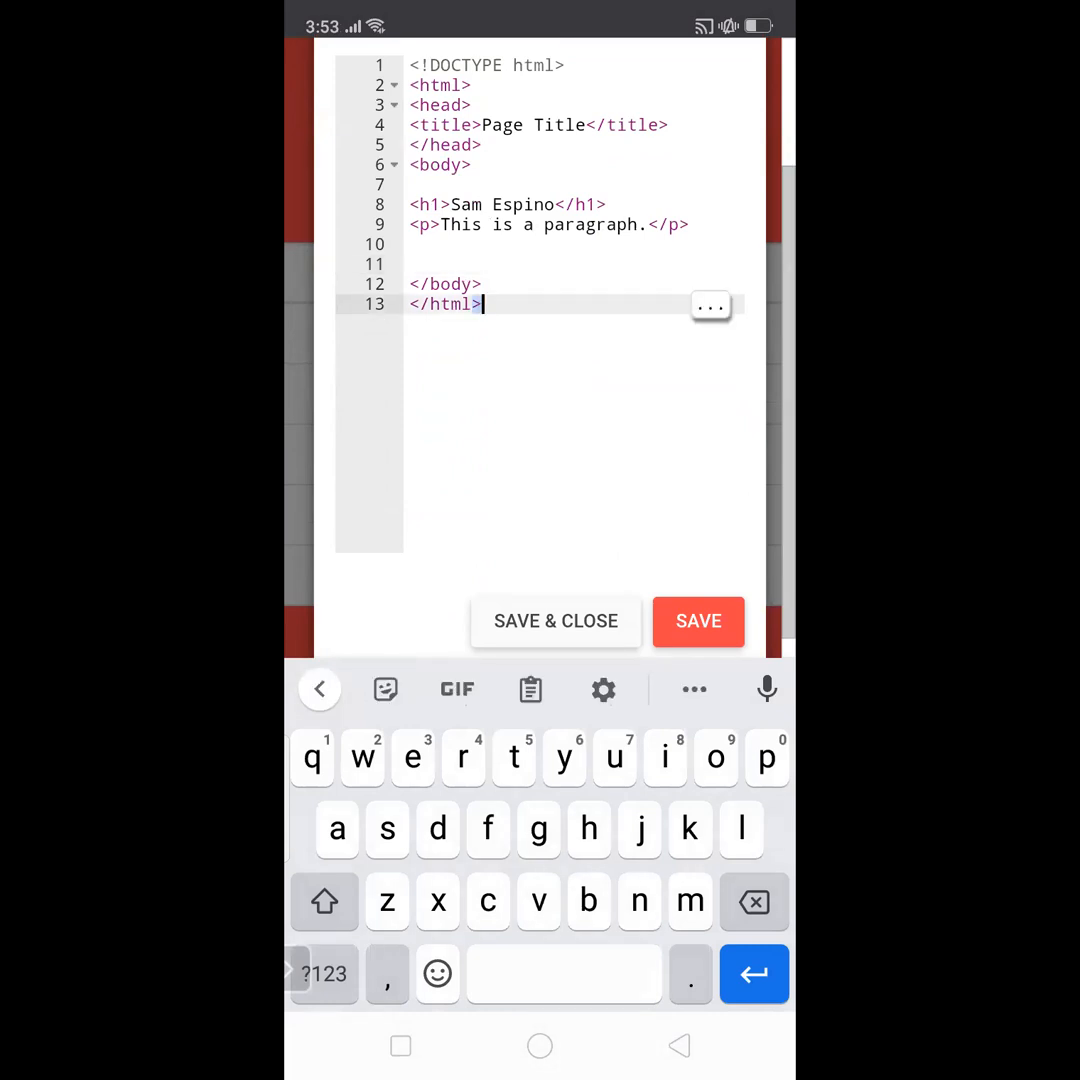
click(710, 304)
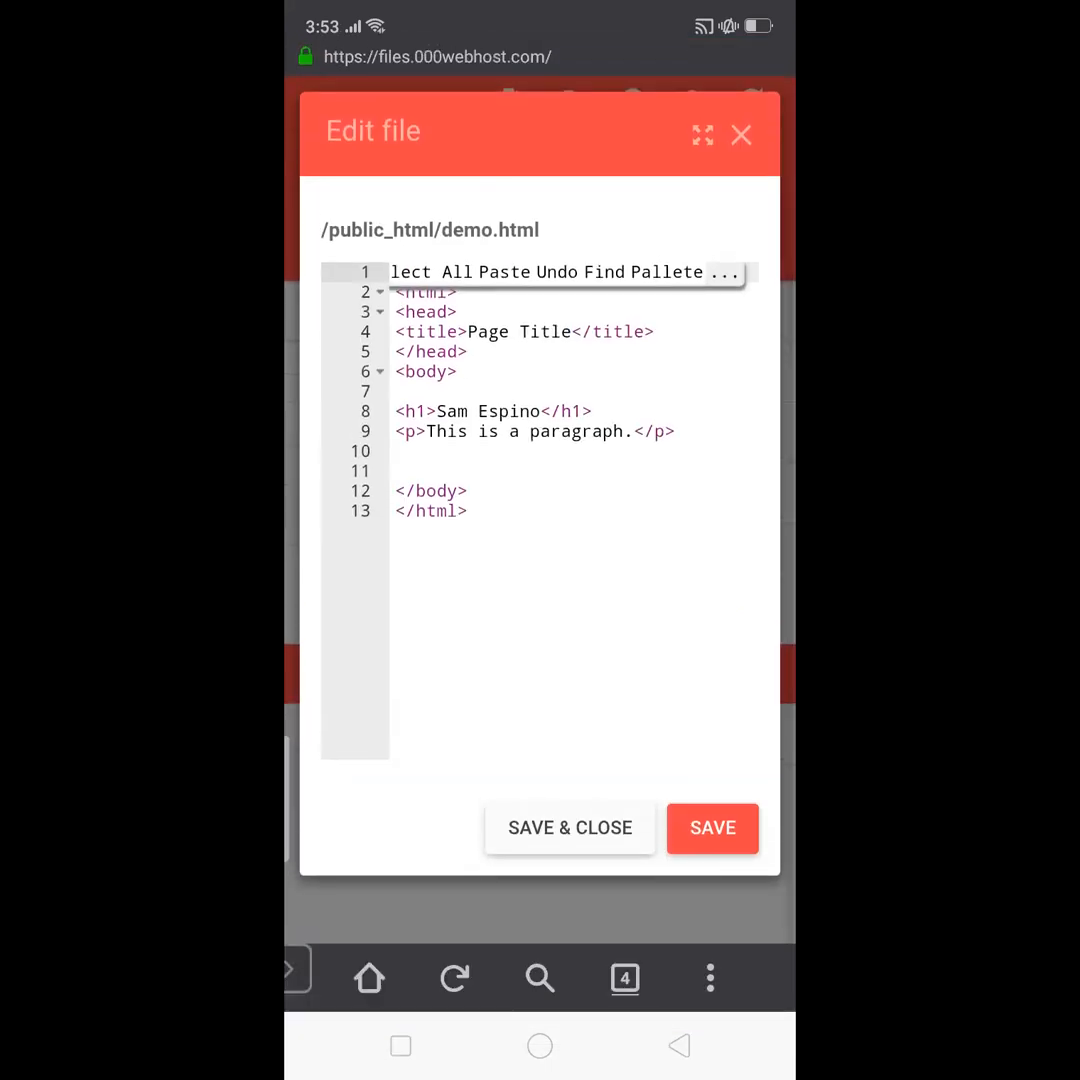
click(624, 976)
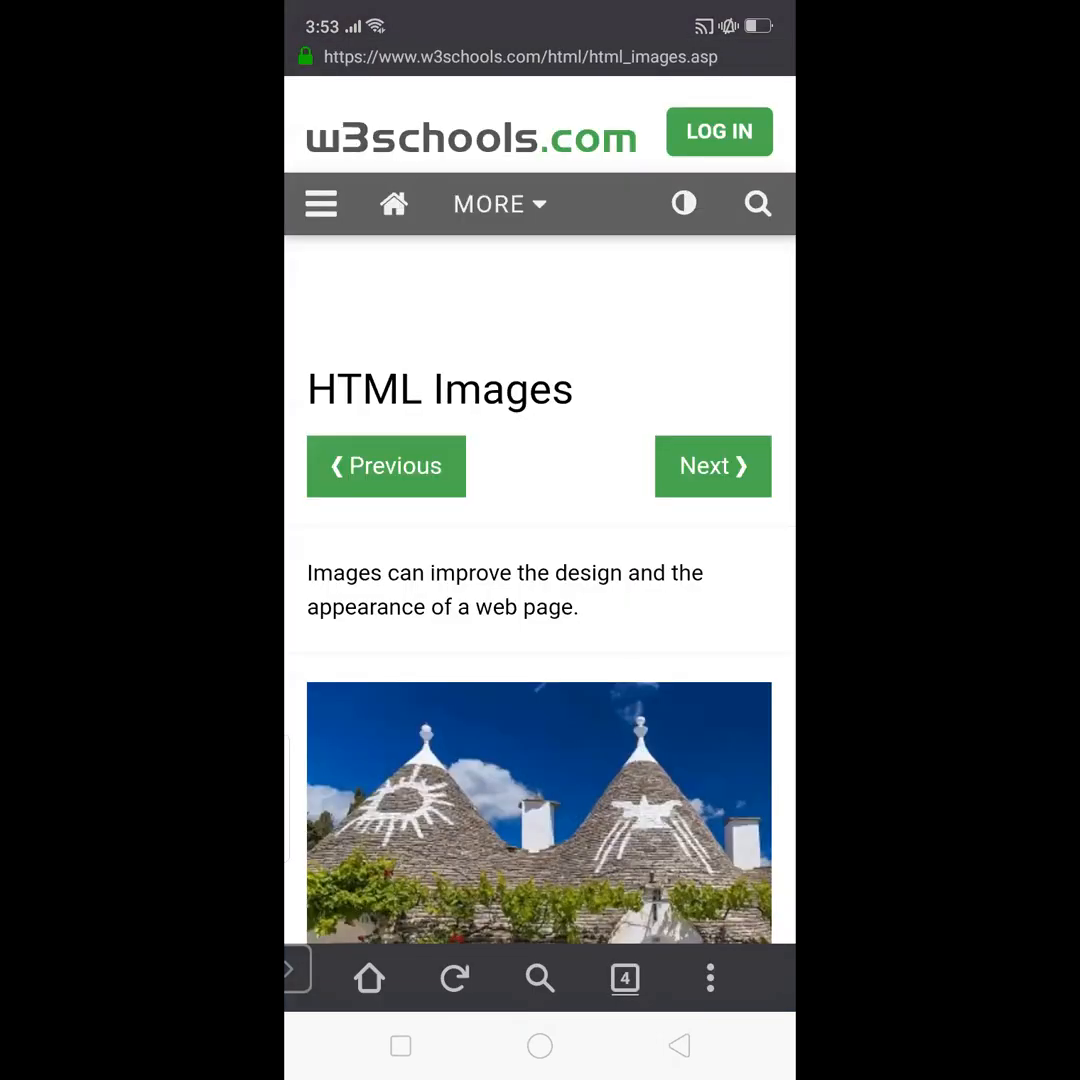
Bring the pic_trulli.jpg img example into view and switch back to the demo.html editor.
scroll(down, 3)
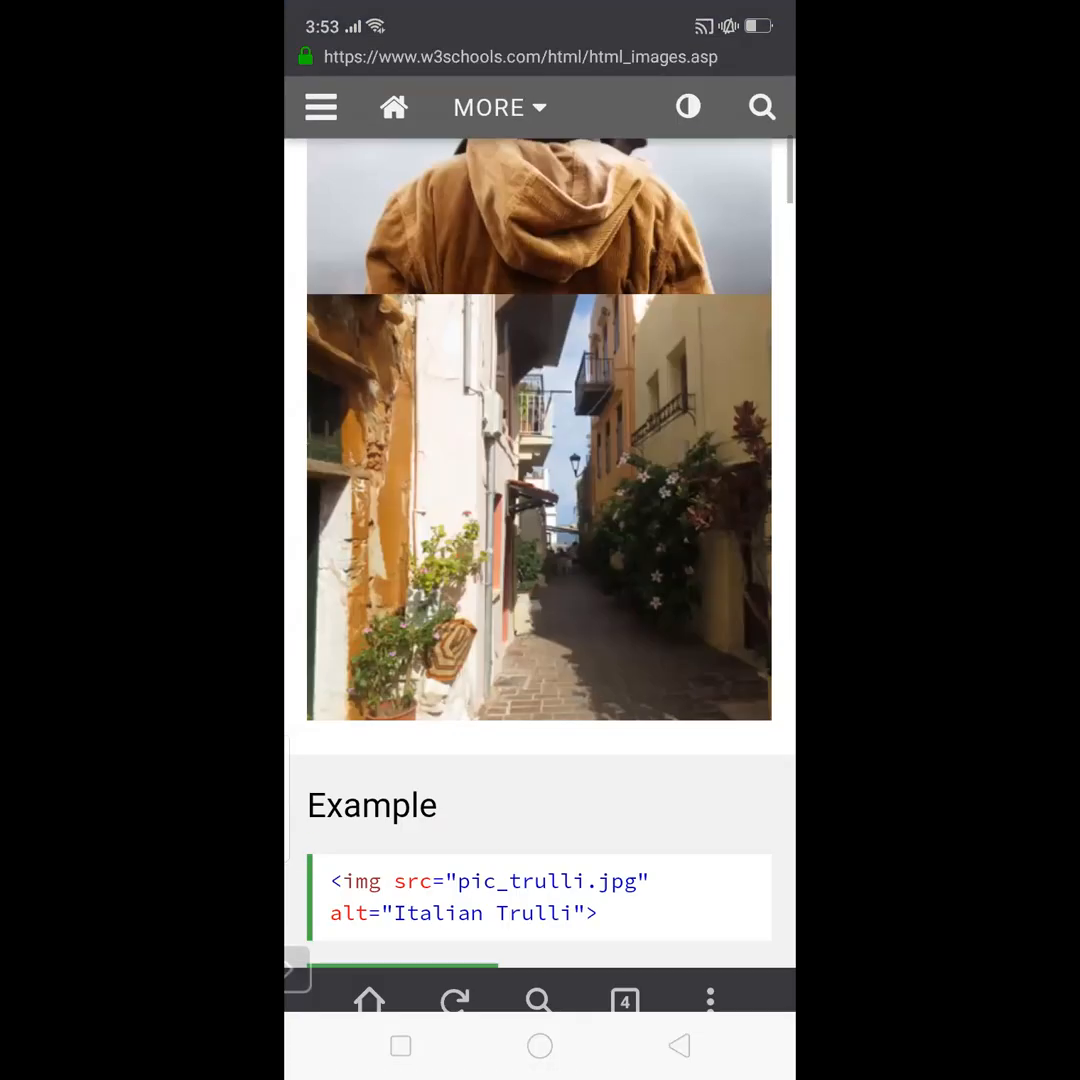
click(624, 1000)
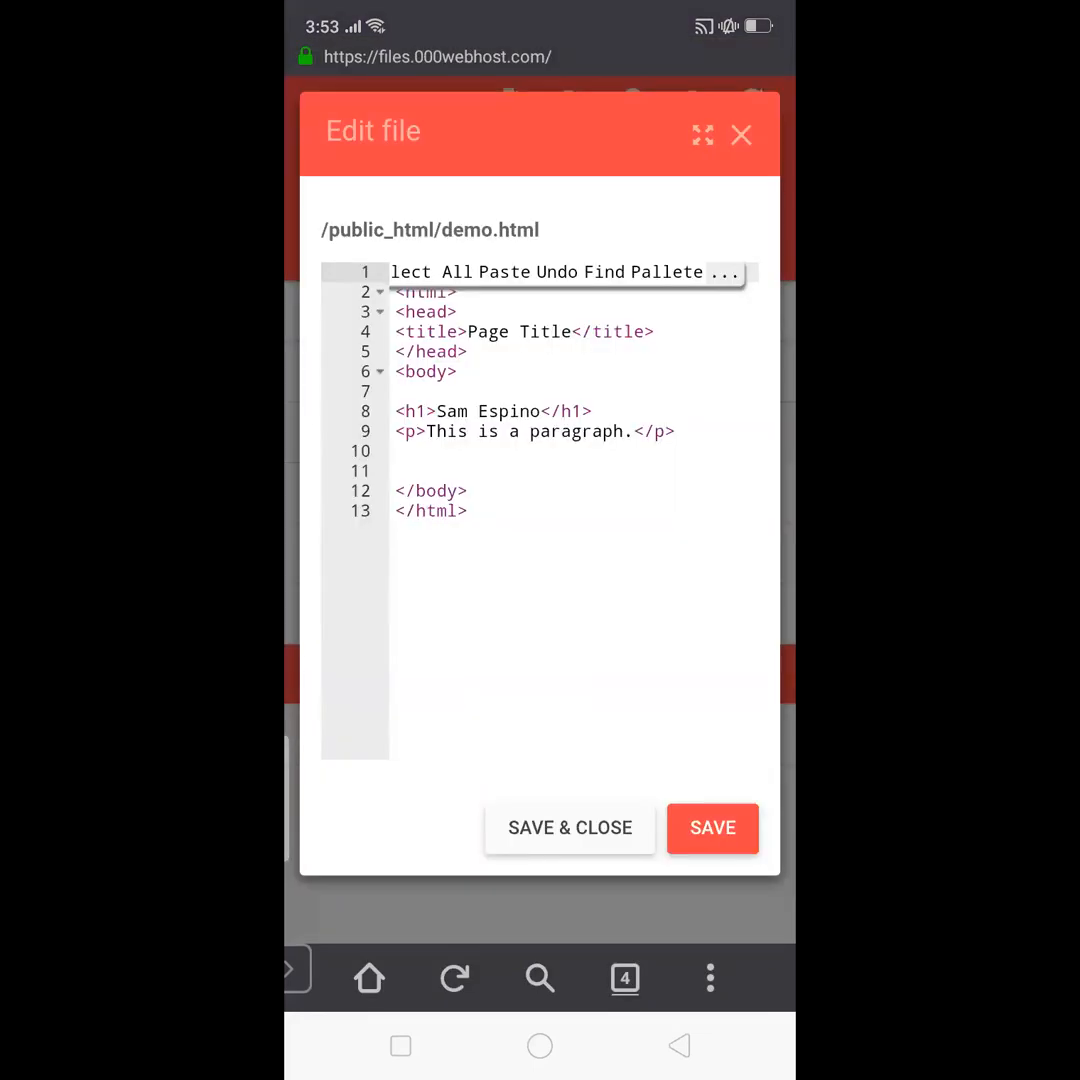
Paste the pic_trulli.jpg img tag on line 11 and replace its alt attribute with 'width'.
click(540, 432)
text(<img src="pic_trulli.jpg" alt="Italian Trulli)
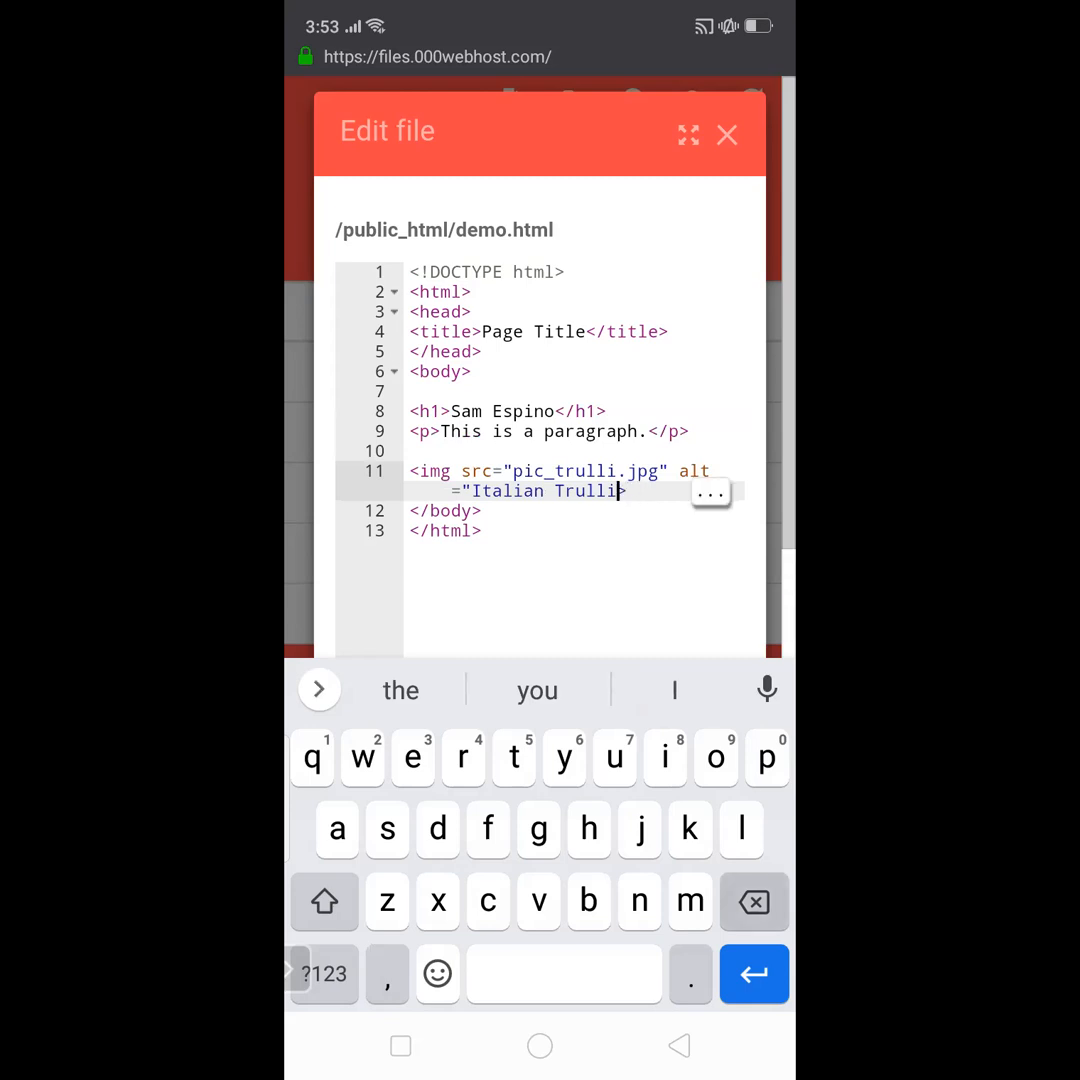
key(Backspace)
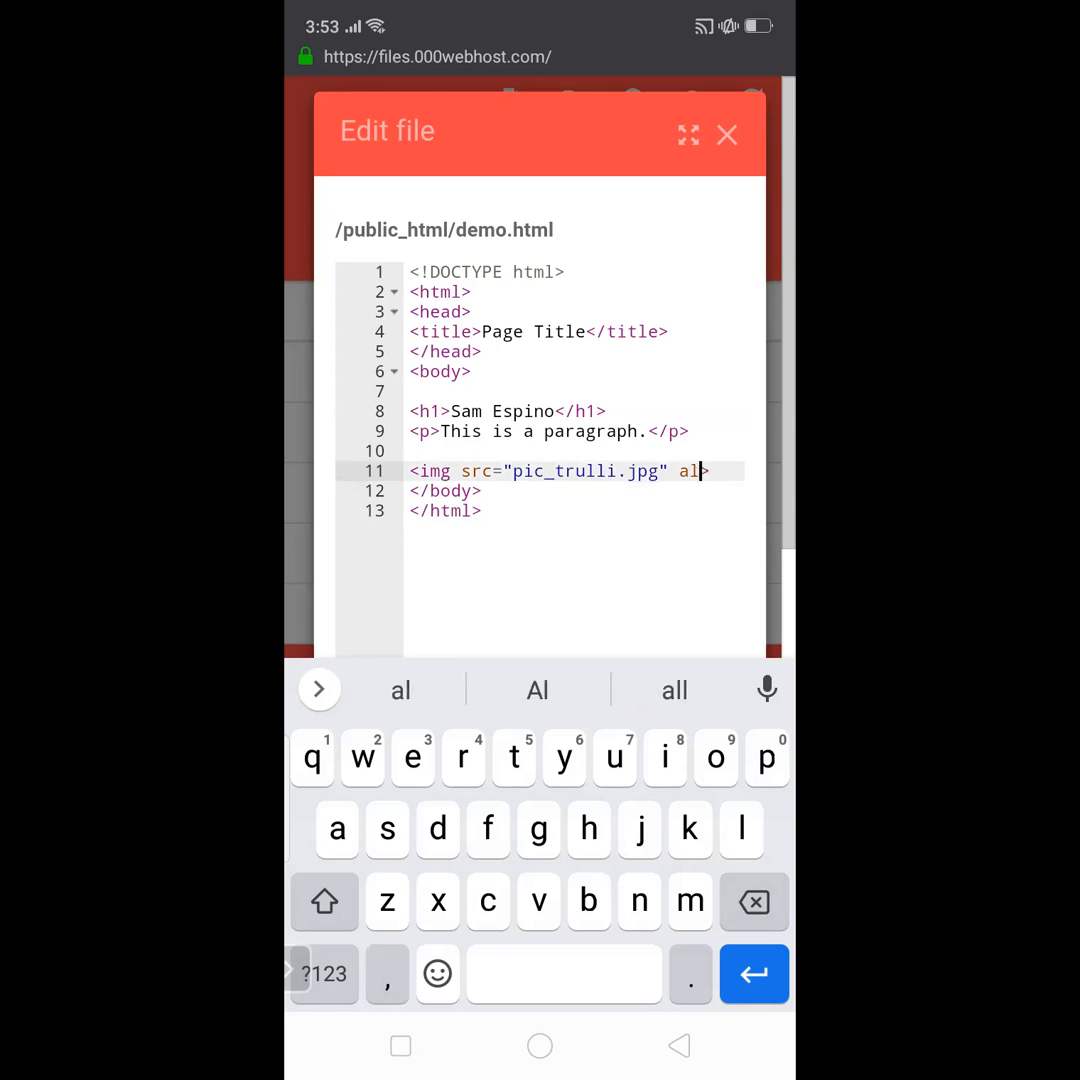
key(Backspace)
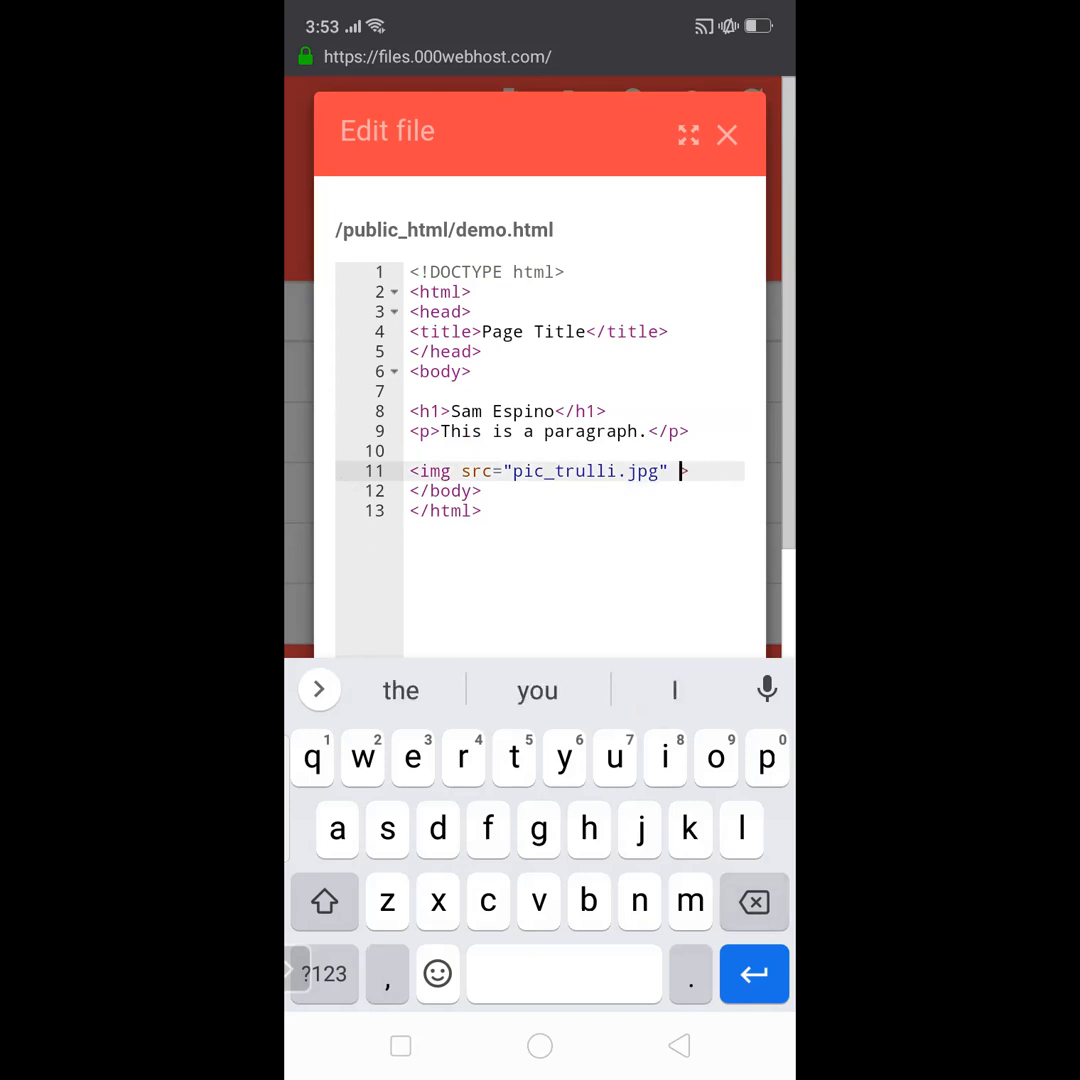
text(width)
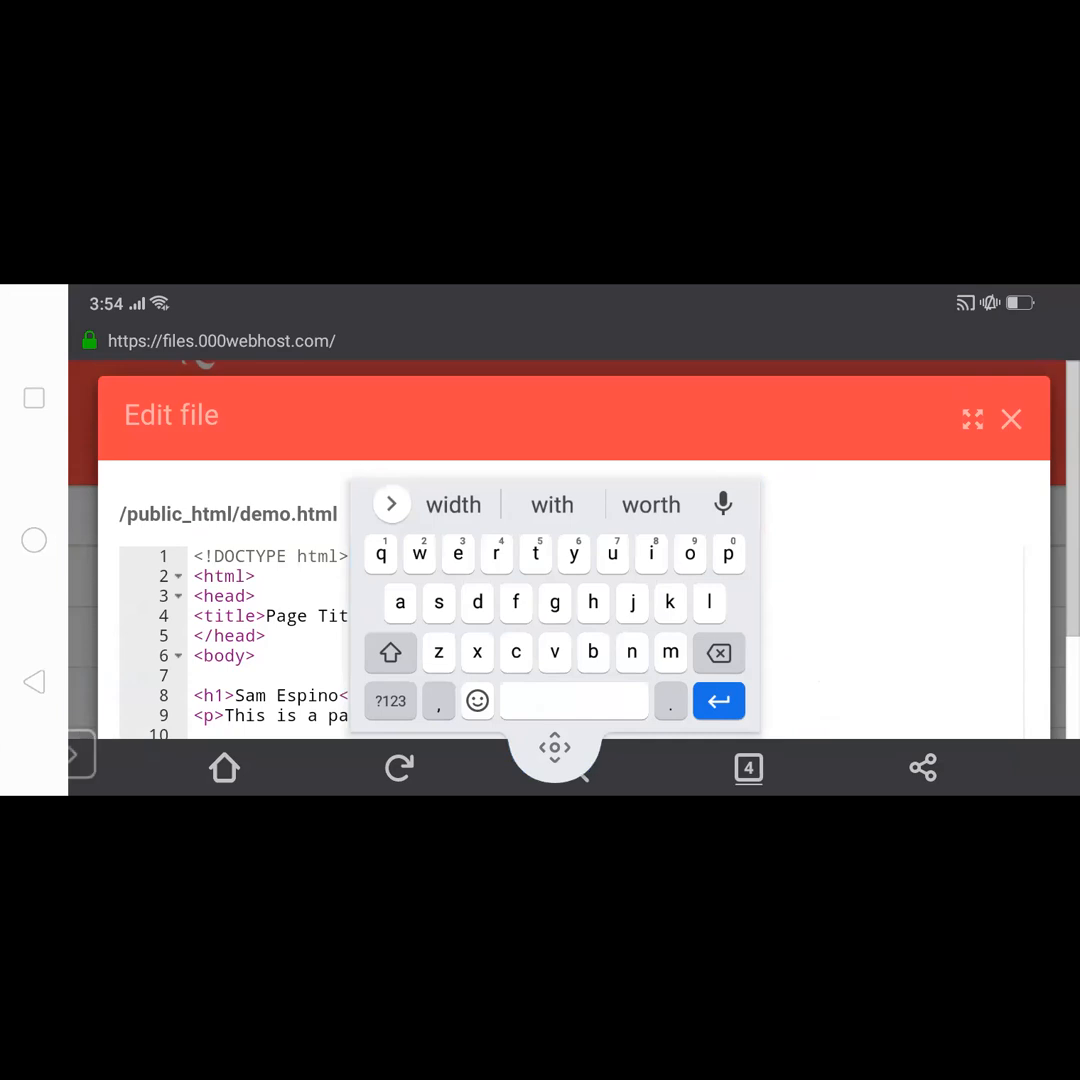
Complete the tag so it reads src pic.jpg with width="400".
click(390, 700)
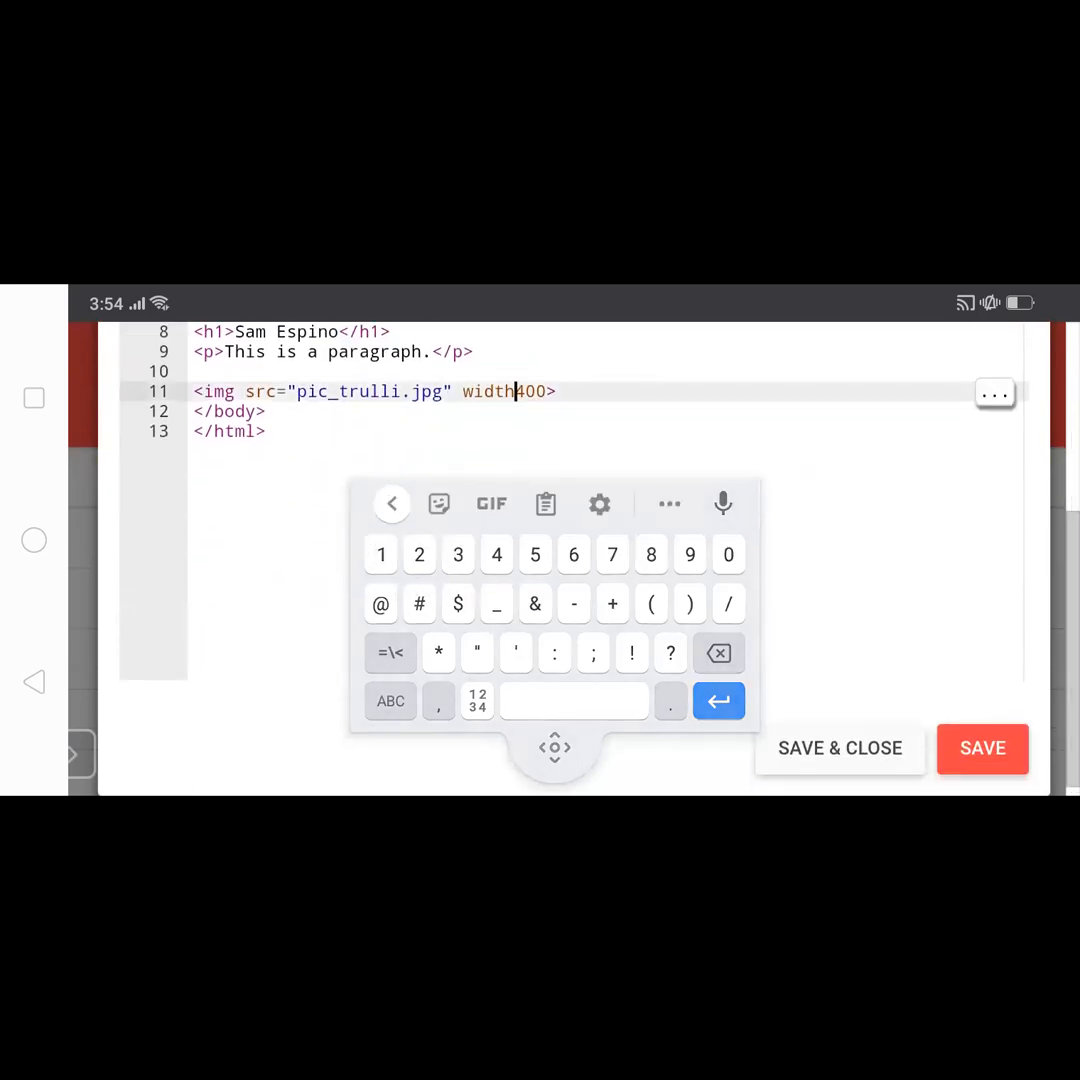
click(390, 652)
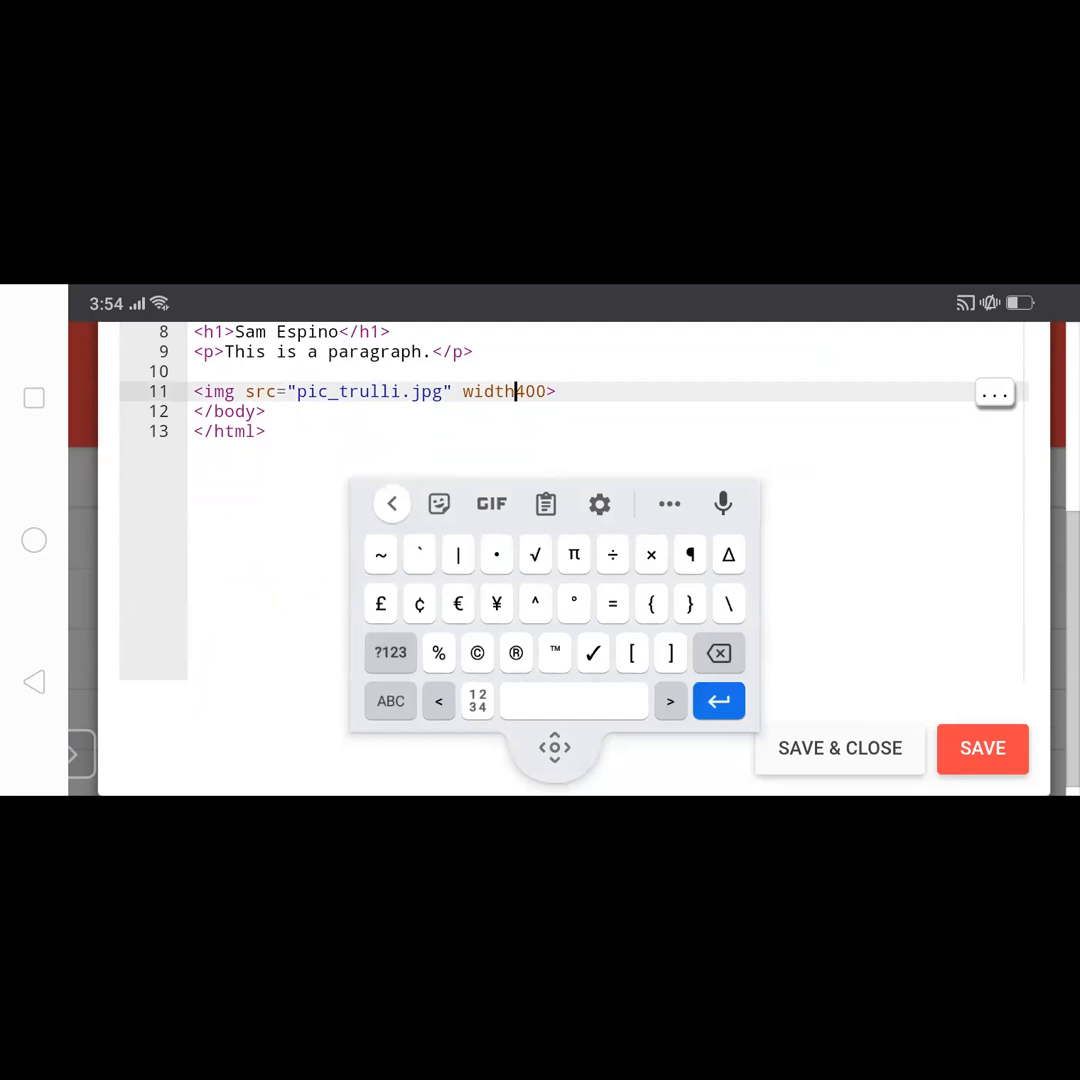
text(=)
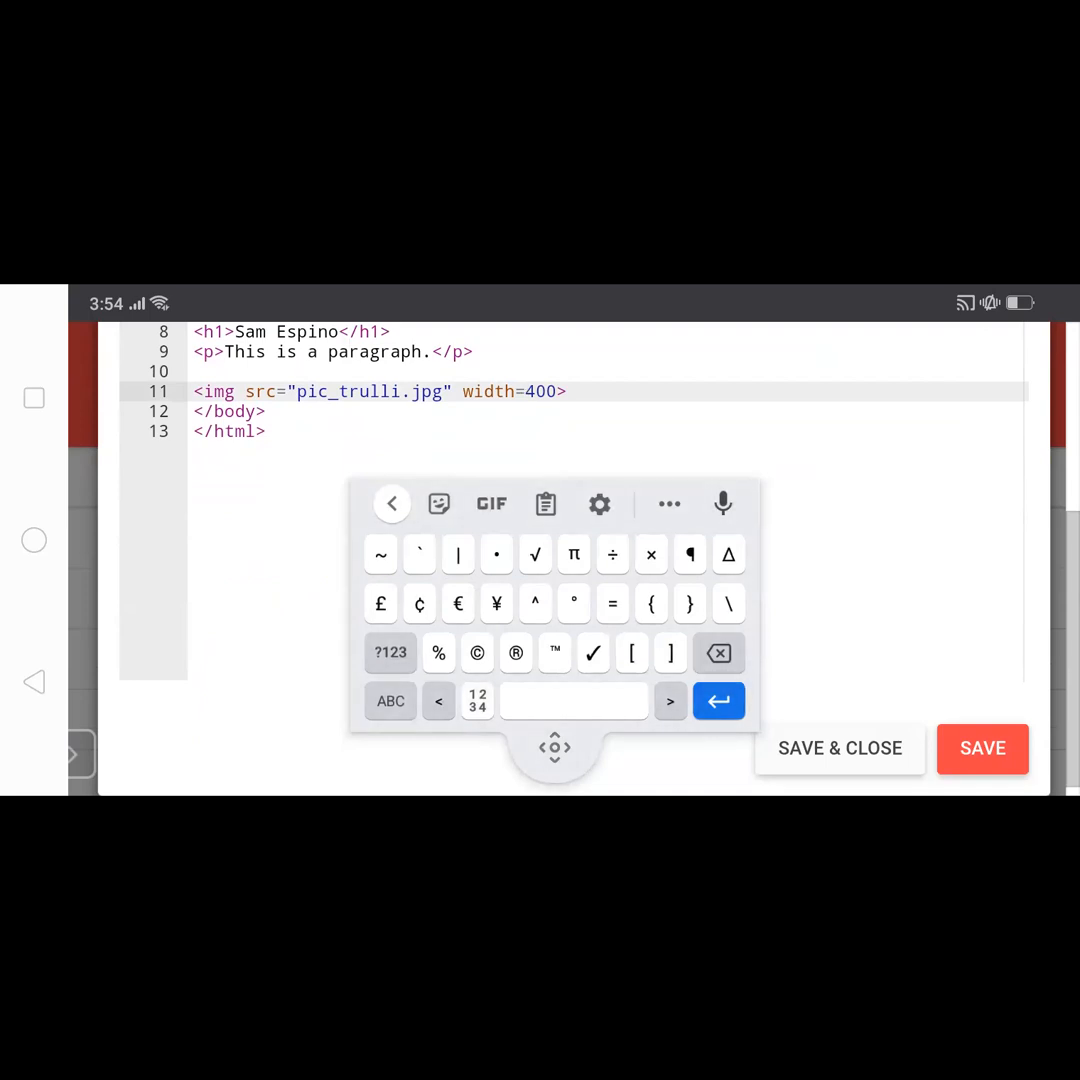
click(476, 700)
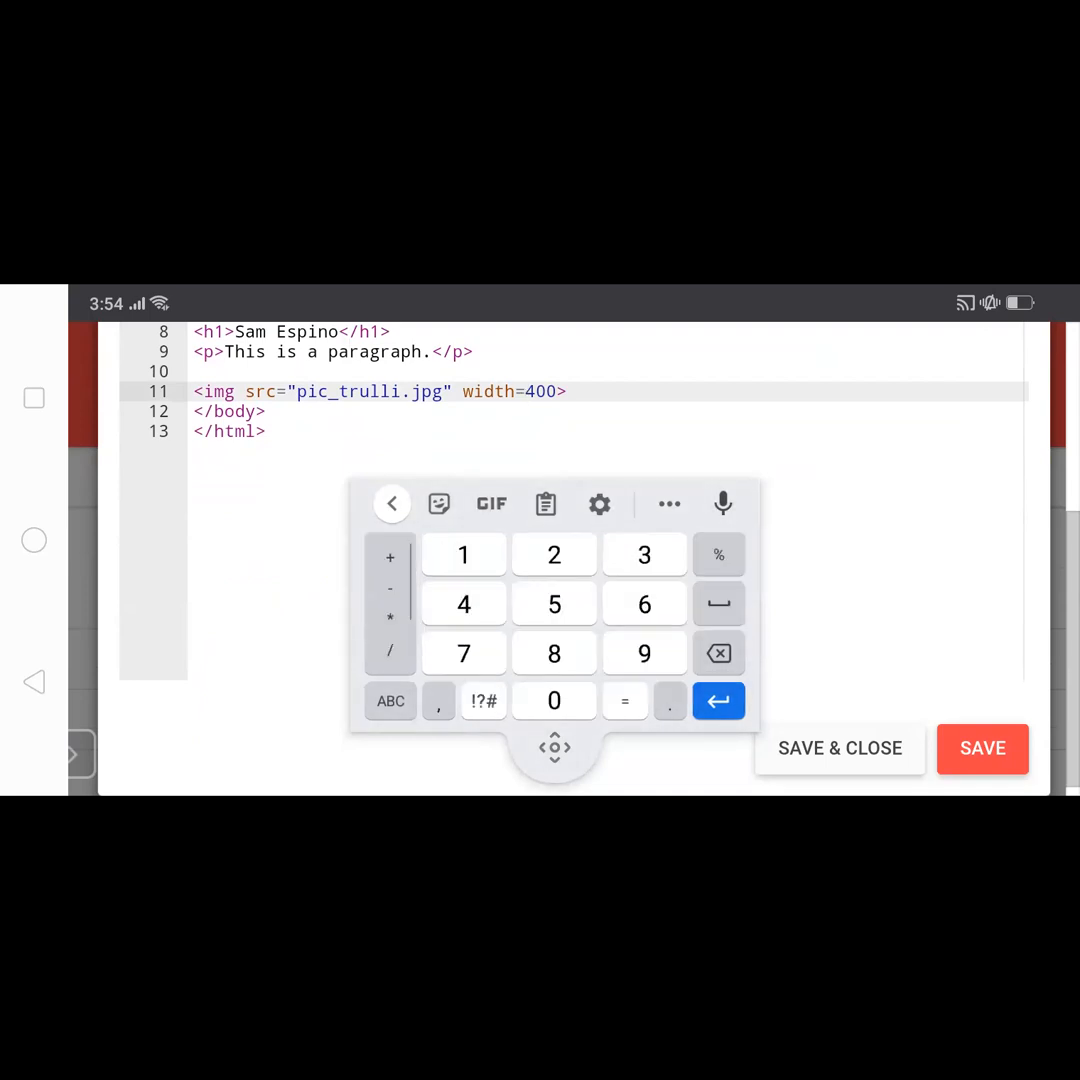
click(484, 700)
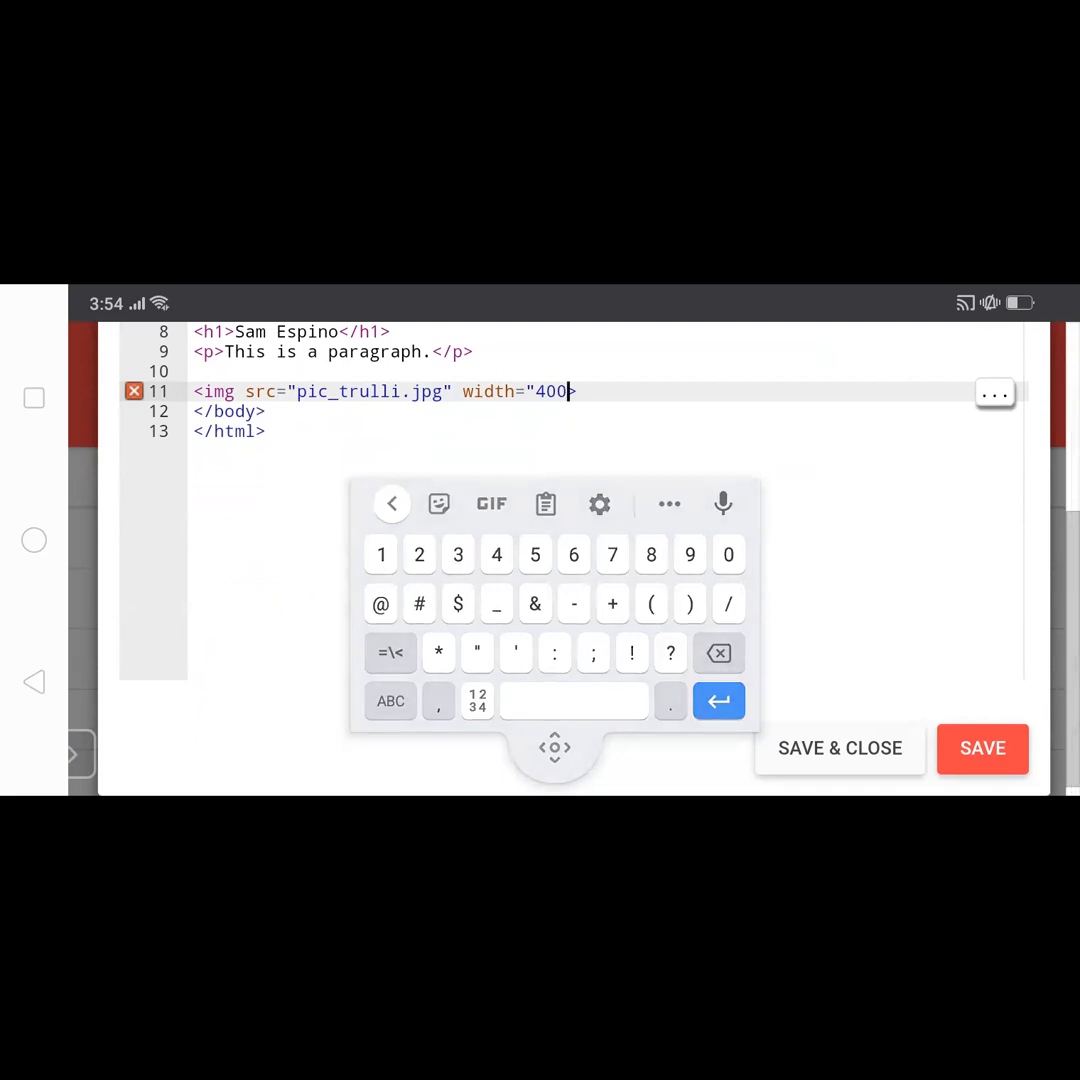
text(">)
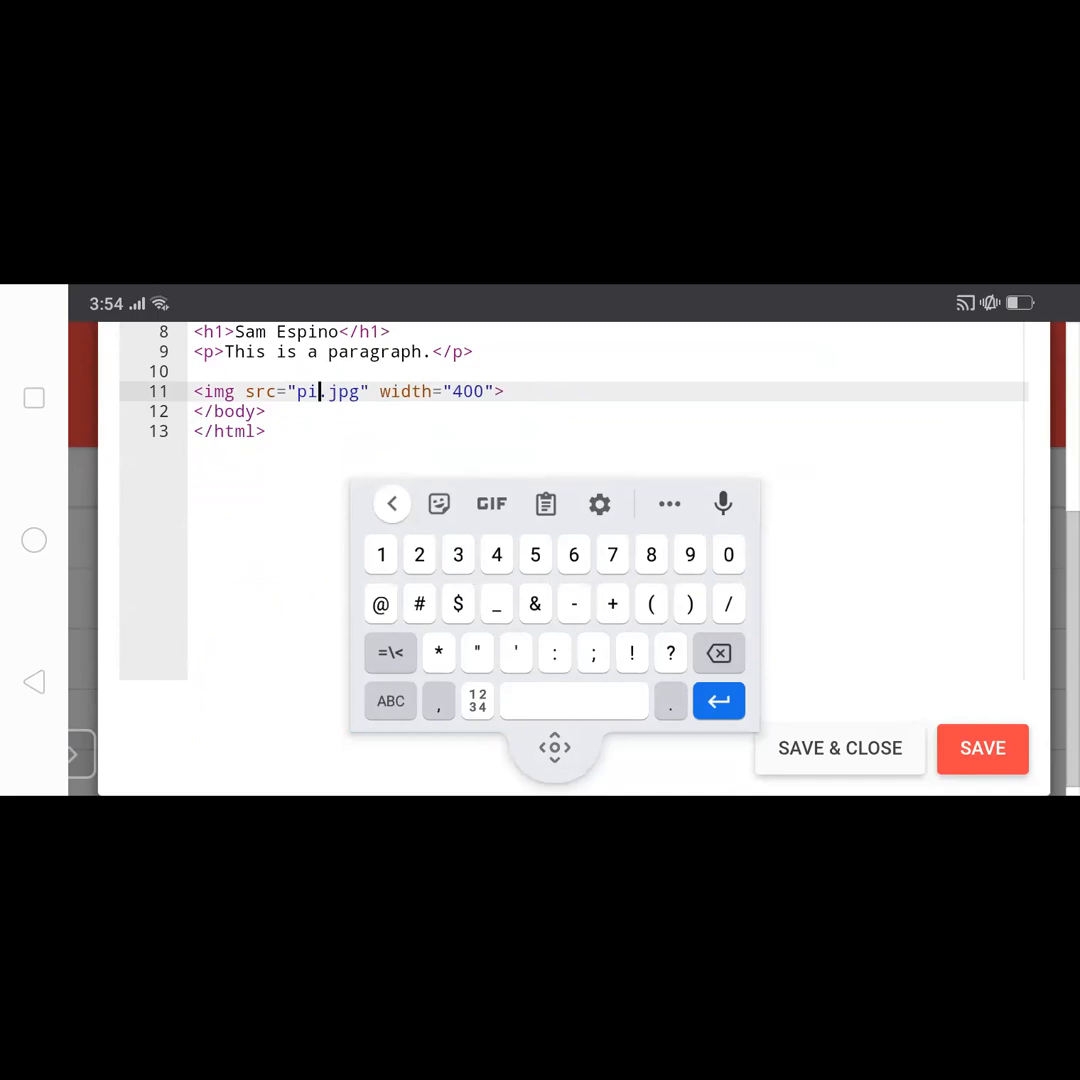
Save and close demo.html, returning to the public_html file list.
text(c)
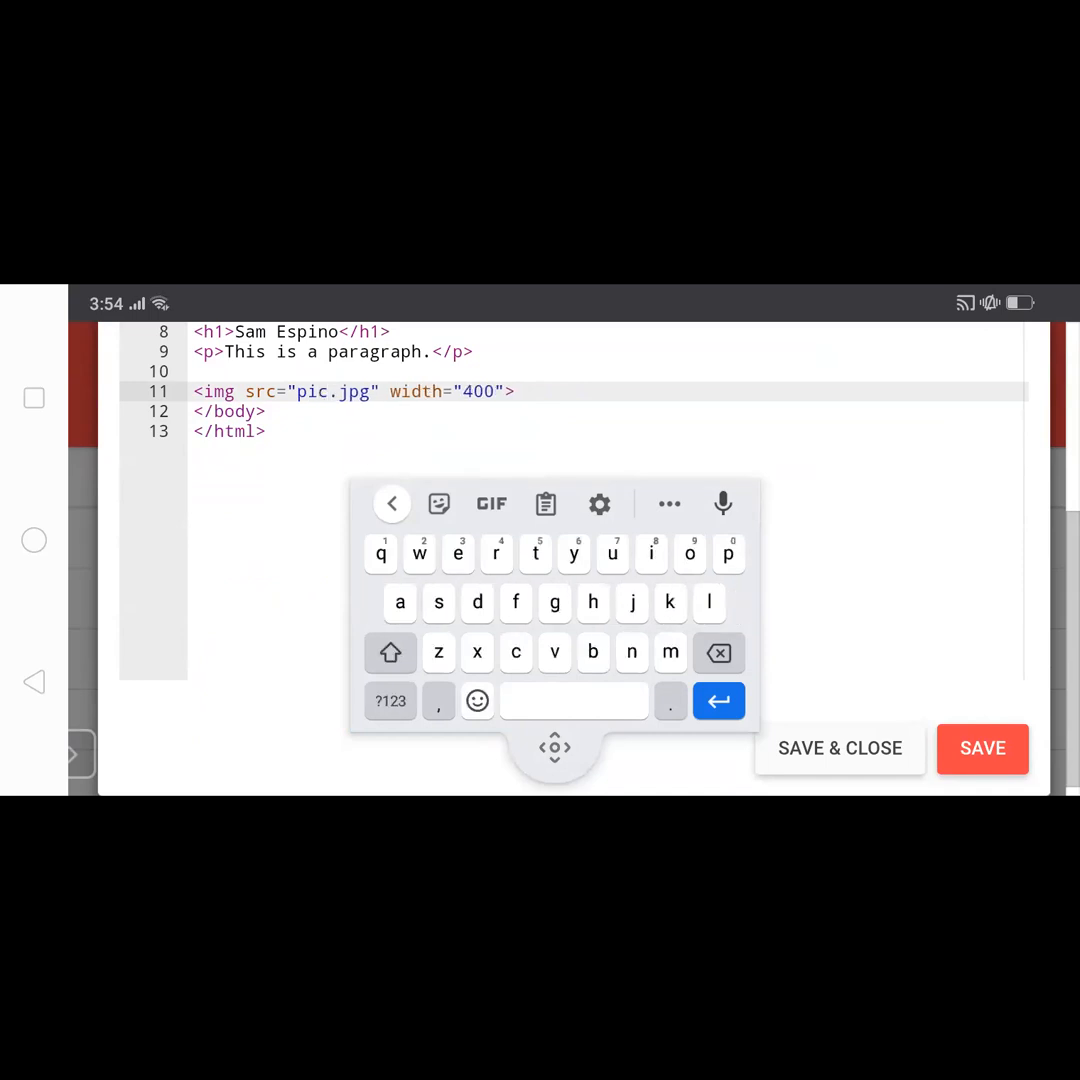
click(982, 748)
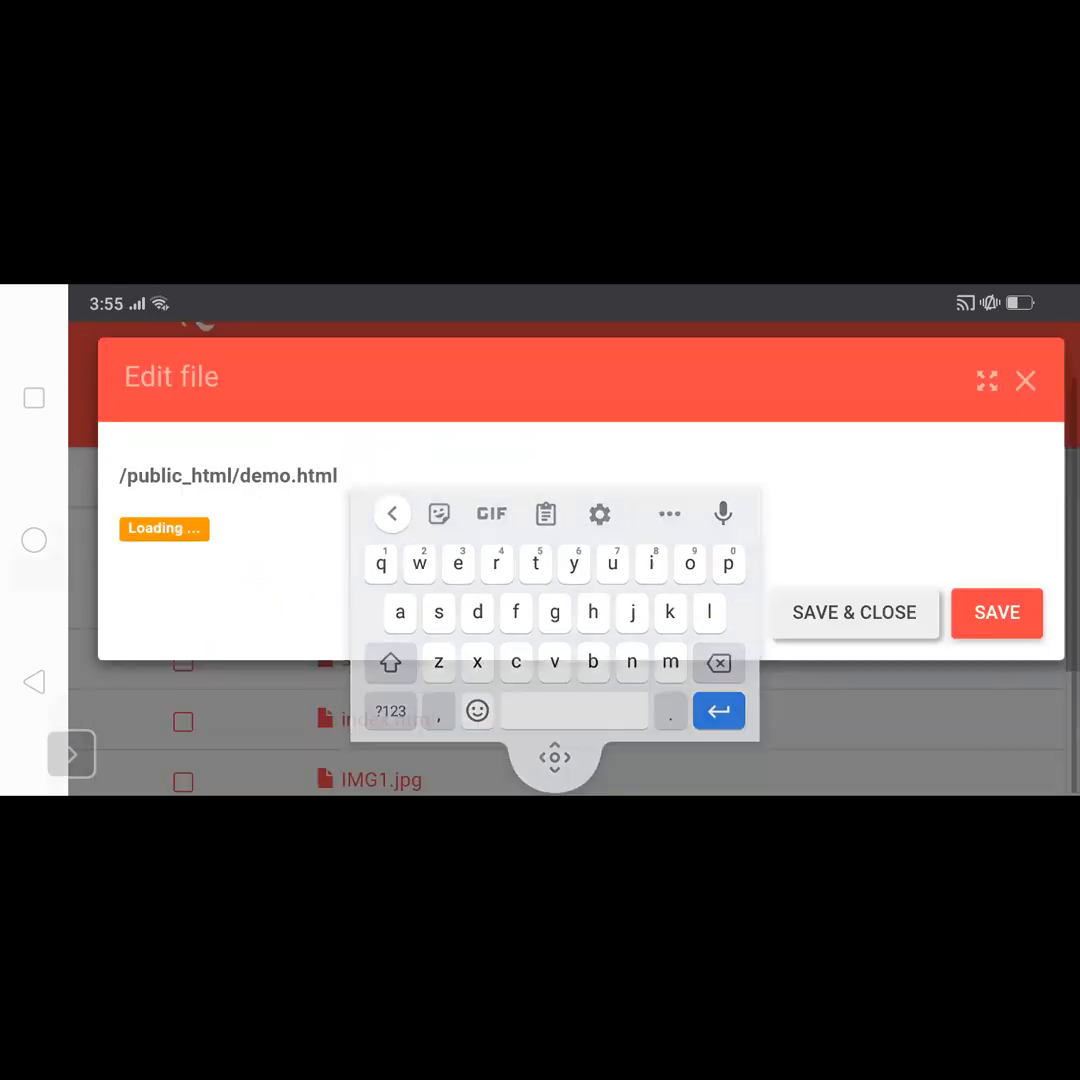
click(1024, 380)
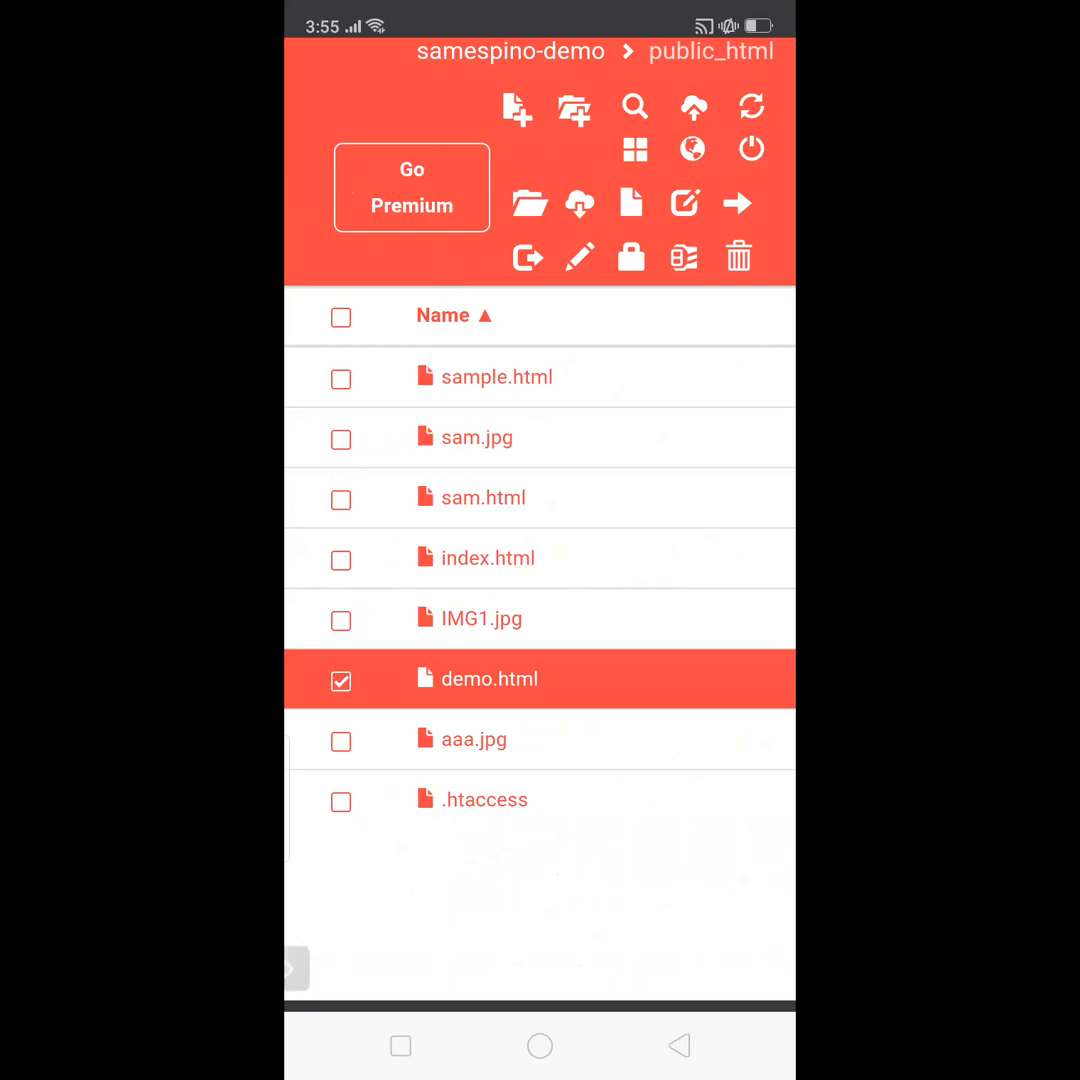
click(694, 108)
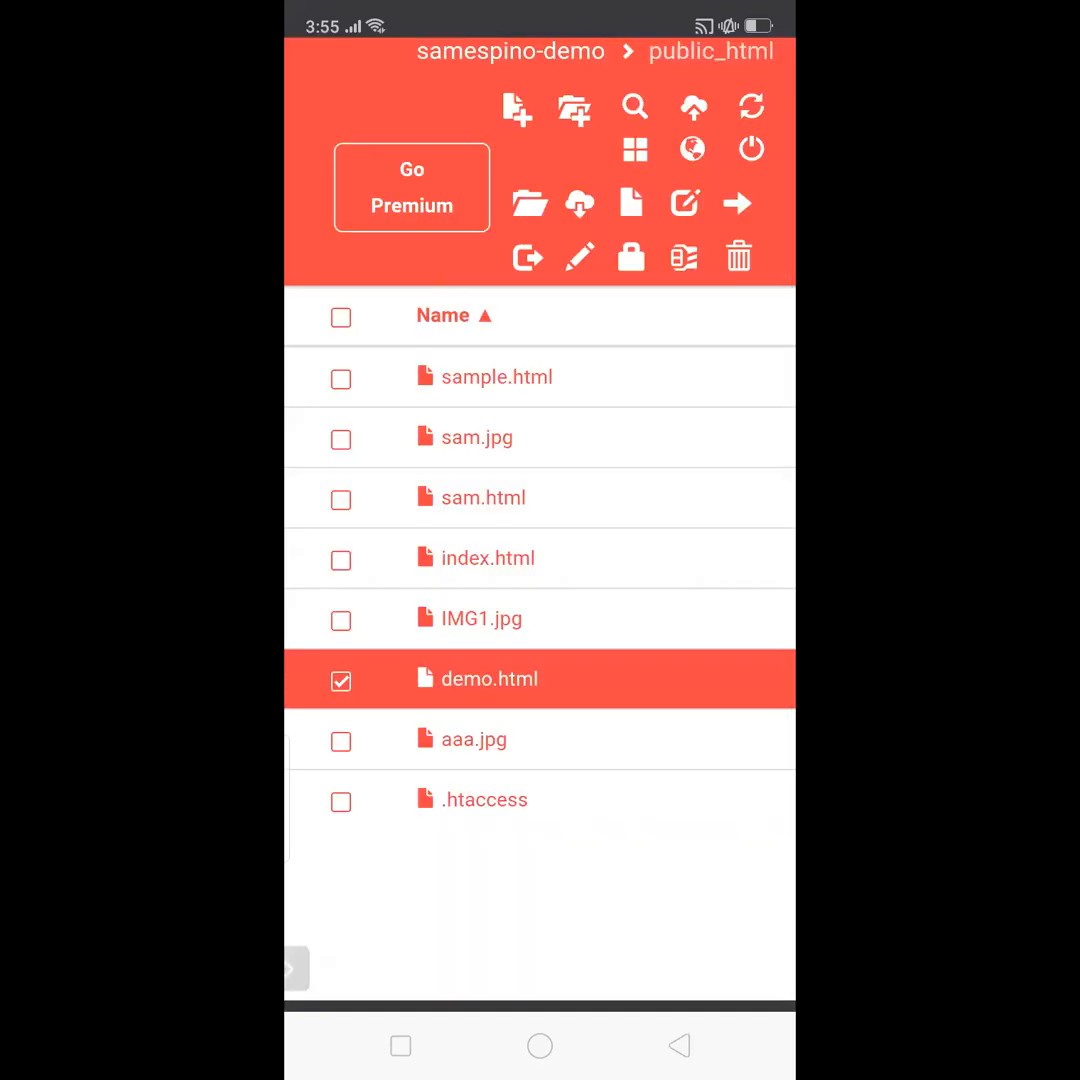
Upload the phone photo IMG20210206160947.jpg into the public_html folder.
click(694, 108)
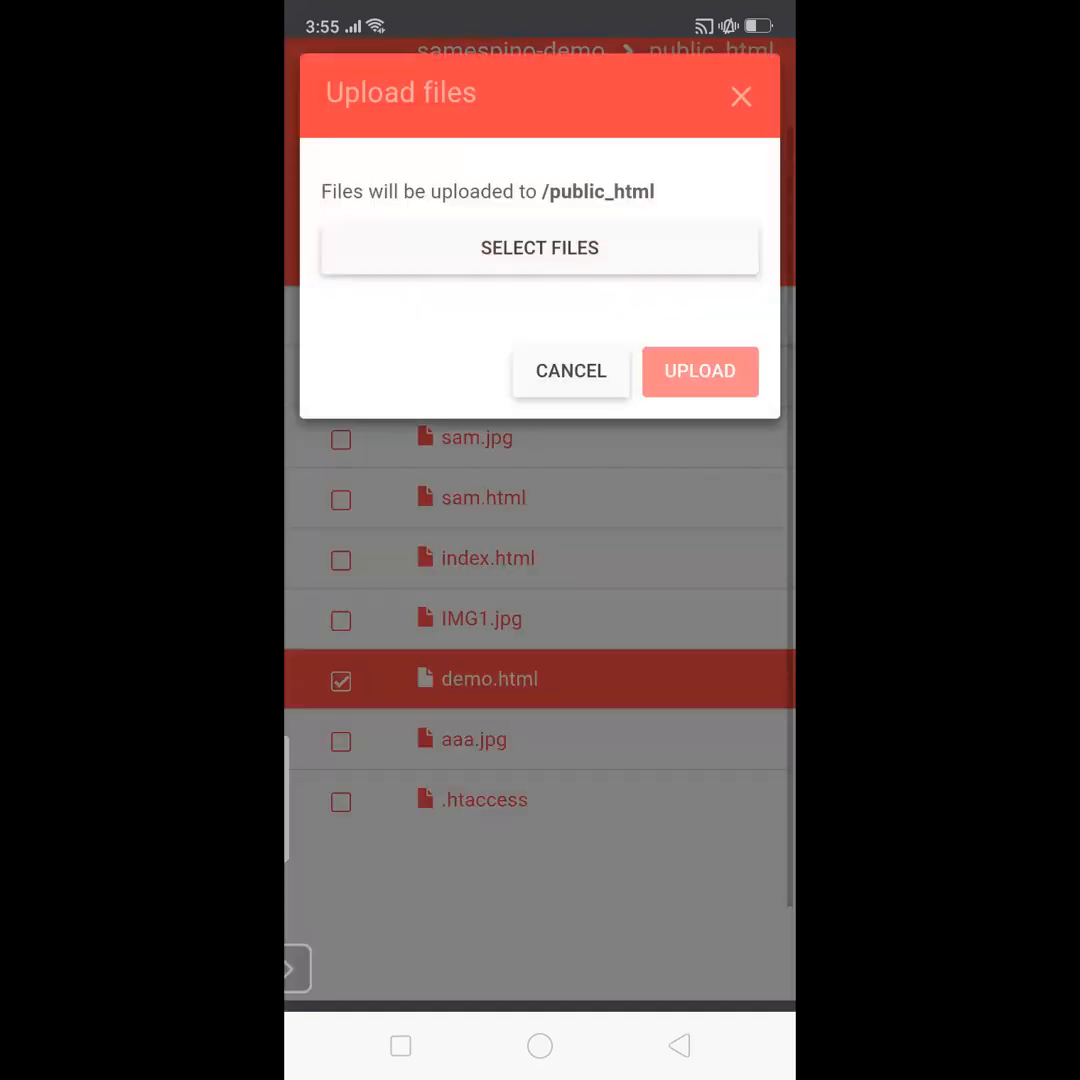
click(540, 248)
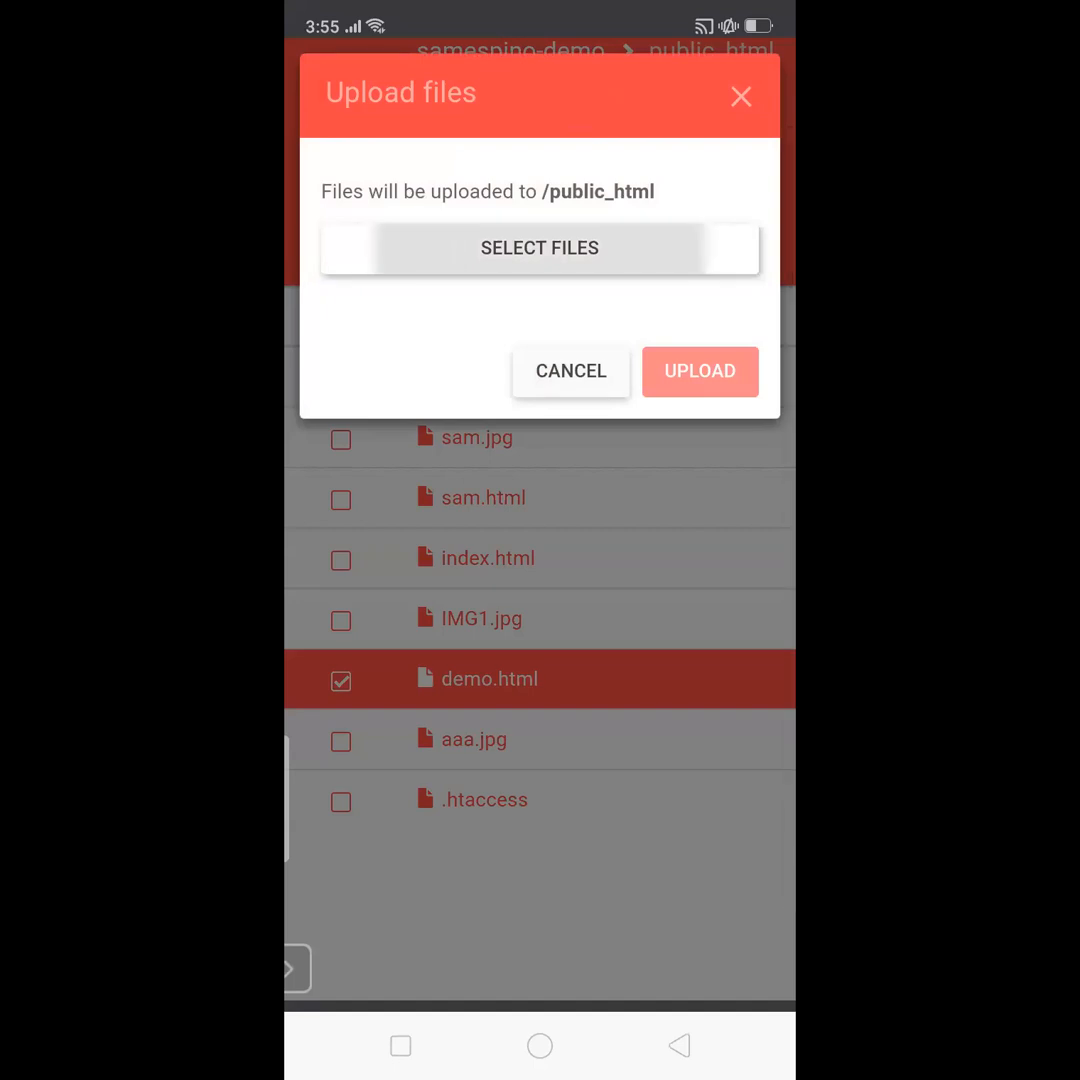
click(540, 248)
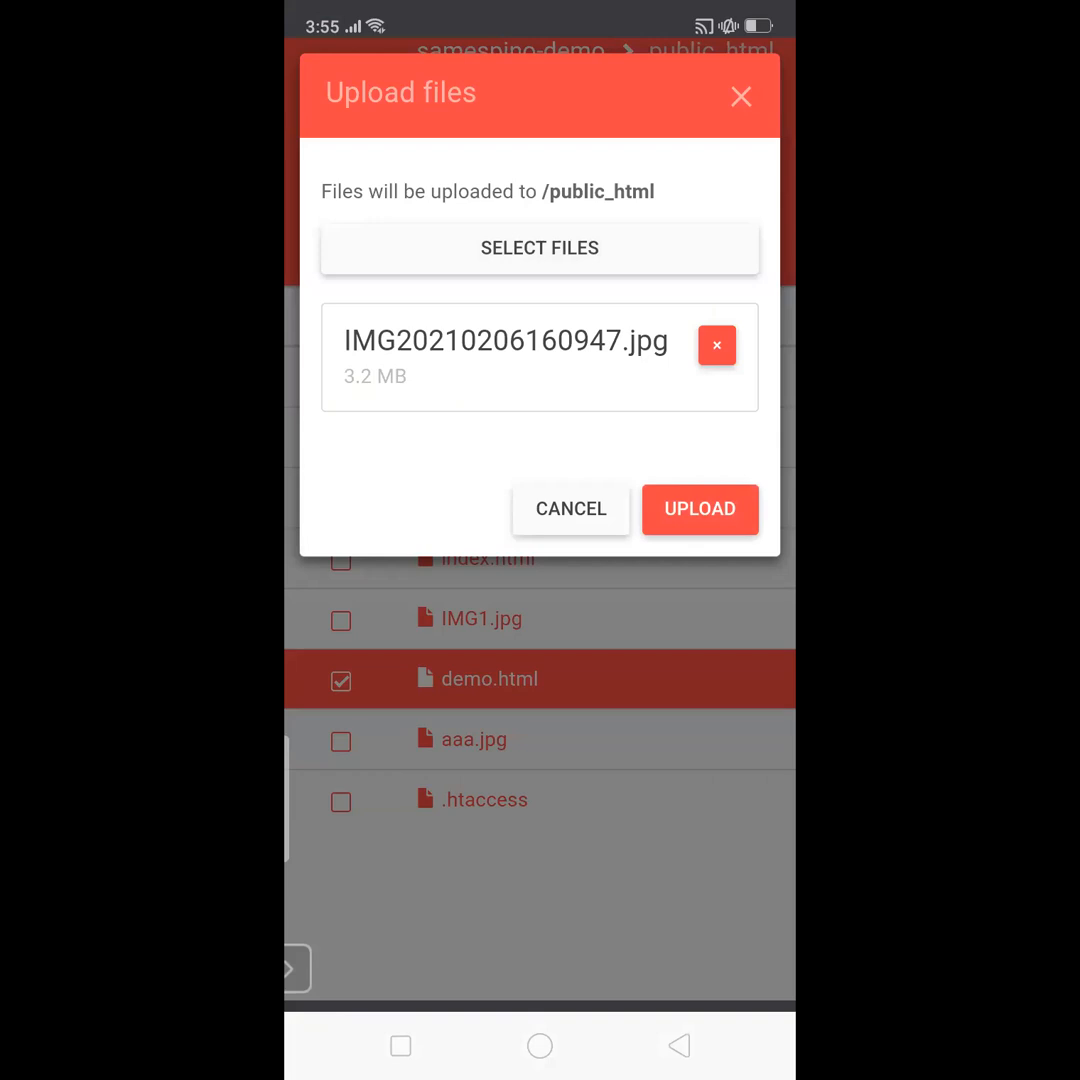
click(700, 508)
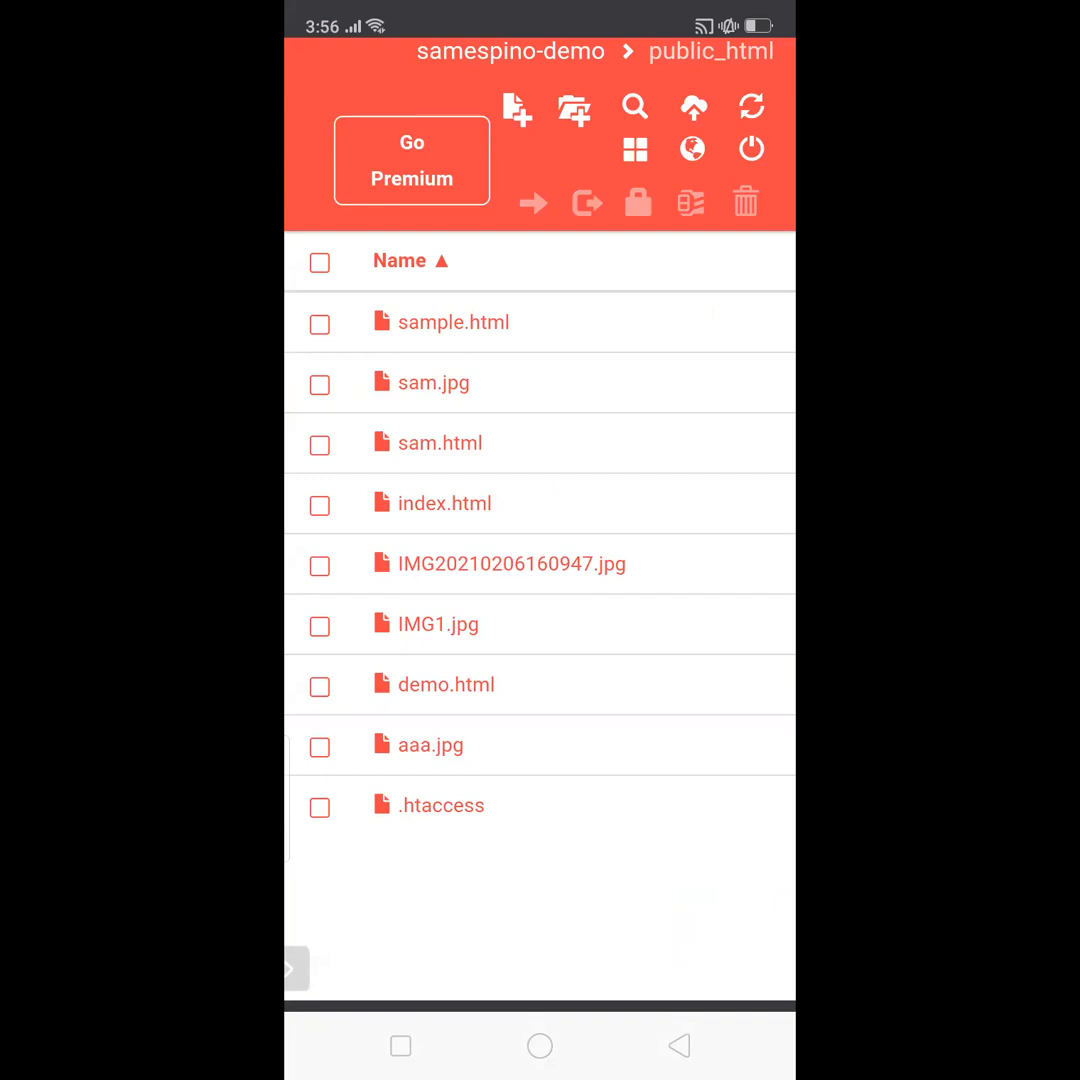
Rename the uploaded photo to pic.jpg, keeping the .jpg extension.
click(512, 564)
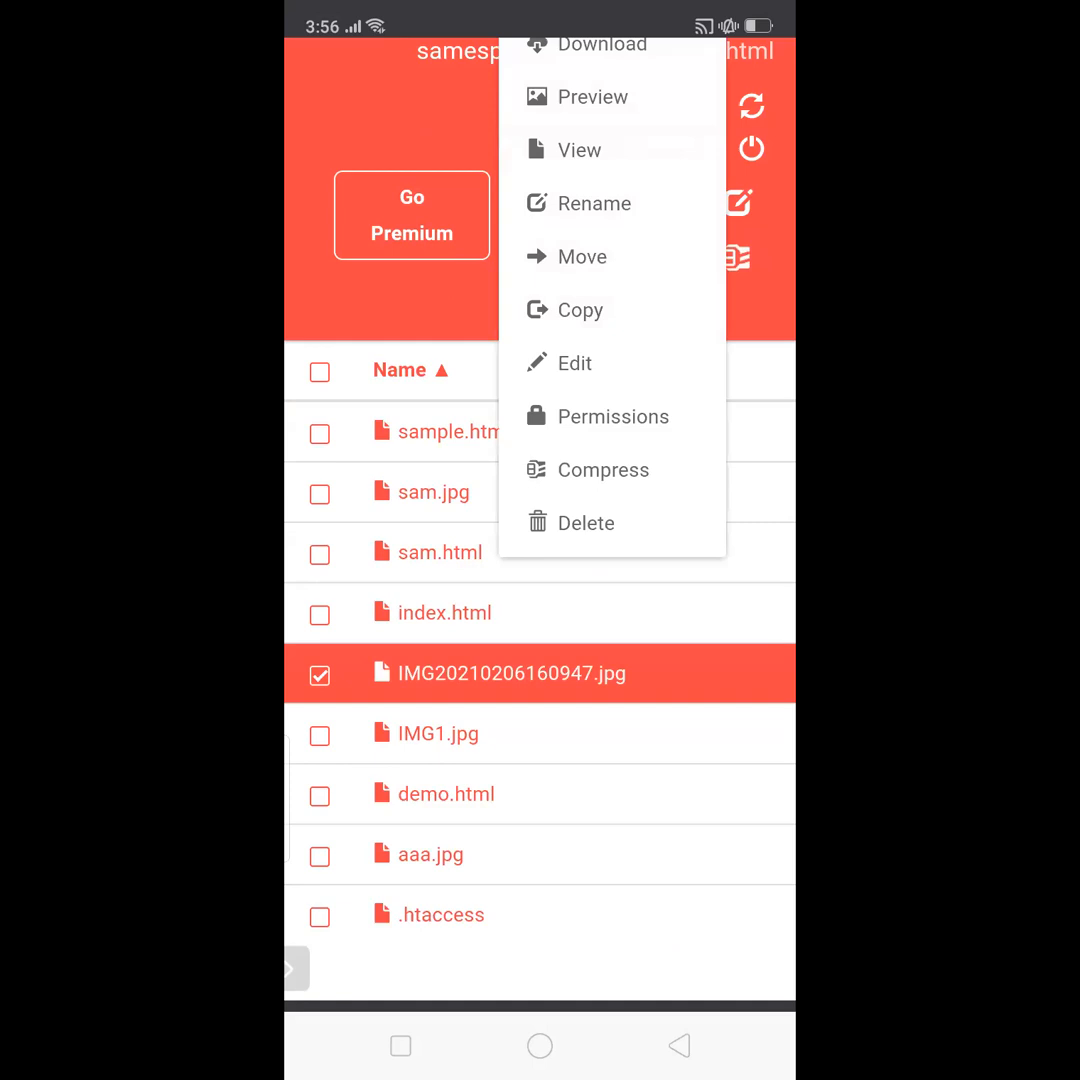
click(592, 204)
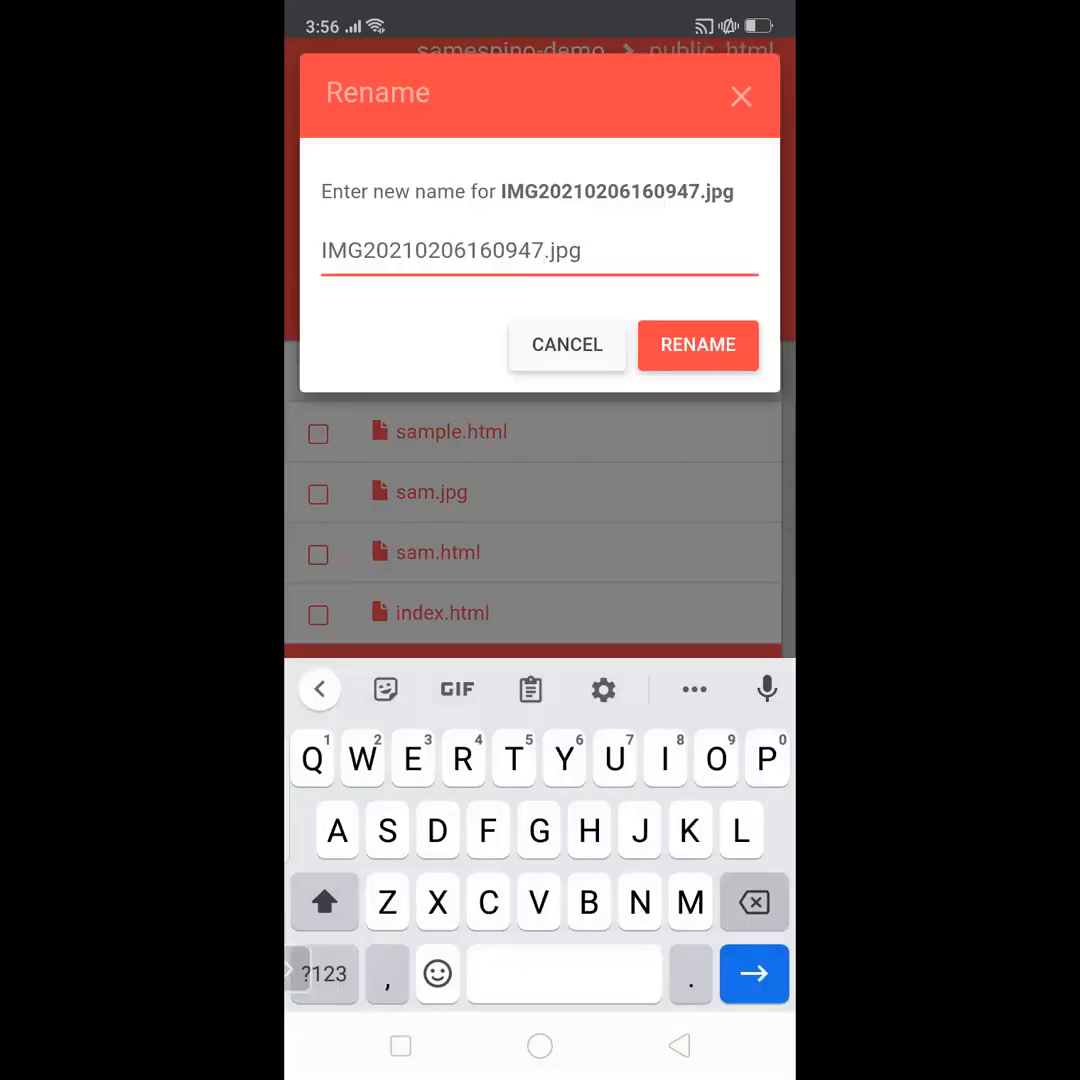
key(BackSpace)
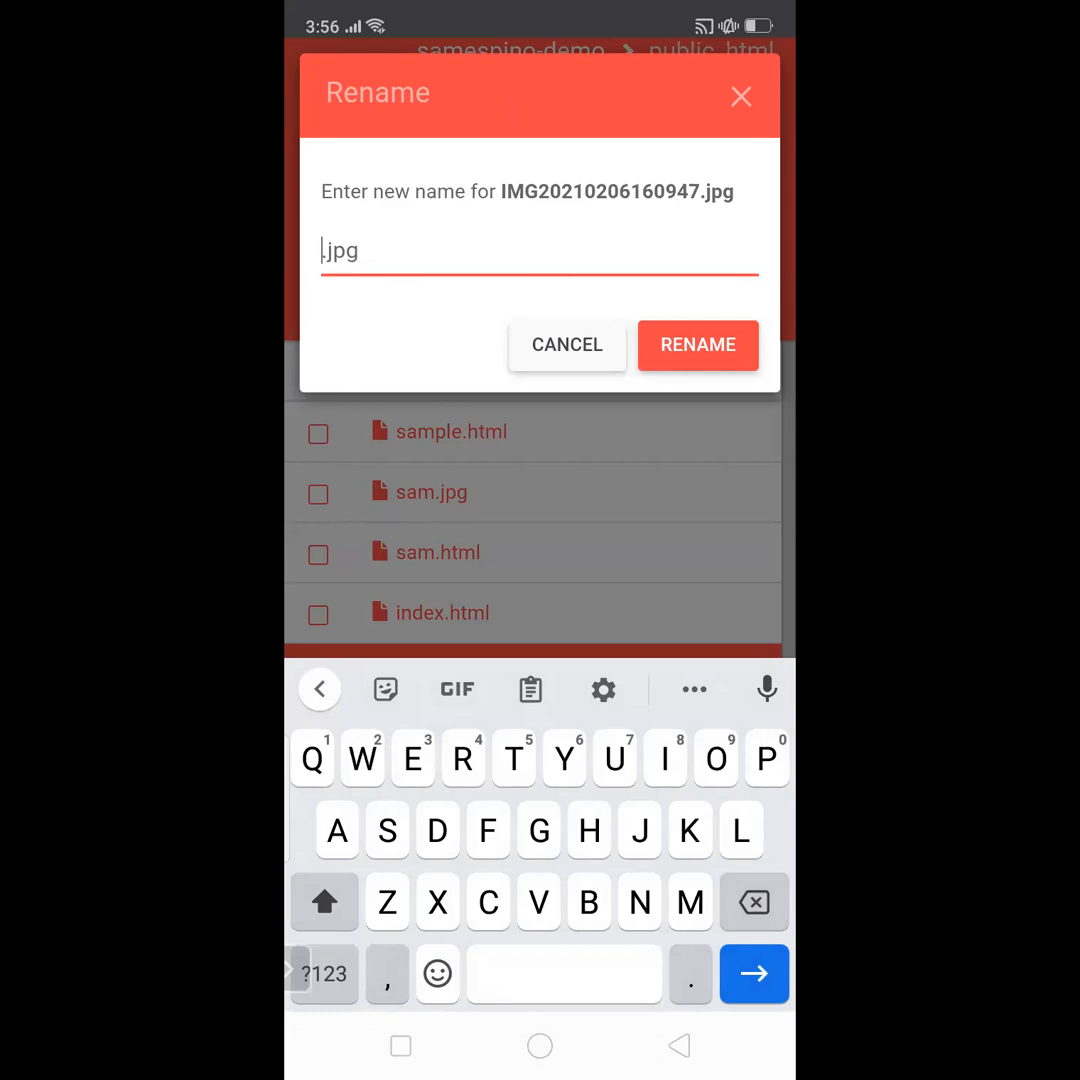
text(pic)
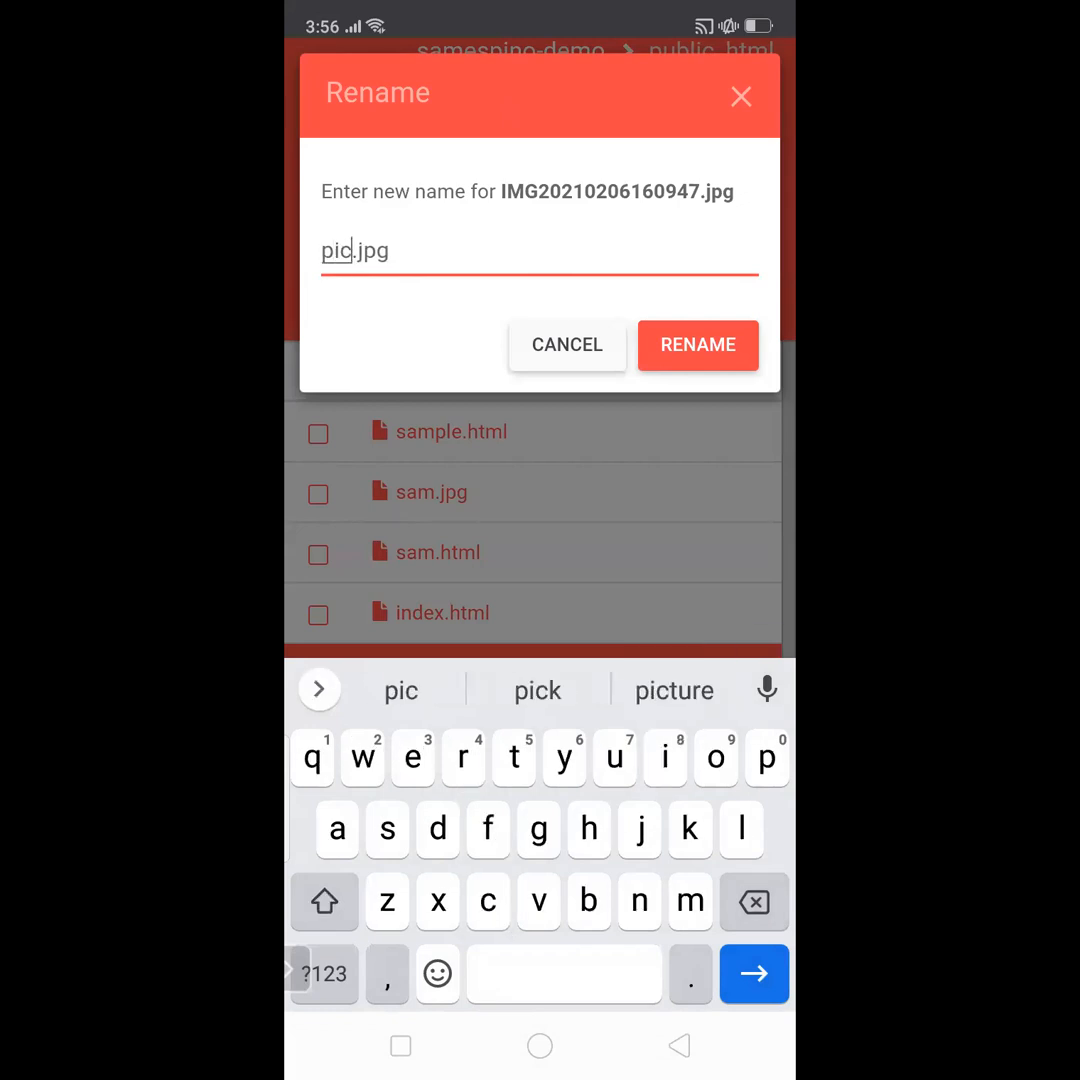
click(696, 344)
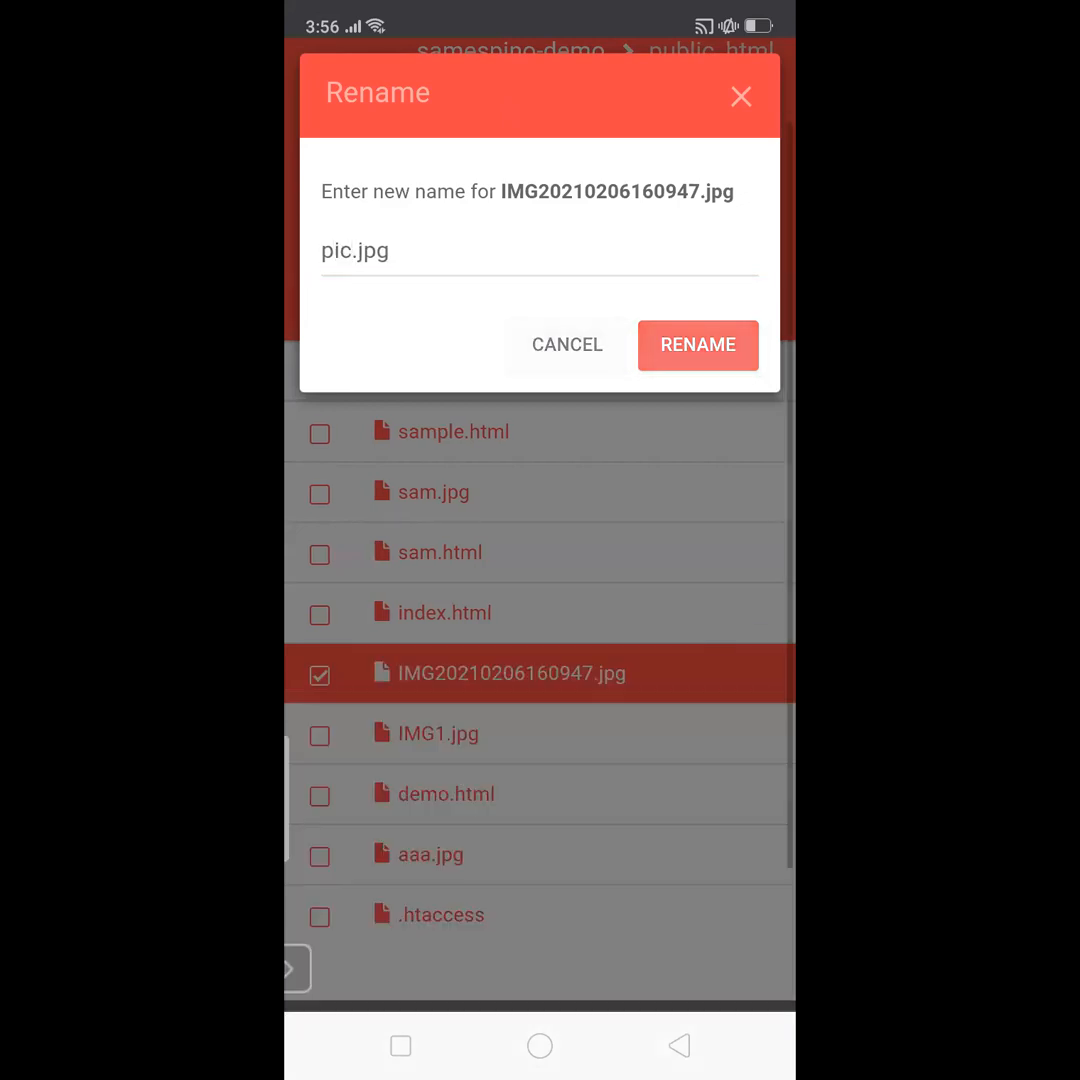
click(696, 344)
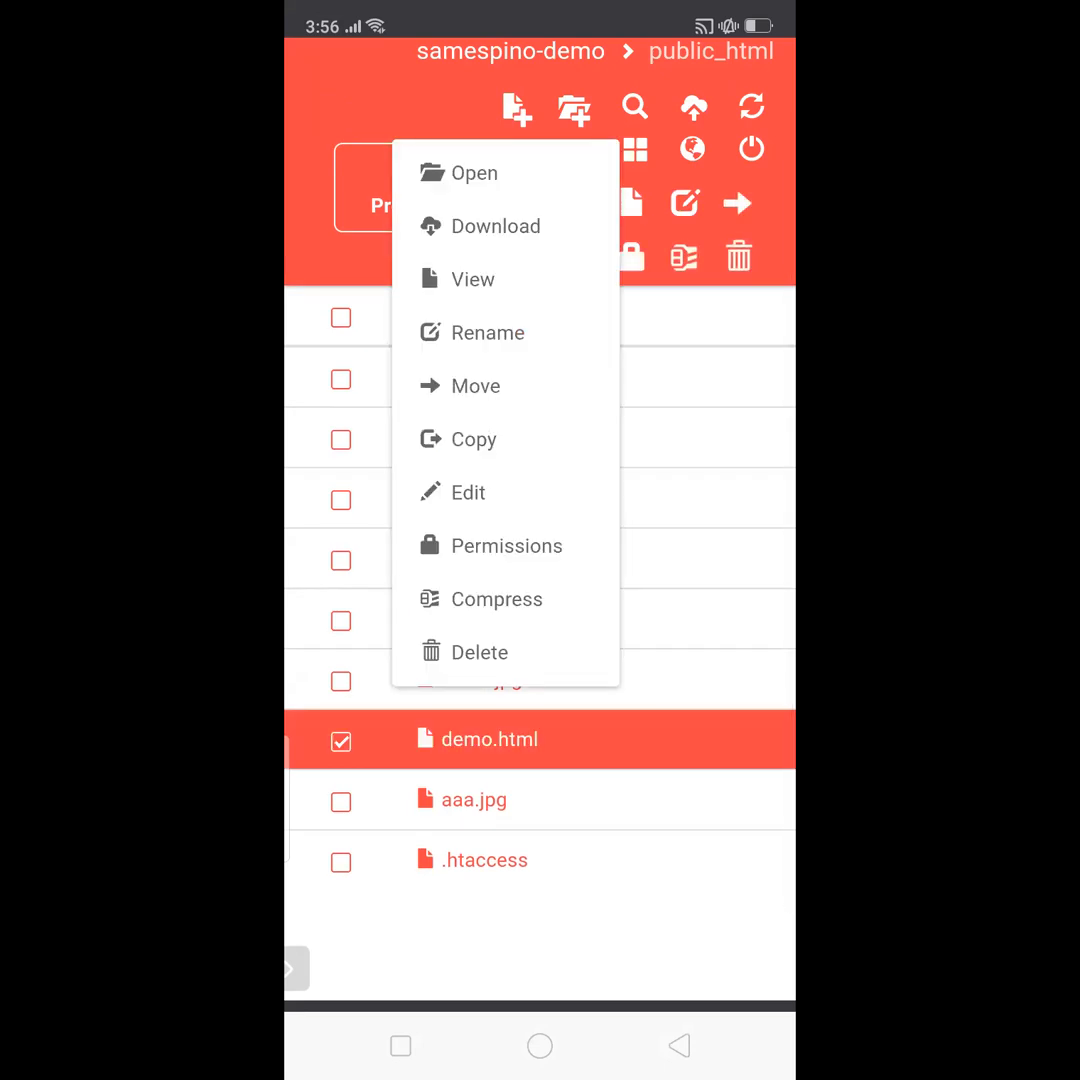
View demo.html live, showing the Sam Espino heading, paragraph and group photo.
click(472, 280)
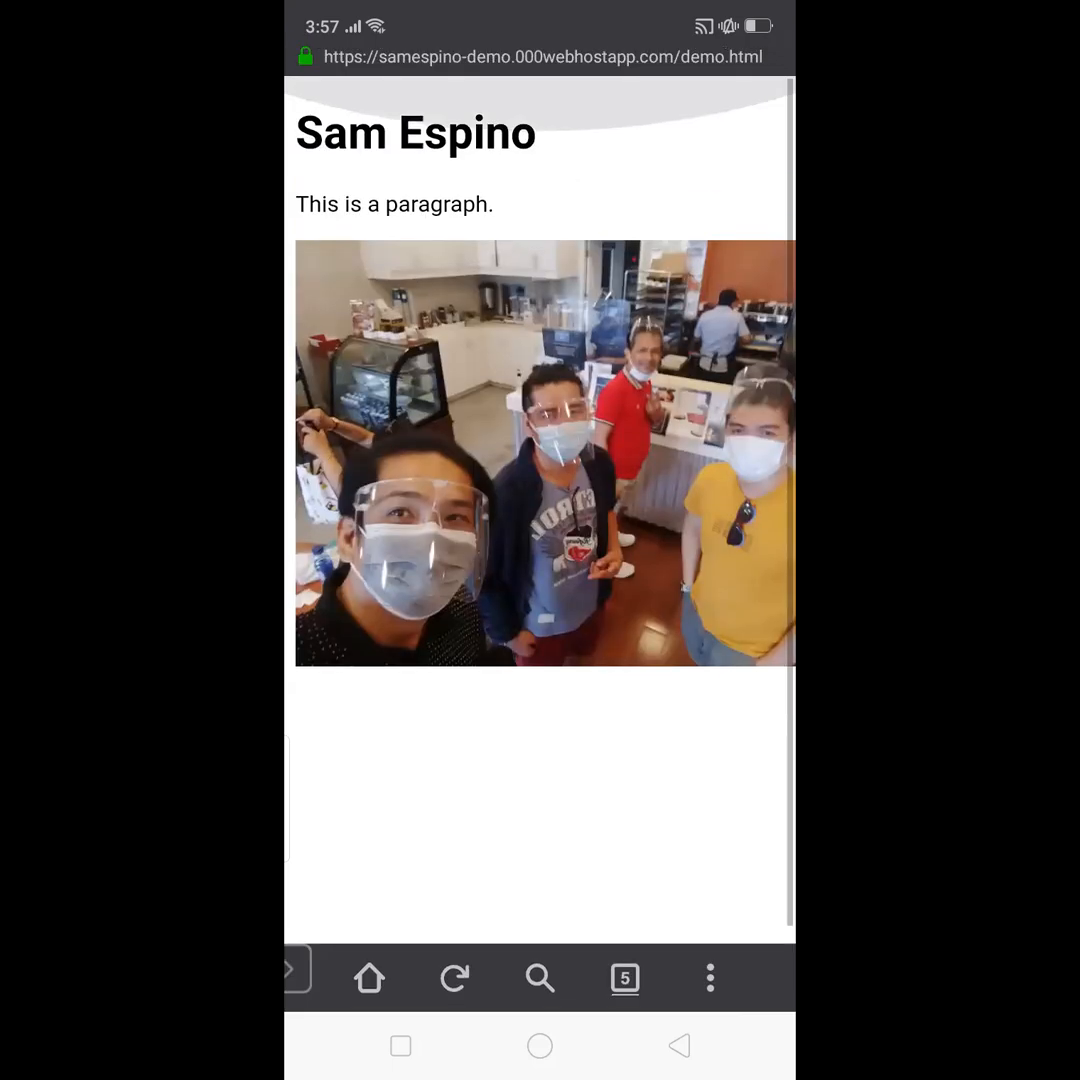
scroll(down, 3)
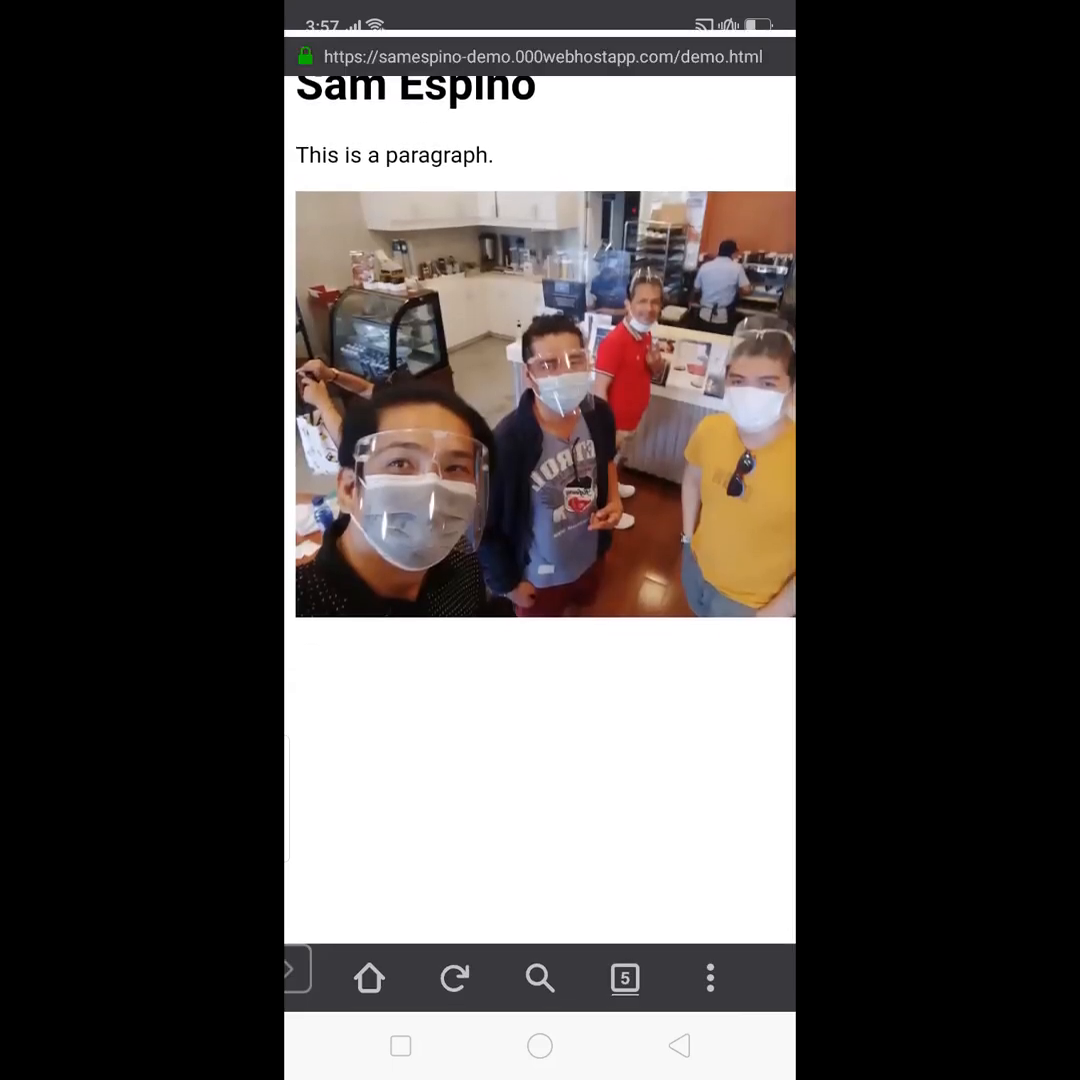